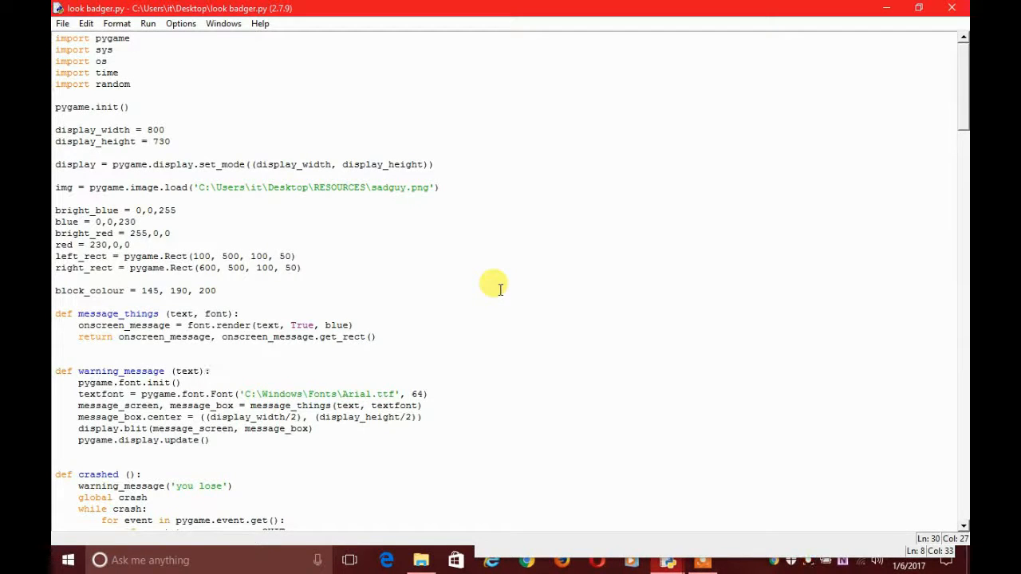
mouse_move(839, 298)
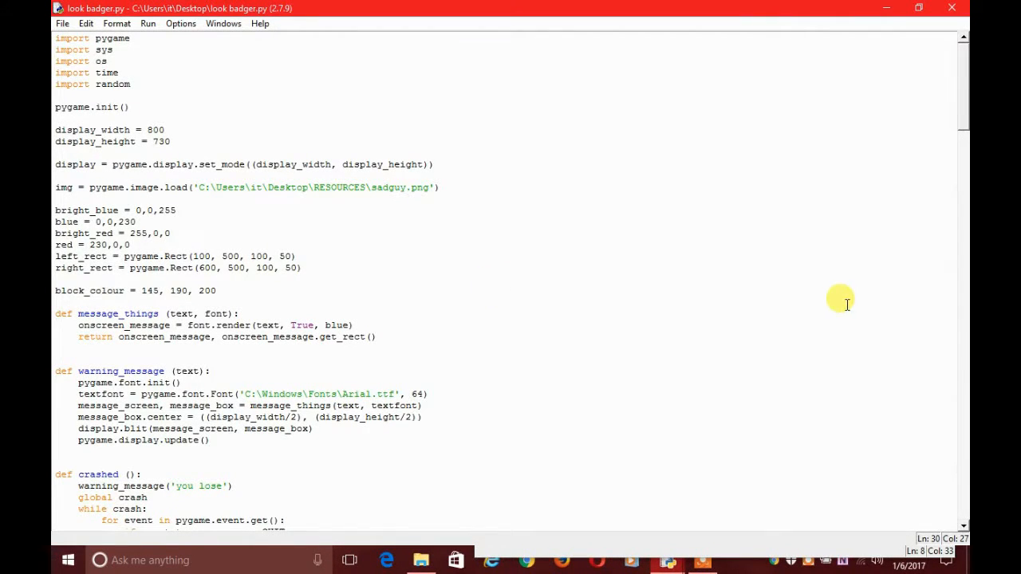
Copy the intro() button-drawing and event-loop body into crashed(), replacing its old body
scroll("down", 3)
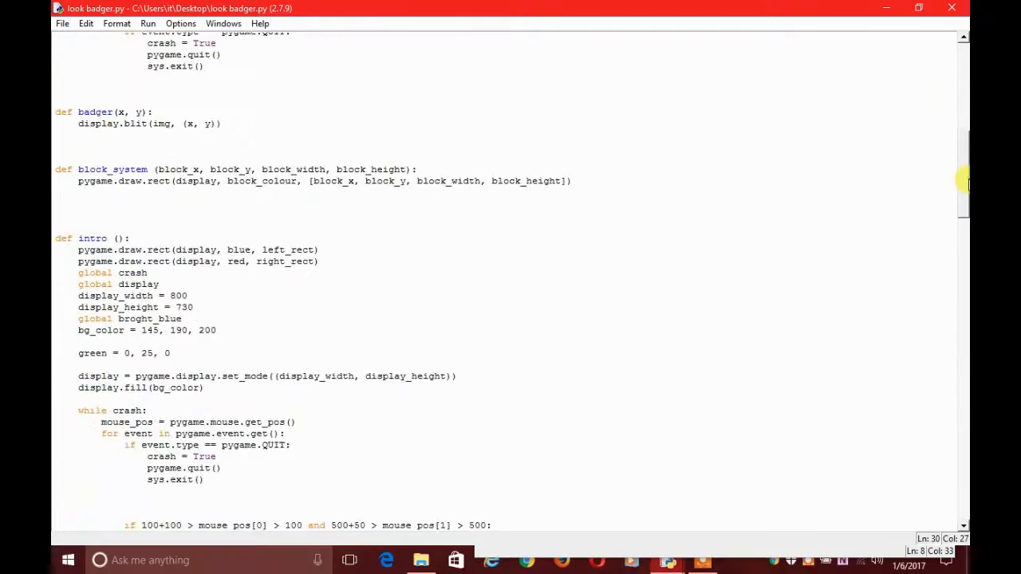
scroll("down", 3)
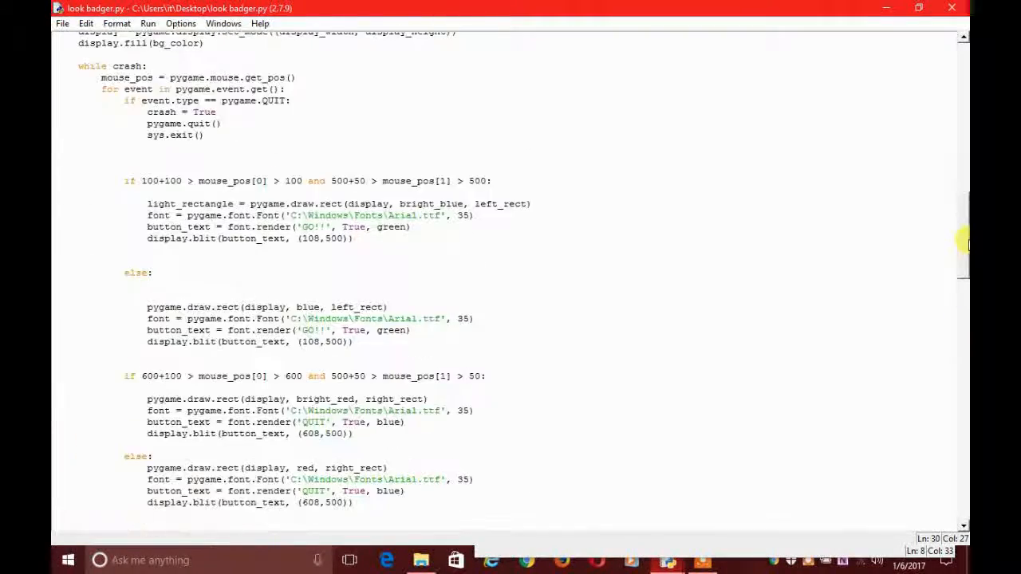
scroll("up", 3)
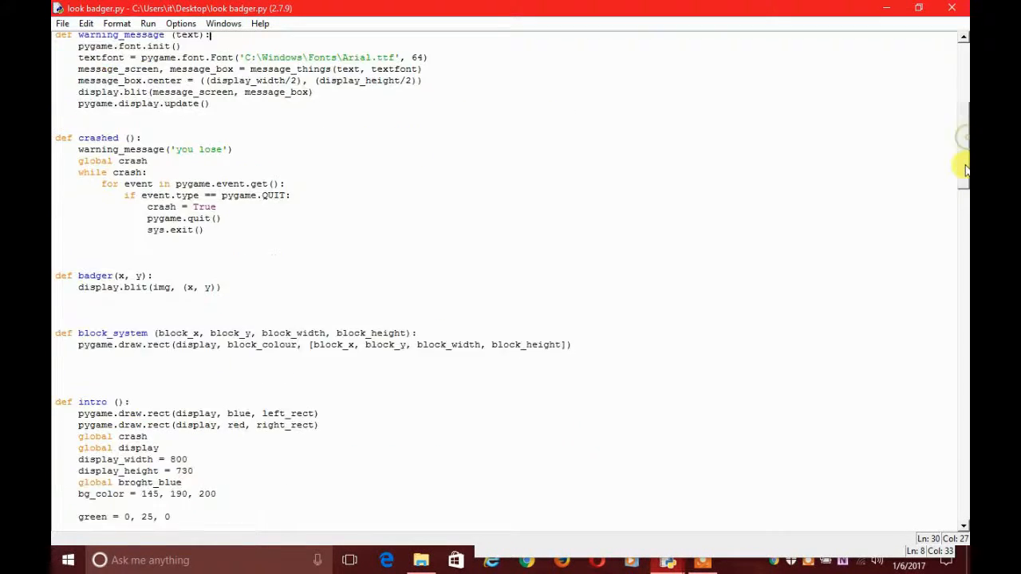
scroll("down", 3)
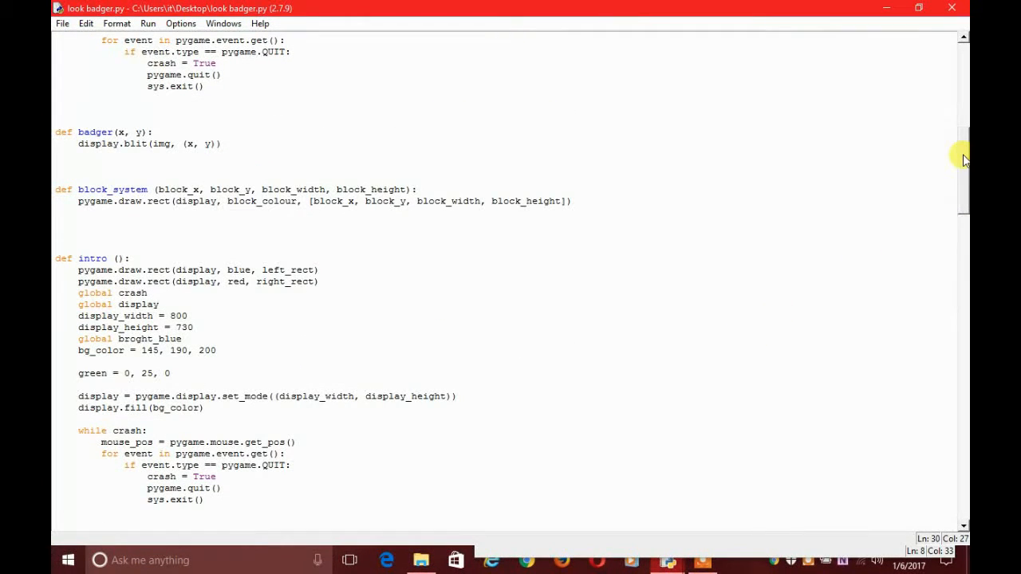
scroll("down", 3)
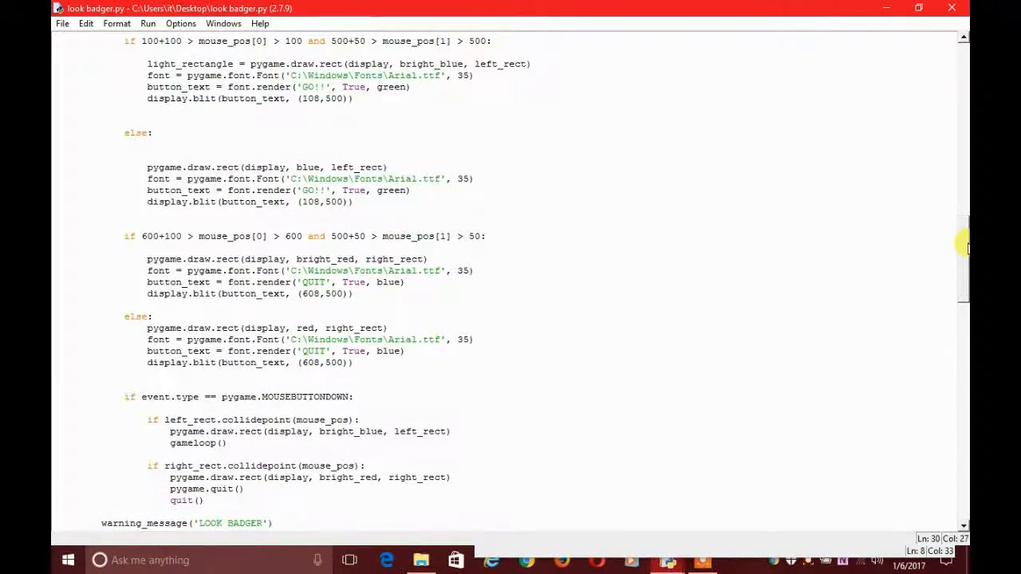
scroll("up", 3)
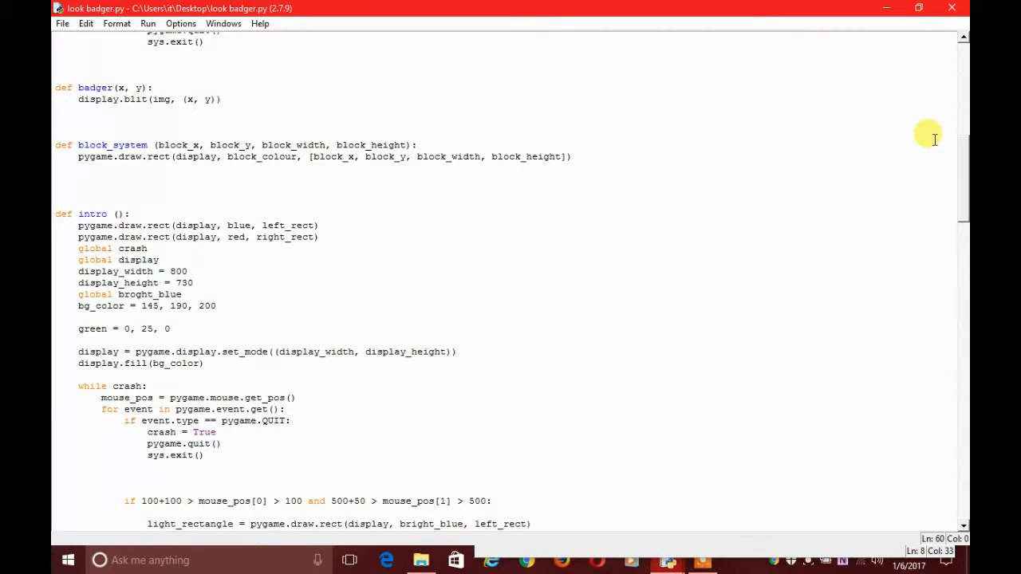
mouse_move(963, 188)
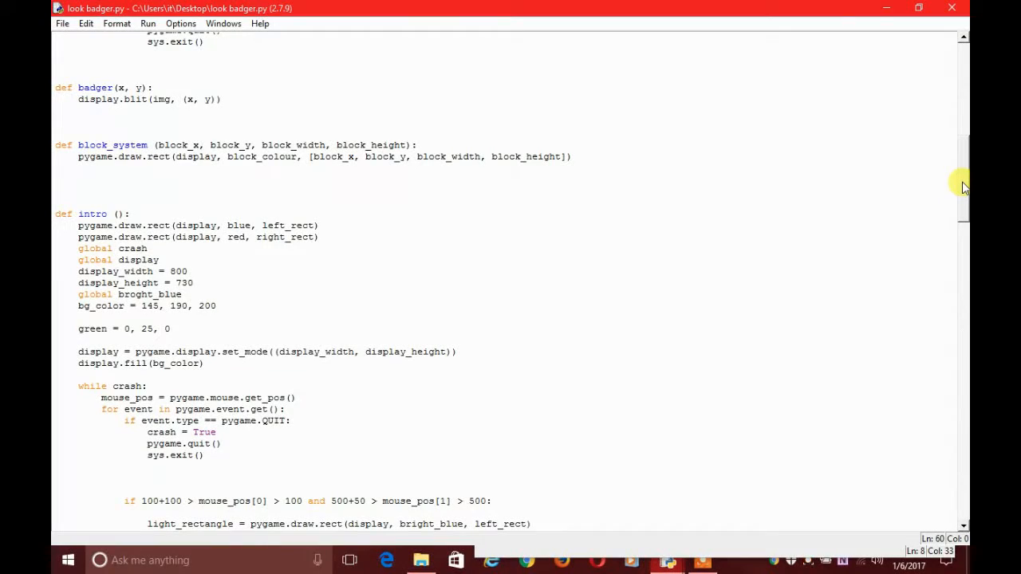
scroll("down", 3)
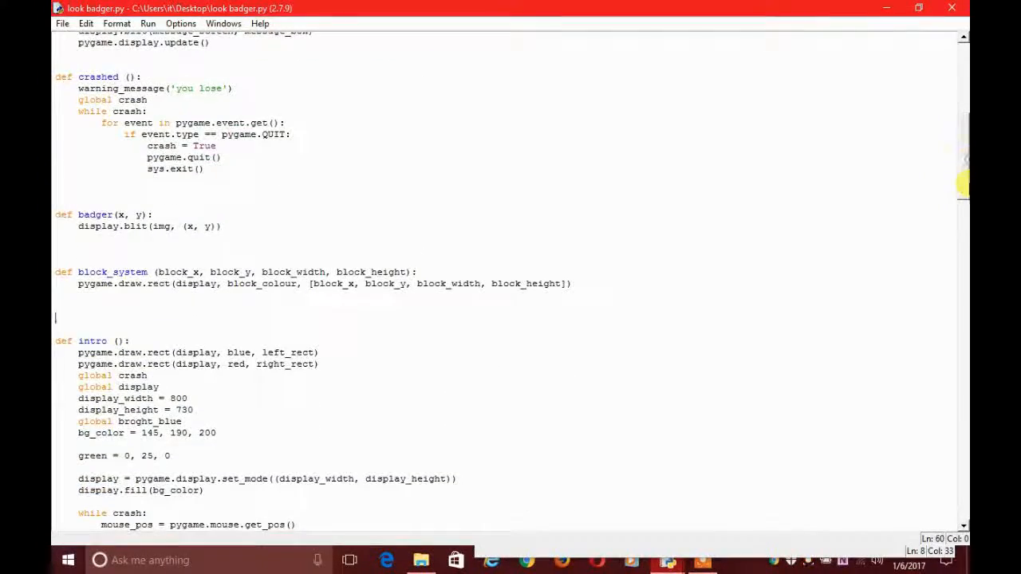
scroll("down", 3)
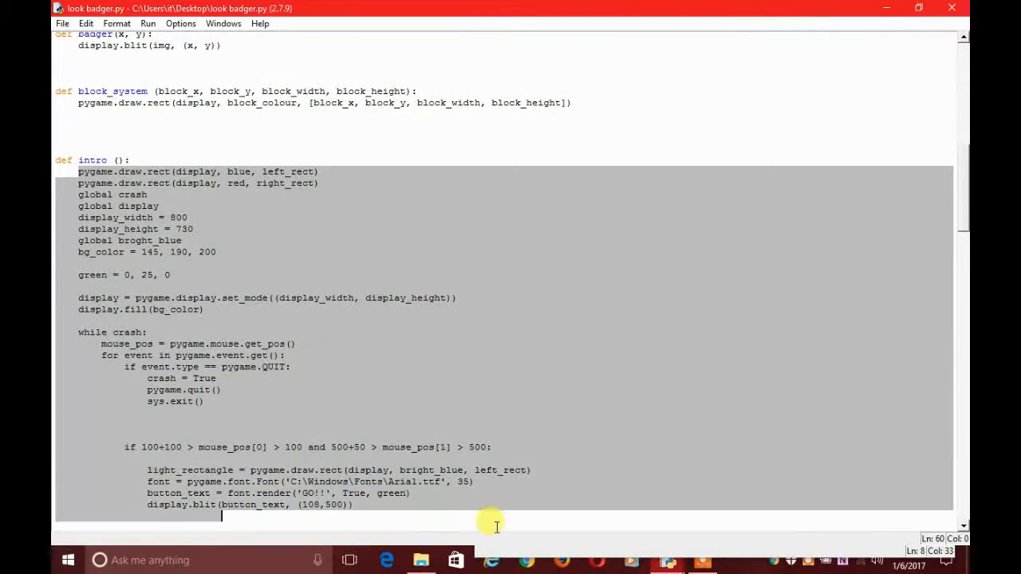
scroll("down", 3)
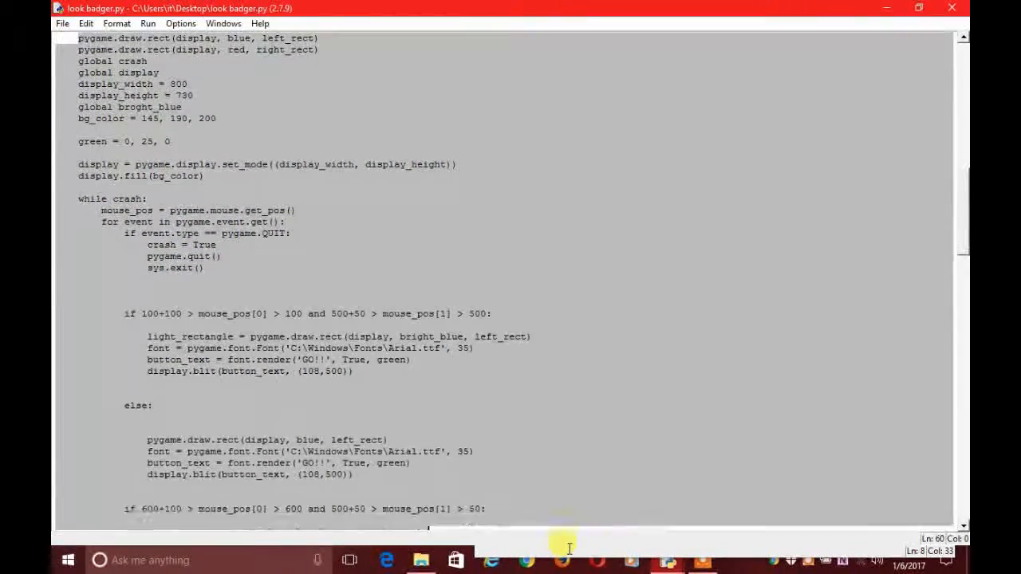
scroll("down", 3)
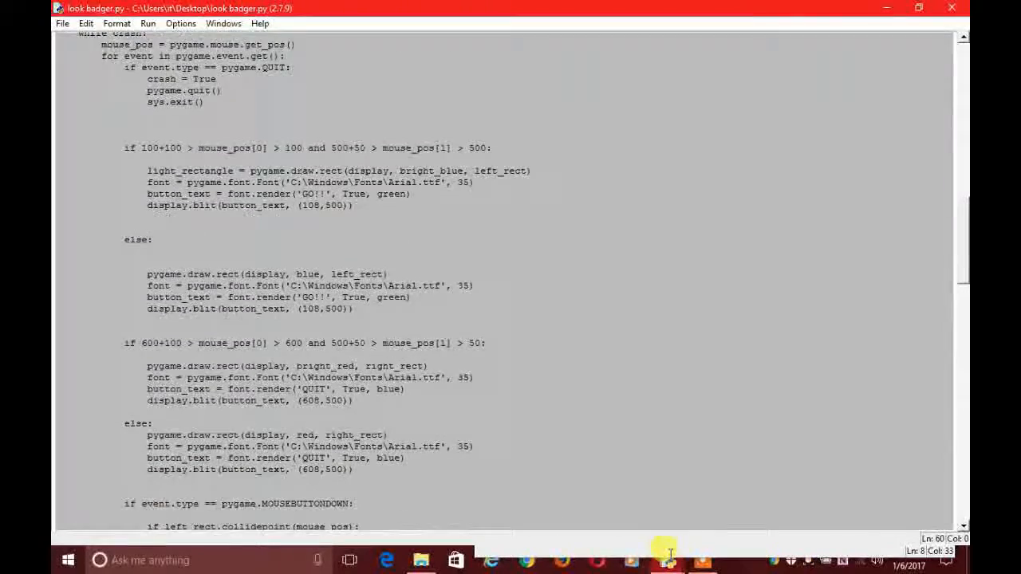
scroll("down", 3)
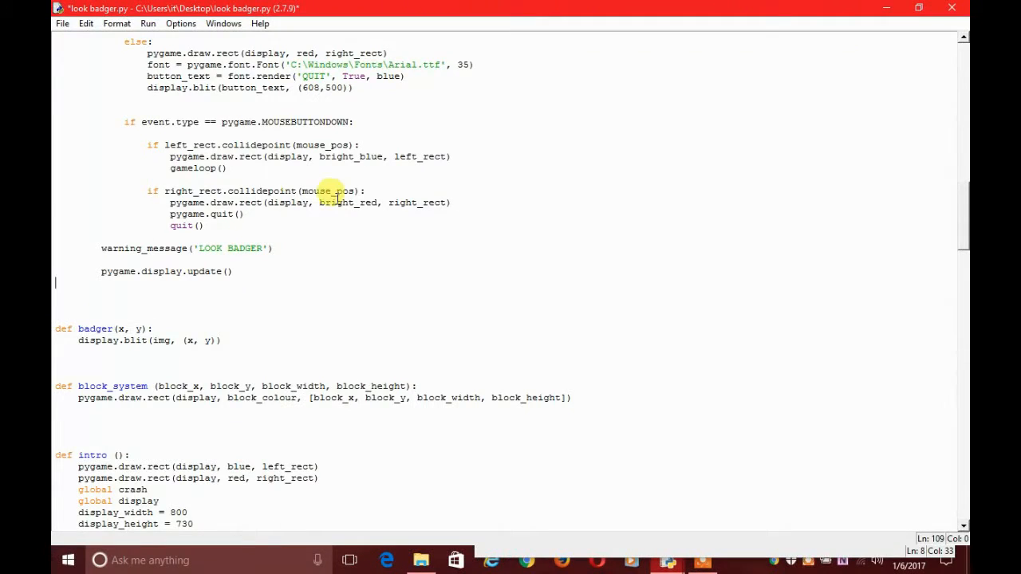
mouse_move(949, 236)
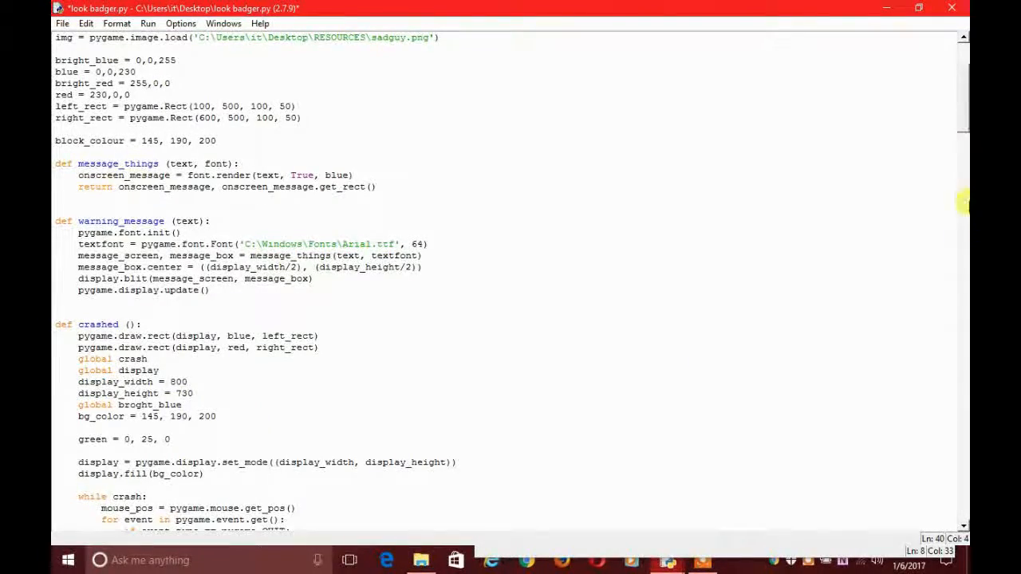
Change the crashed() warning_message to 'YOU LOSE', save and run the module
scroll("down", 3)
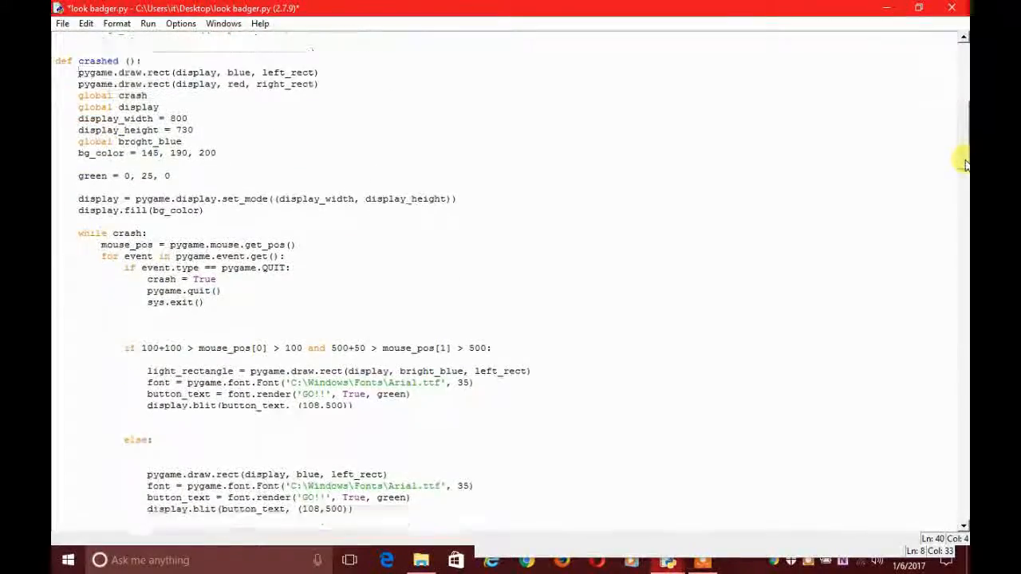
scroll("down", 3)
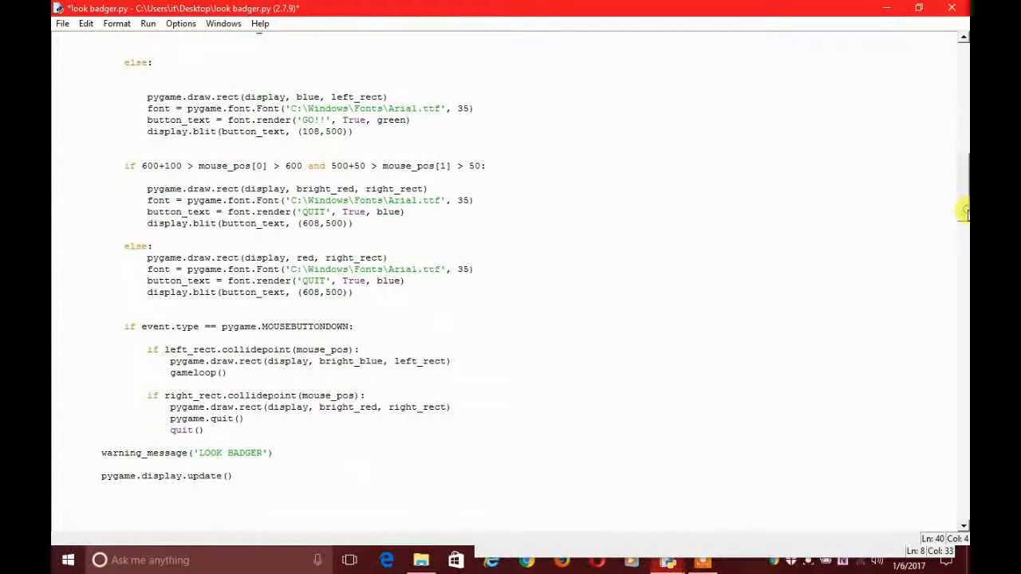
scroll("down", 3)
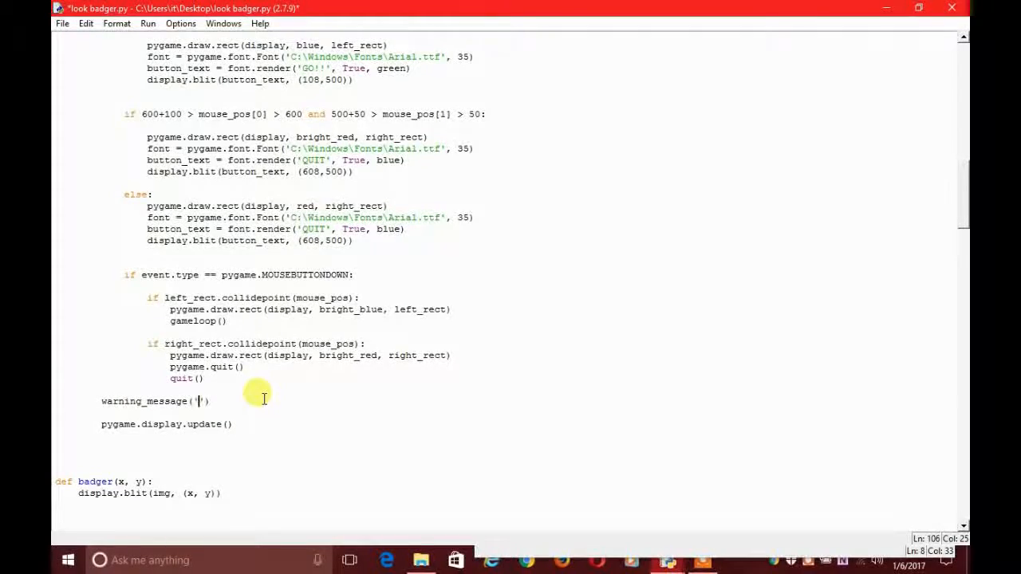
type("YOU Lo")
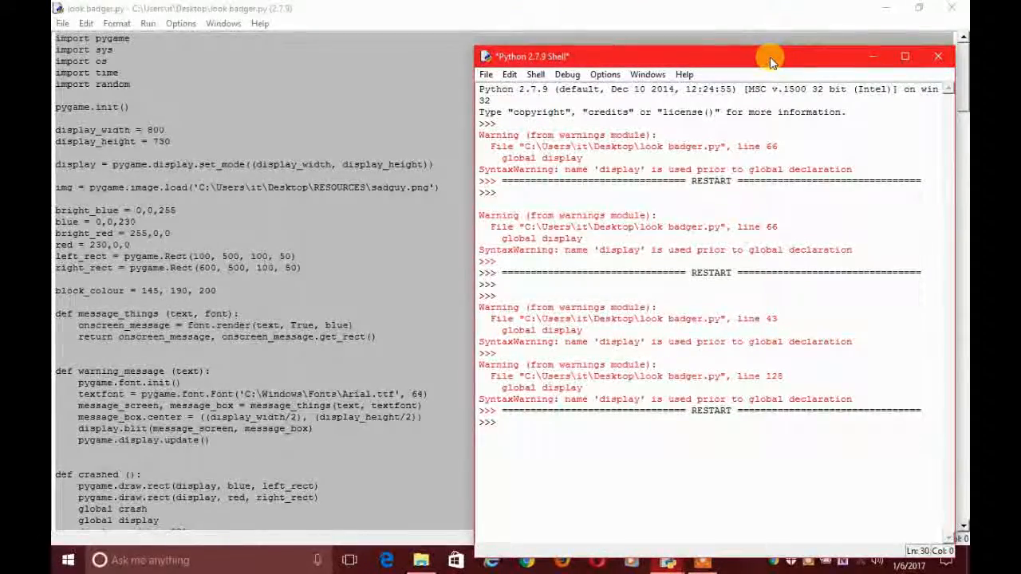
Move the shell and game windows aside and start the game from the LOOK BADGER intro
left_click_drag(769, 56, 705, 66)
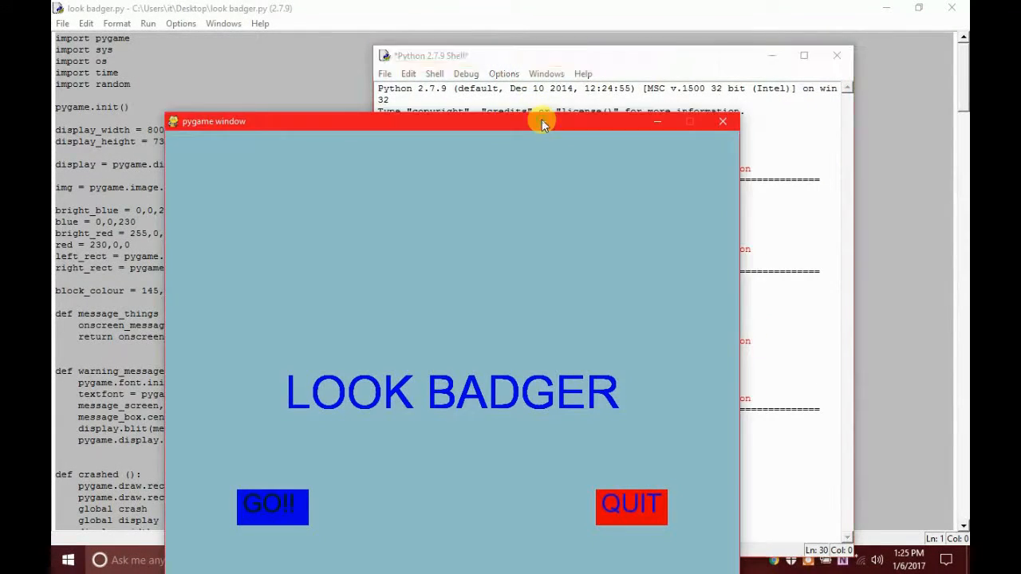
left_click_drag(542, 121, 407, 20)
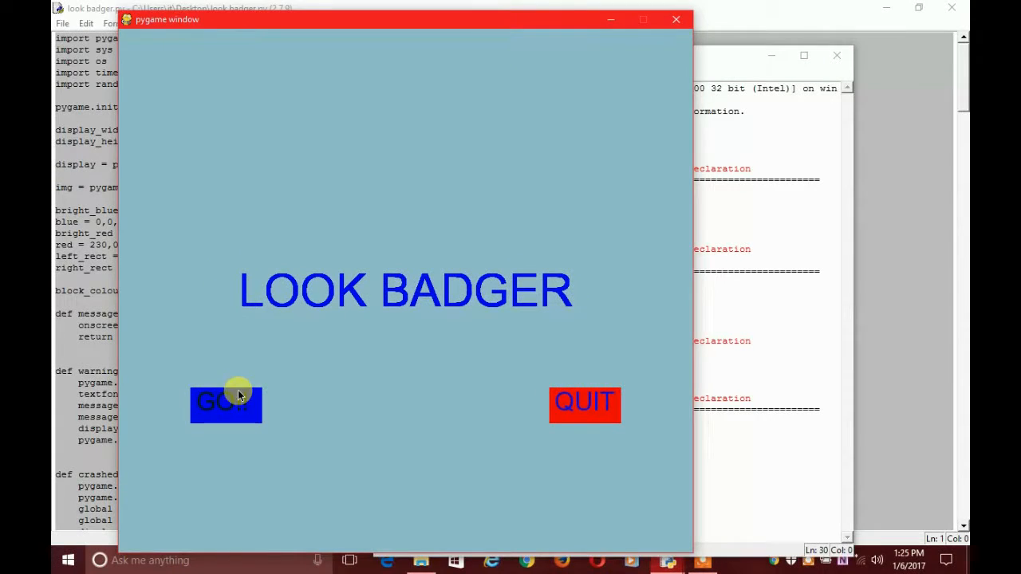
left_click(226, 405)
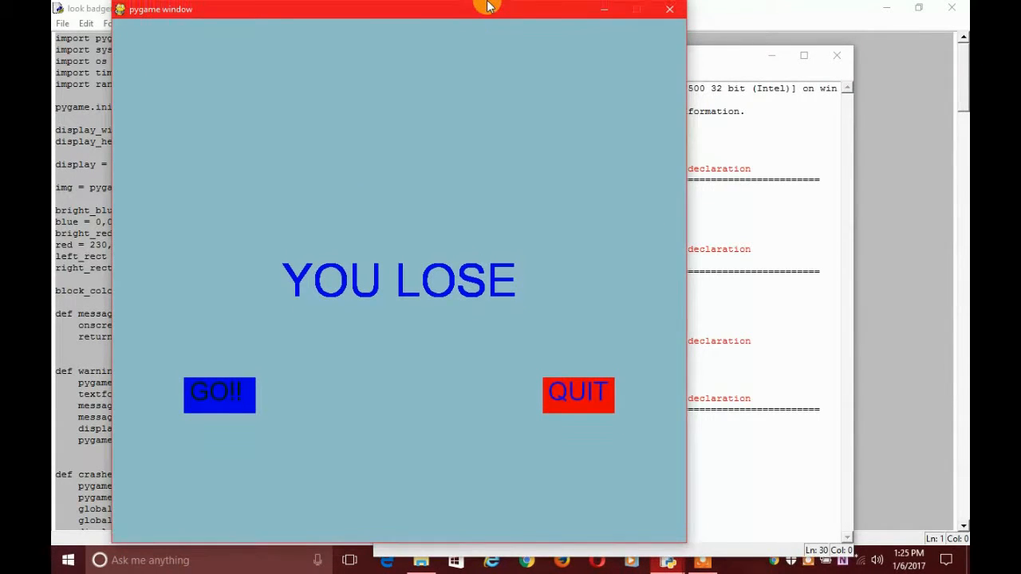
mouse_move(587, 390)
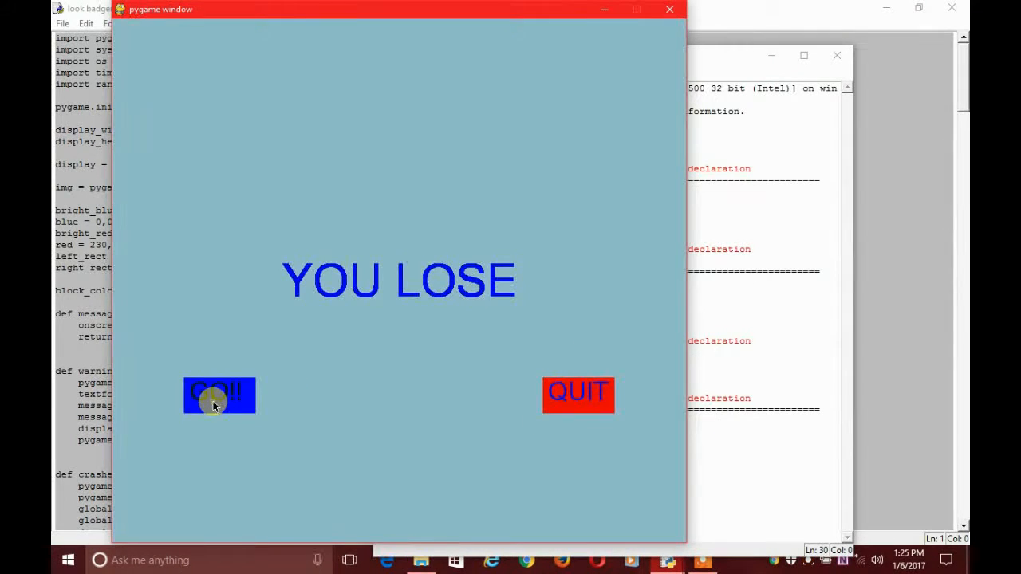
From the YOU LOSE screen restart with GO, then QUIT and confirm killing the program
left_click(220, 396)
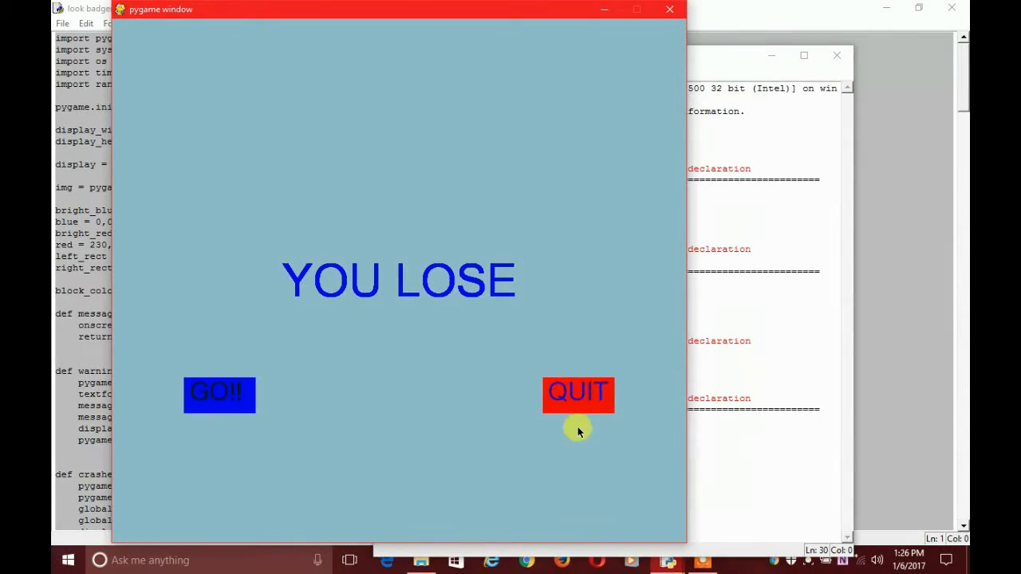
mouse_move(594, 394)
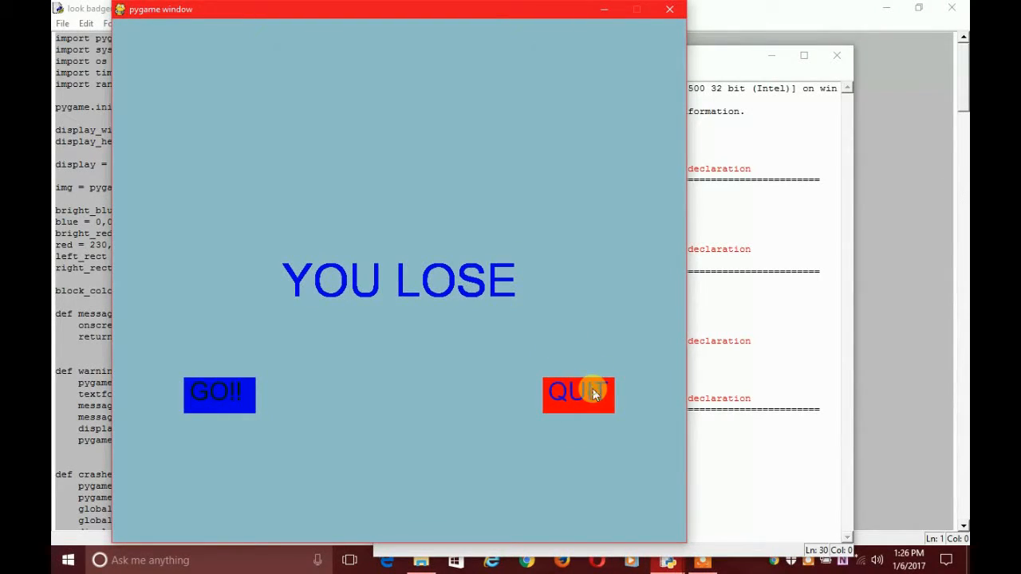
left_click(587, 393)
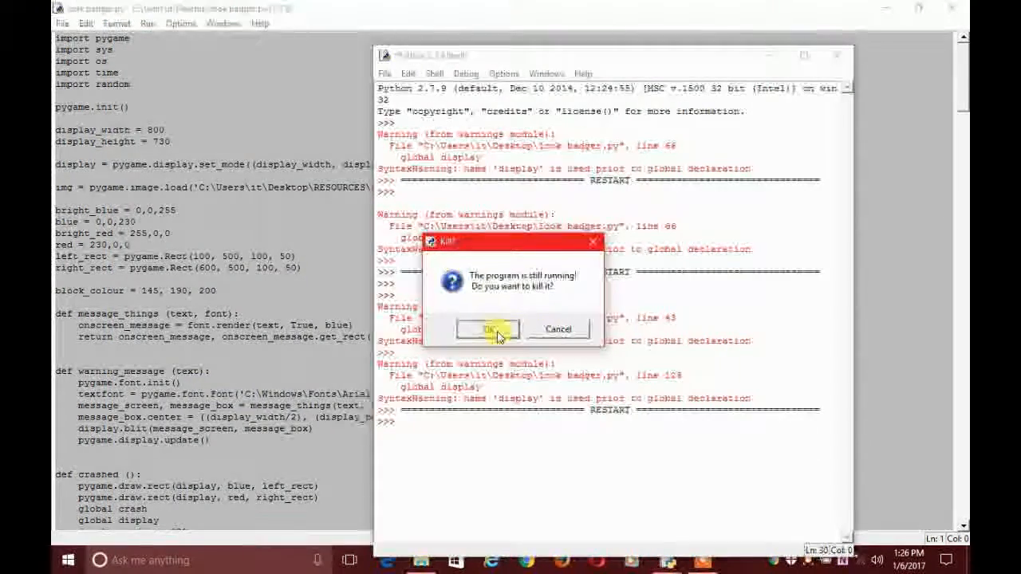
left_click(485, 328)
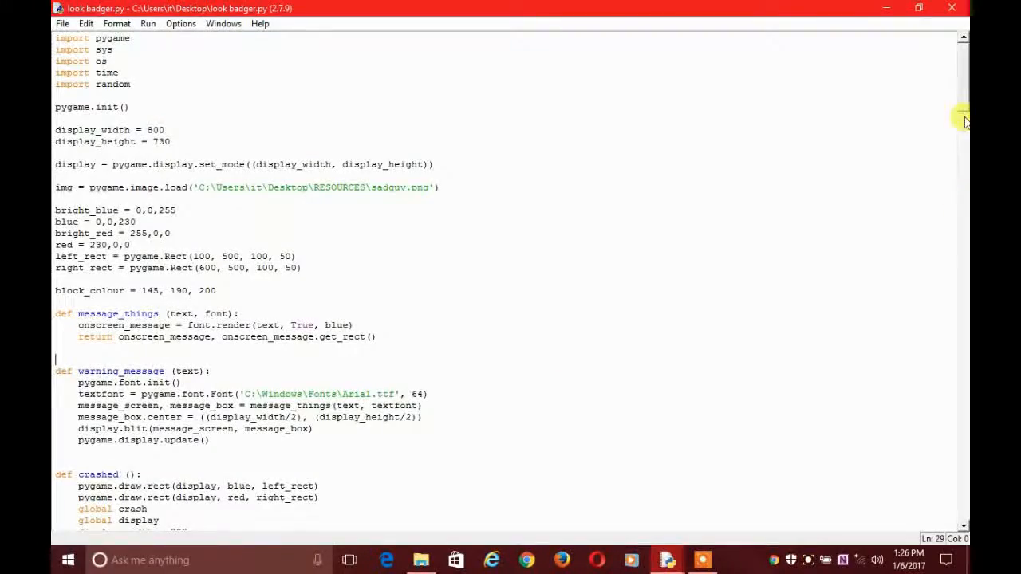
Add a new empty def scoring_system(): above the intro definition
scroll("down", 3)
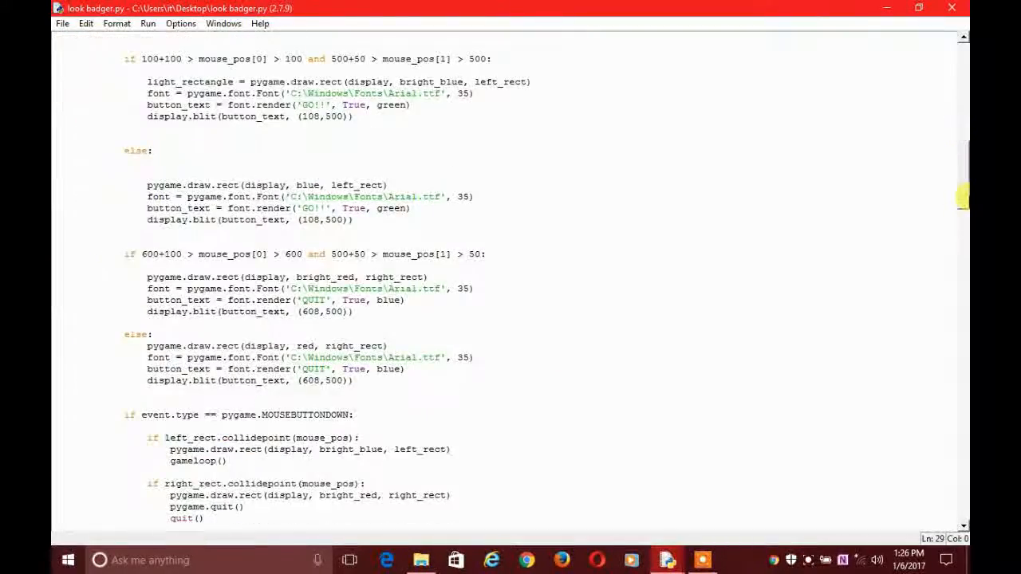
scroll("down", 3)
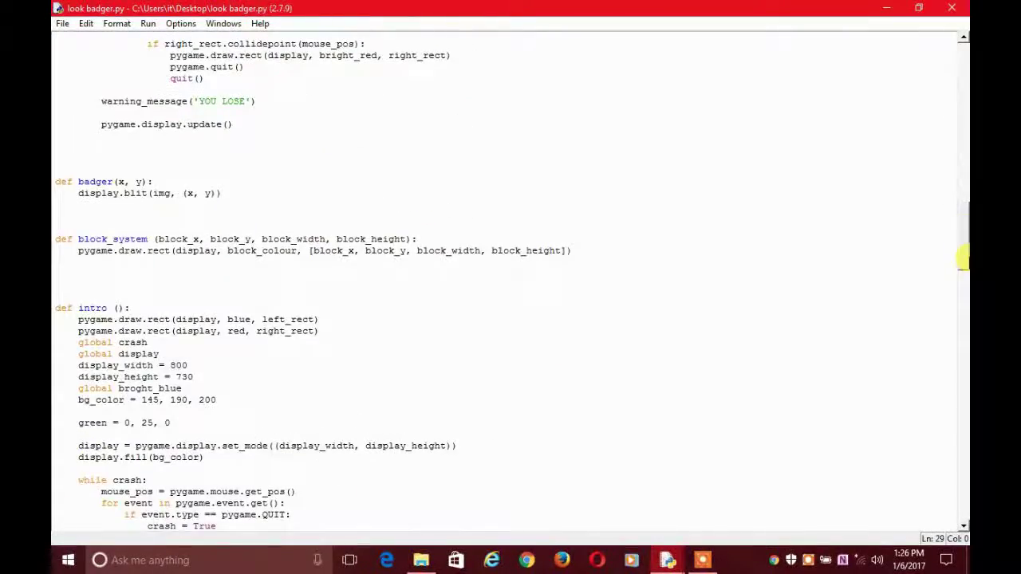
scroll("down", 3)
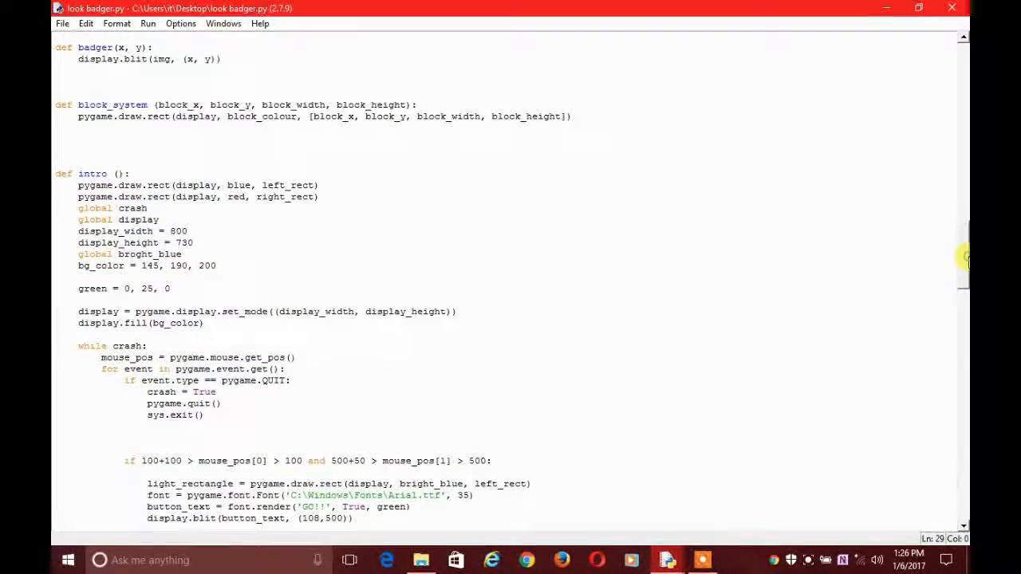
left_click(62, 137)
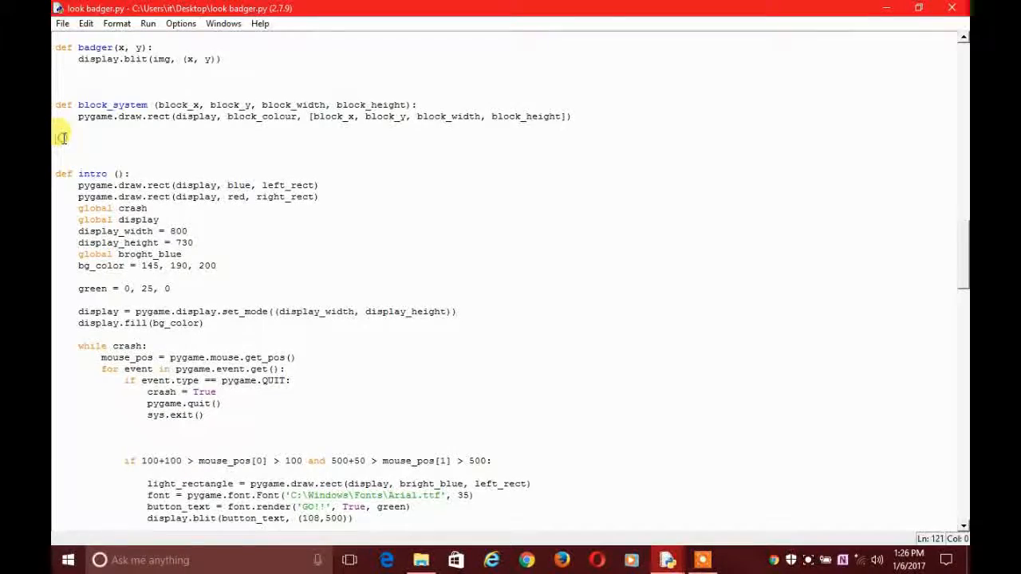
type("def")
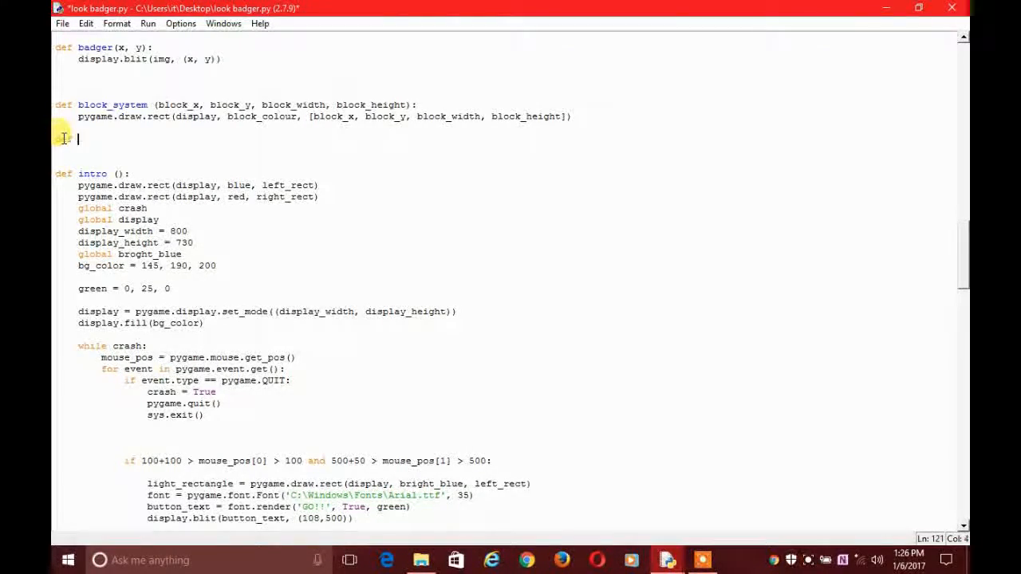
type("scori")
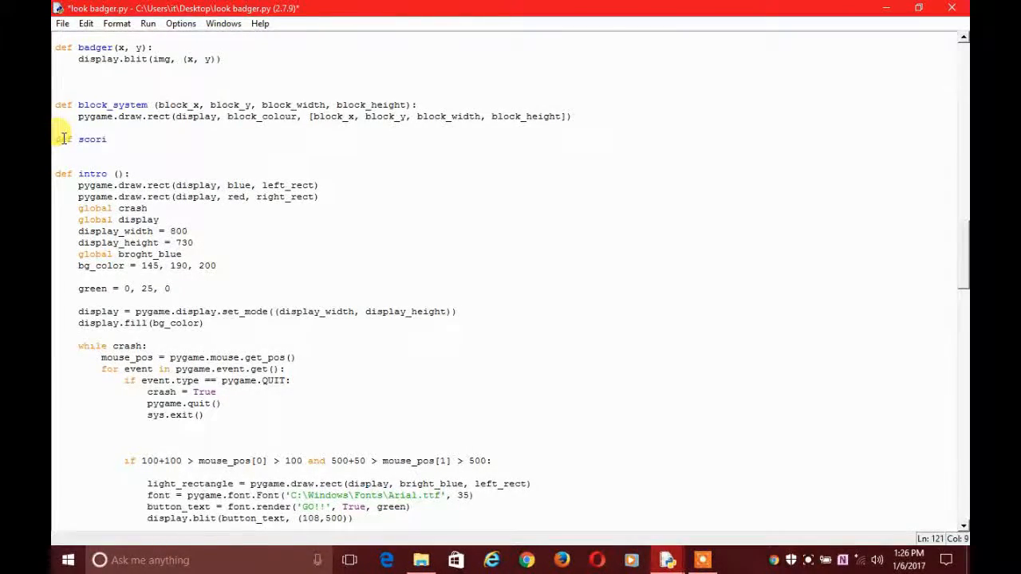
type("ng_system")
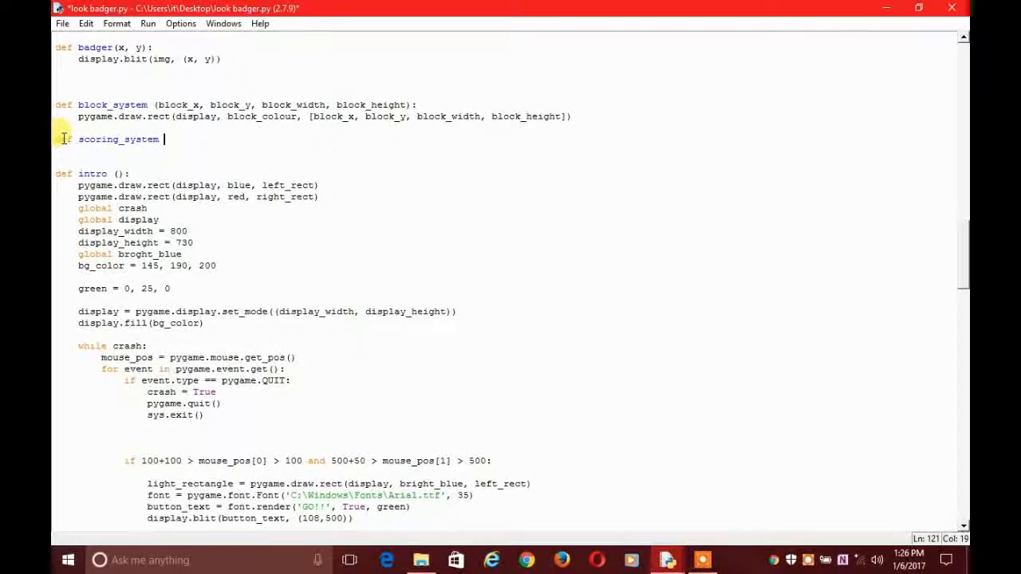
type("(")
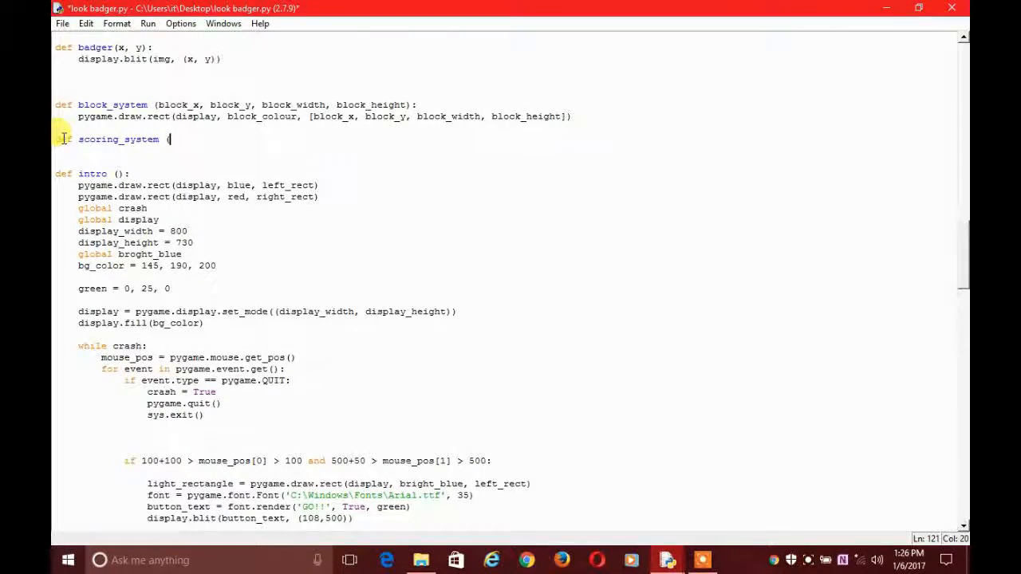
type("):")
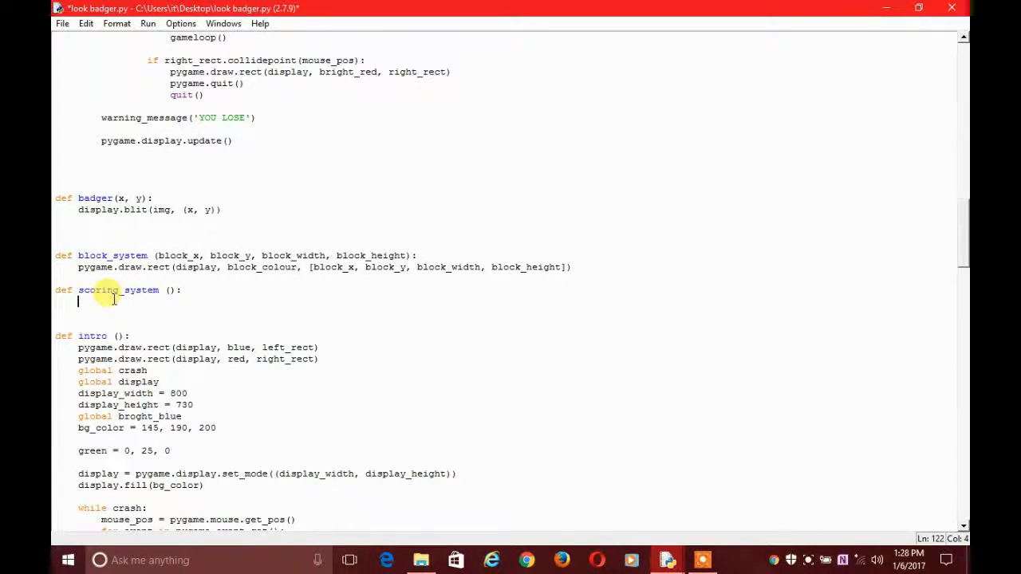
Set score_color = 130, 160, 155 inside scoring_system
type("sc")
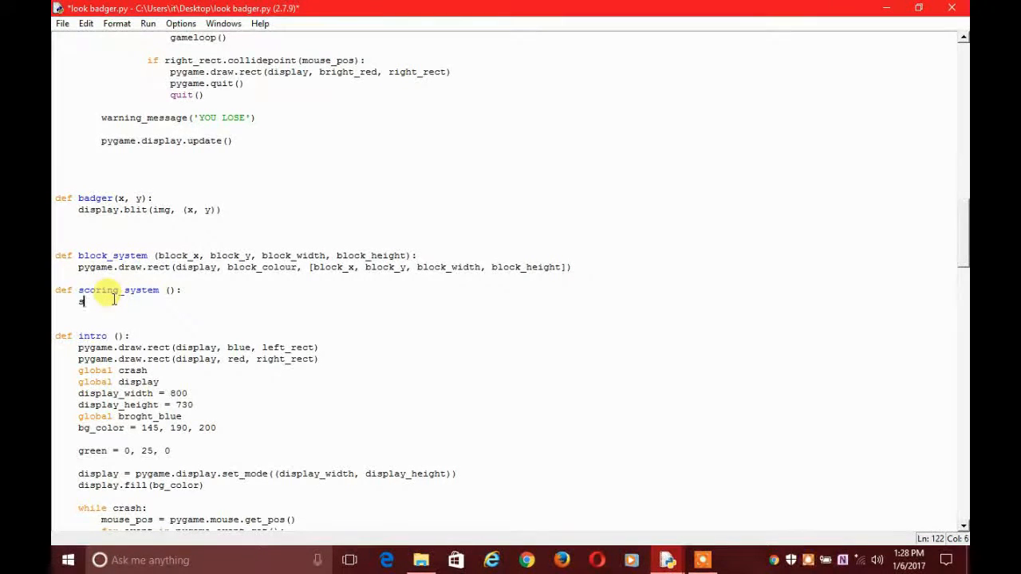
type("score_color =")
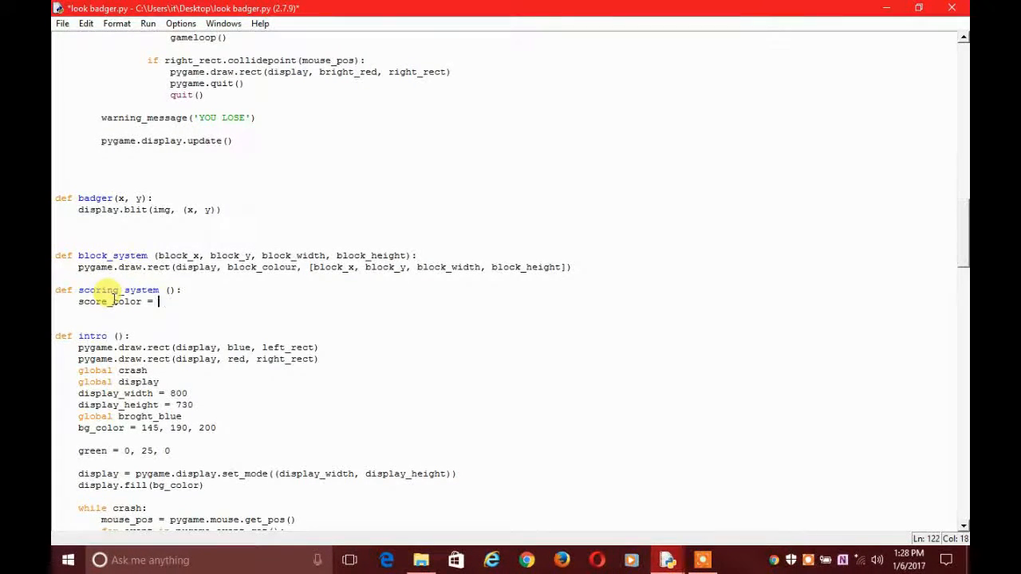
type("130,")
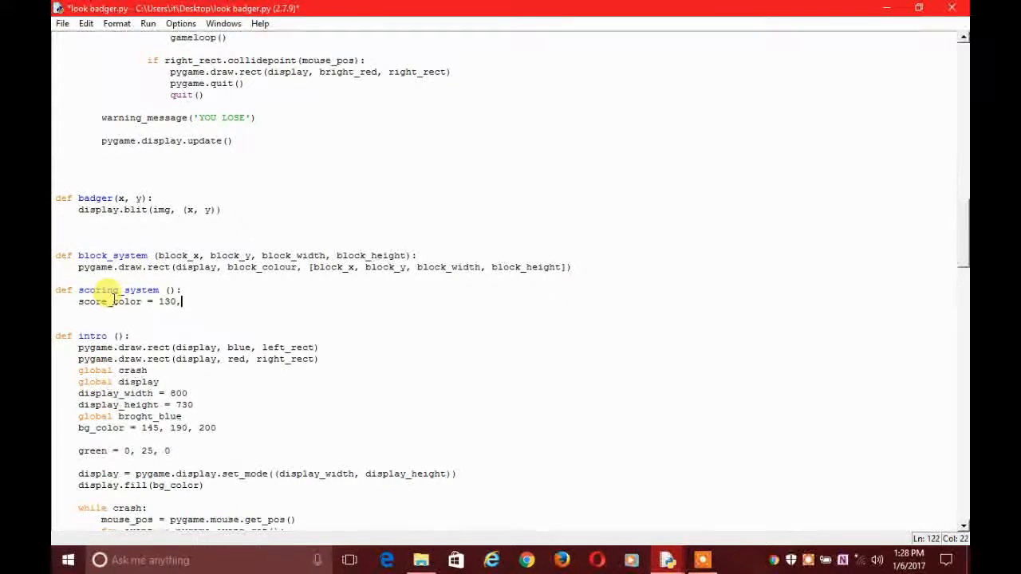
type("16")
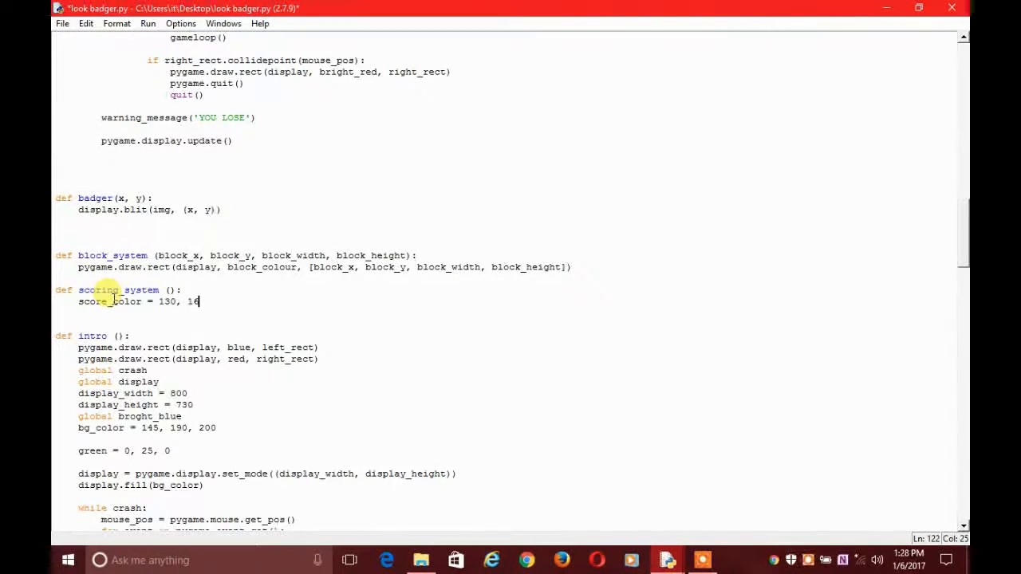
type("0,")
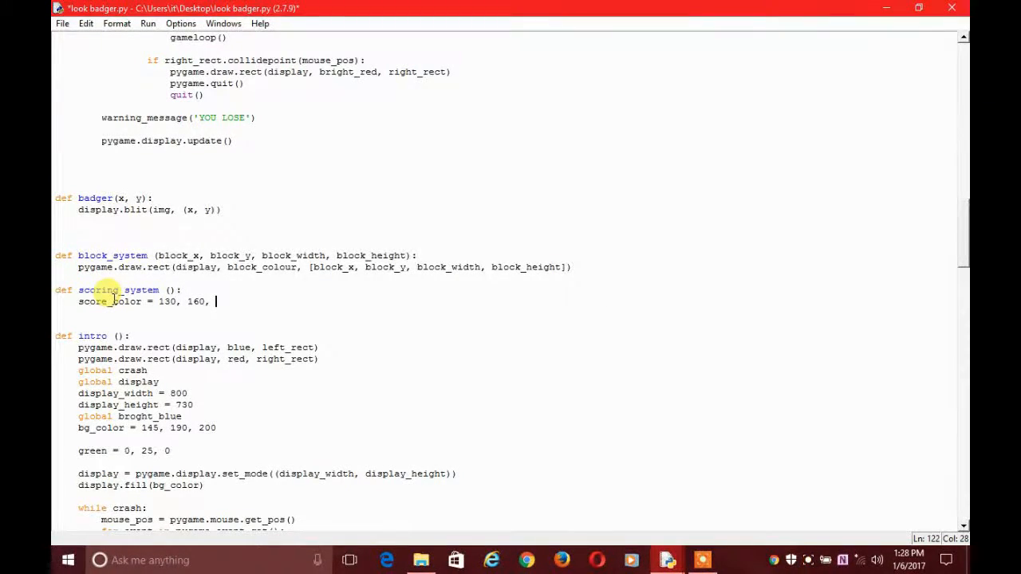
type("1")
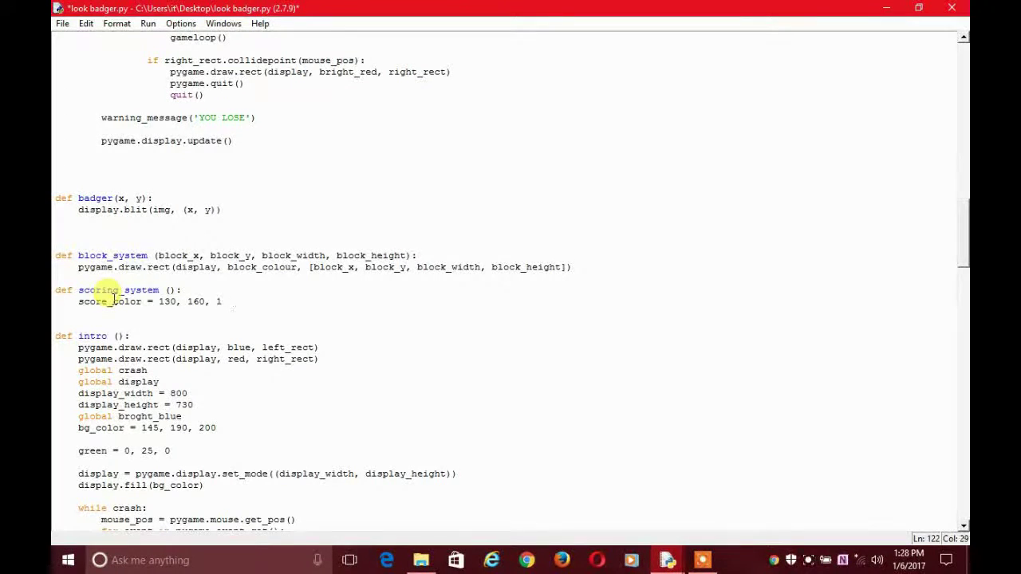
type("55")
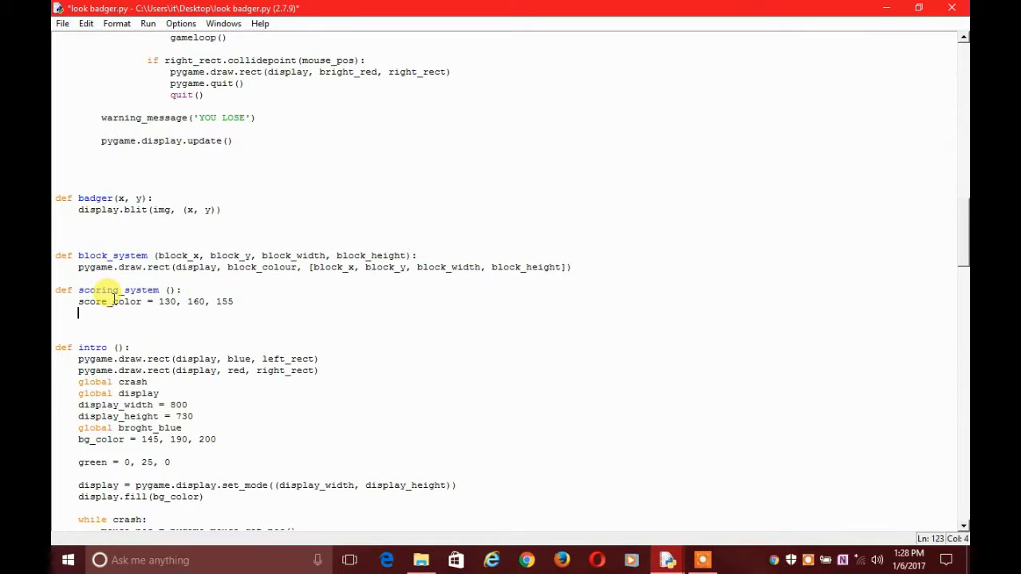
Load font = pygame.font.Font('C:\Windows\Fonts\Arial.ttf', 55)
type("for")
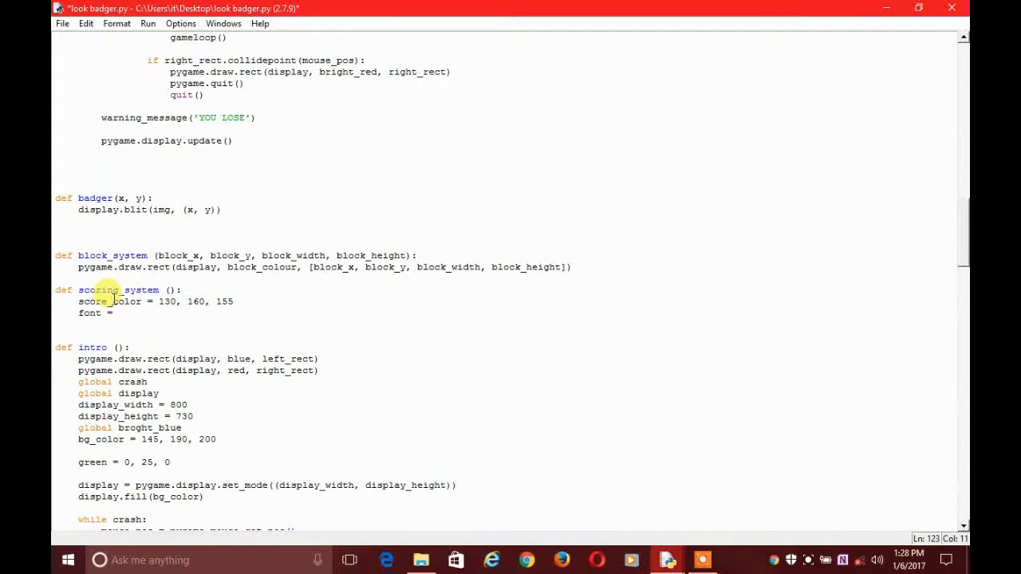
type("pygaem")
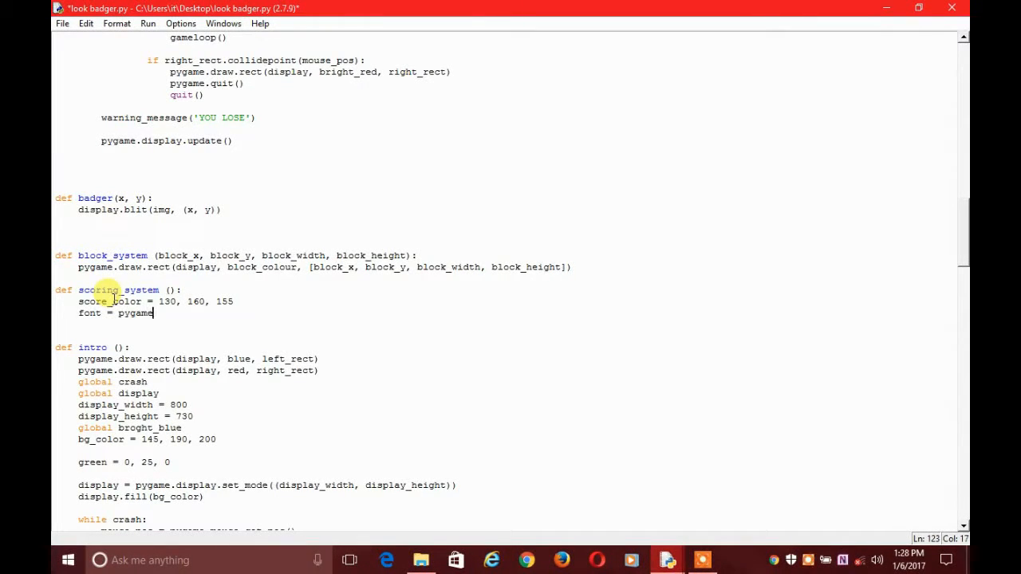
type(".font")
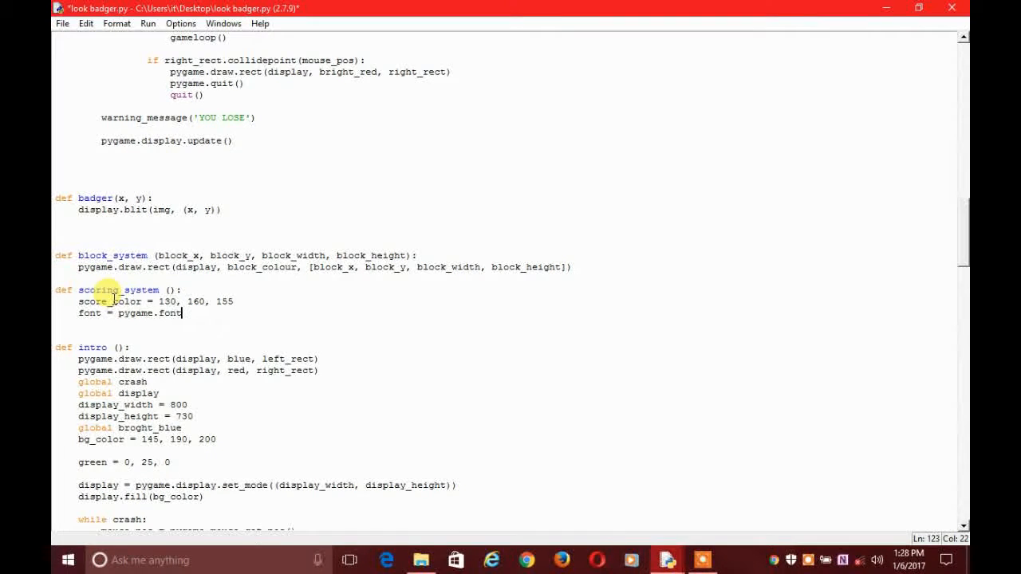
type("F")
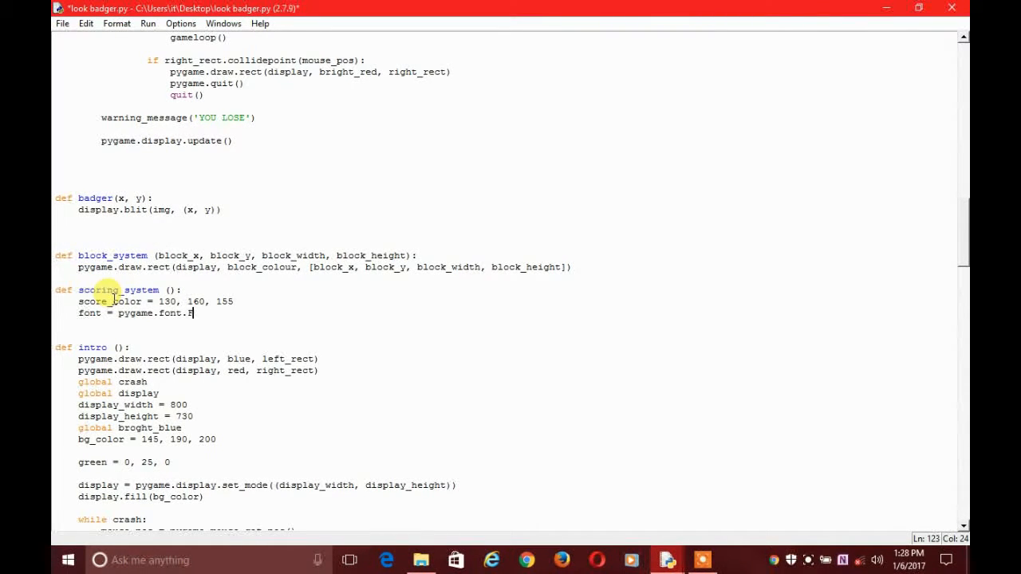
type("ont(")
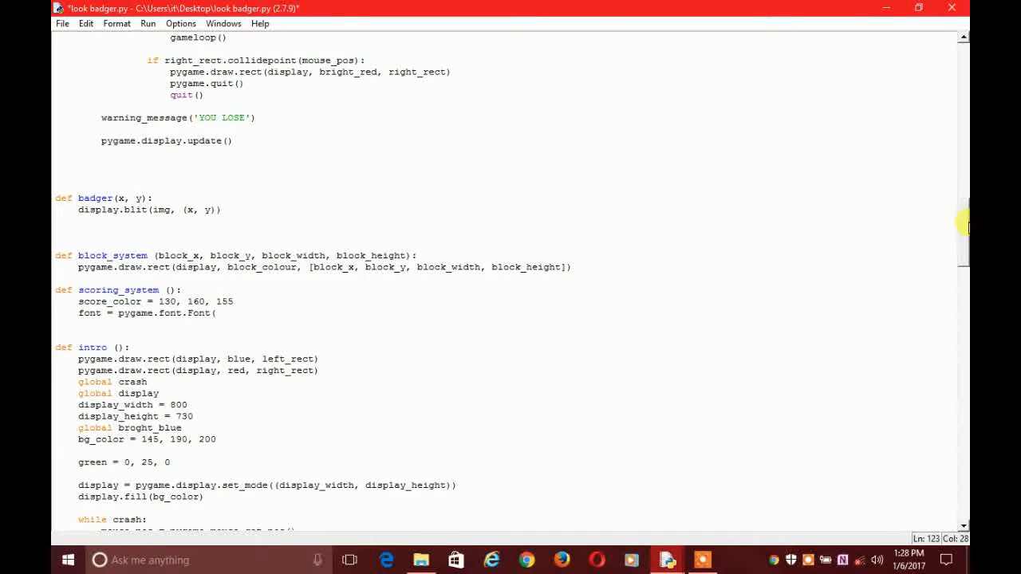
scroll("down", 3)
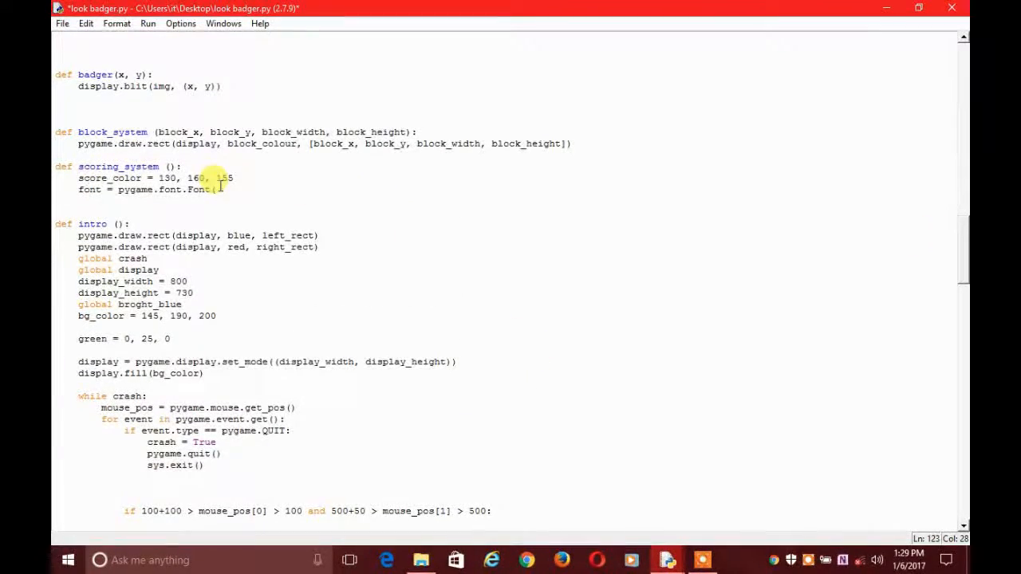
type("'C:\\Windows\\Fonts\\Arial.ttf',")
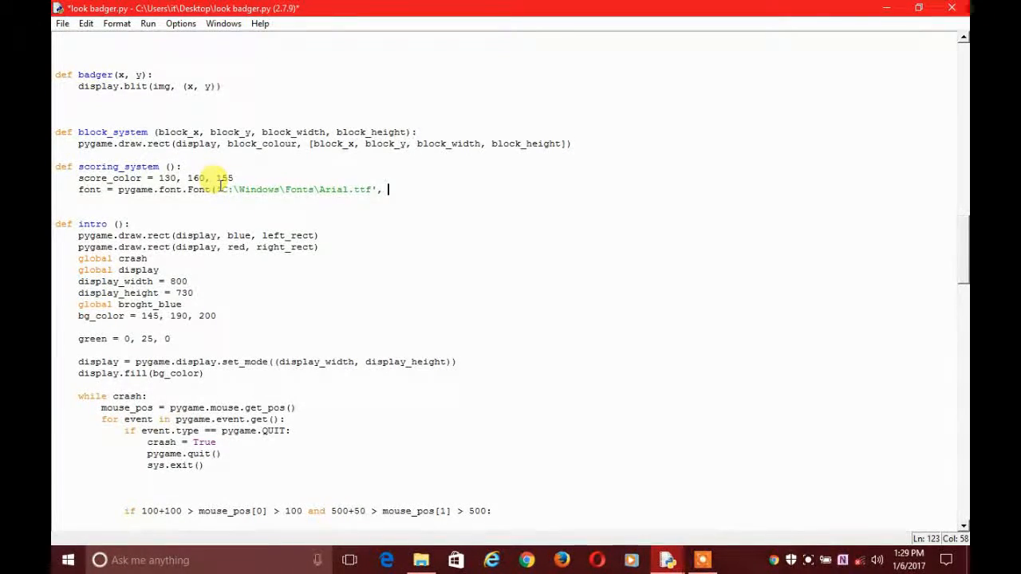
type("5")
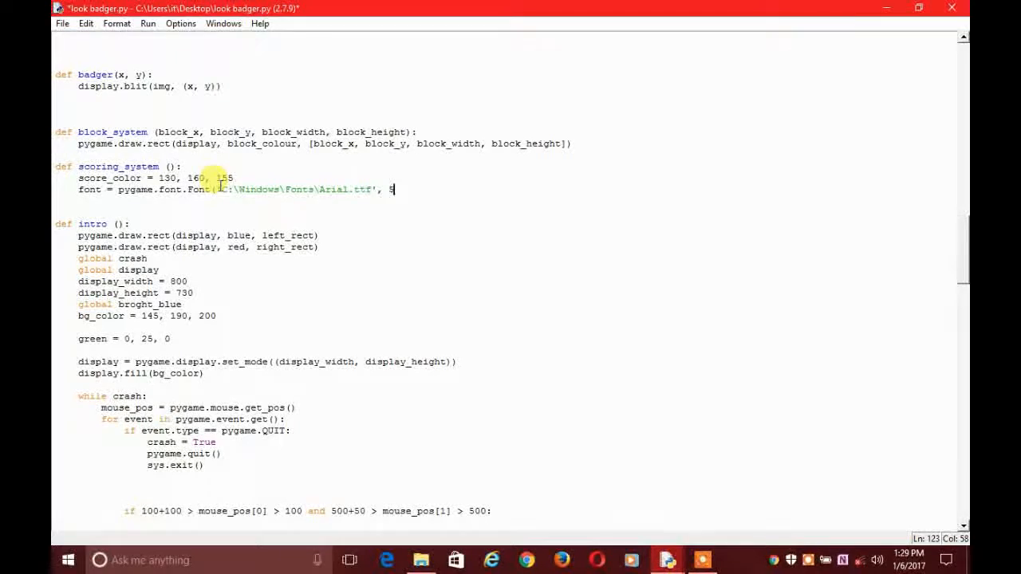
type("5))")
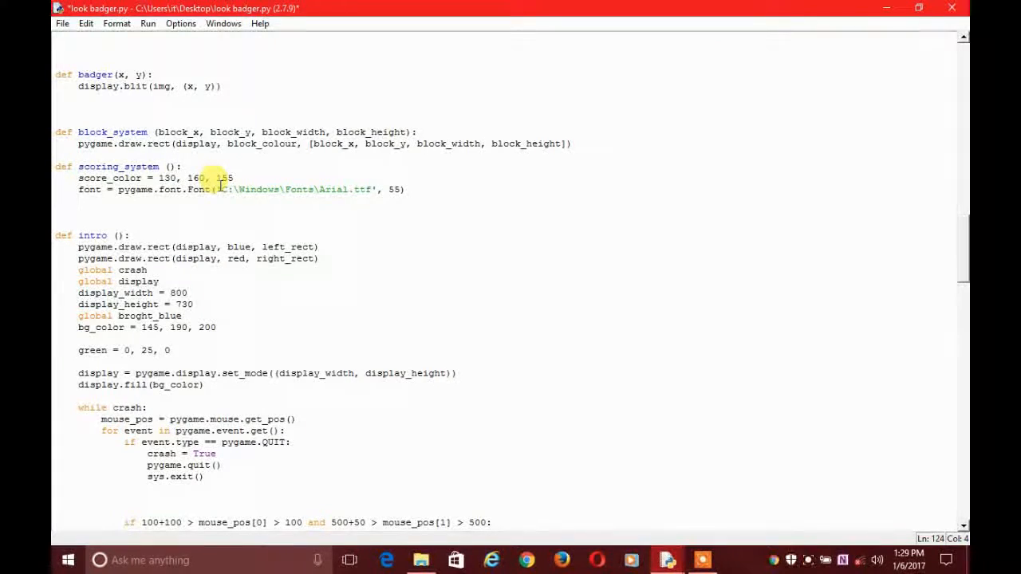
Begin text = font.render with the 'your score:' label string
type("text =")
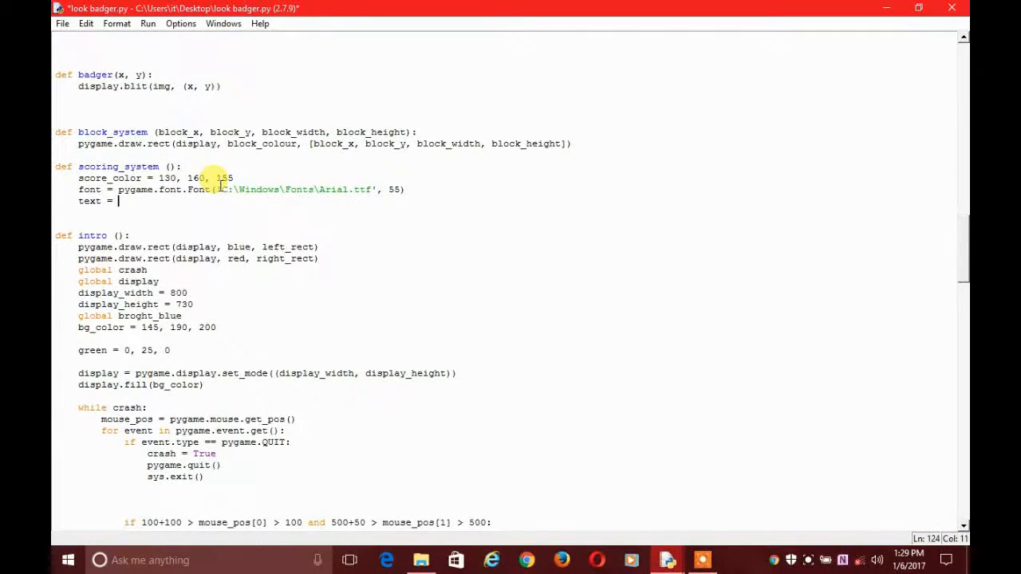
type("fon")
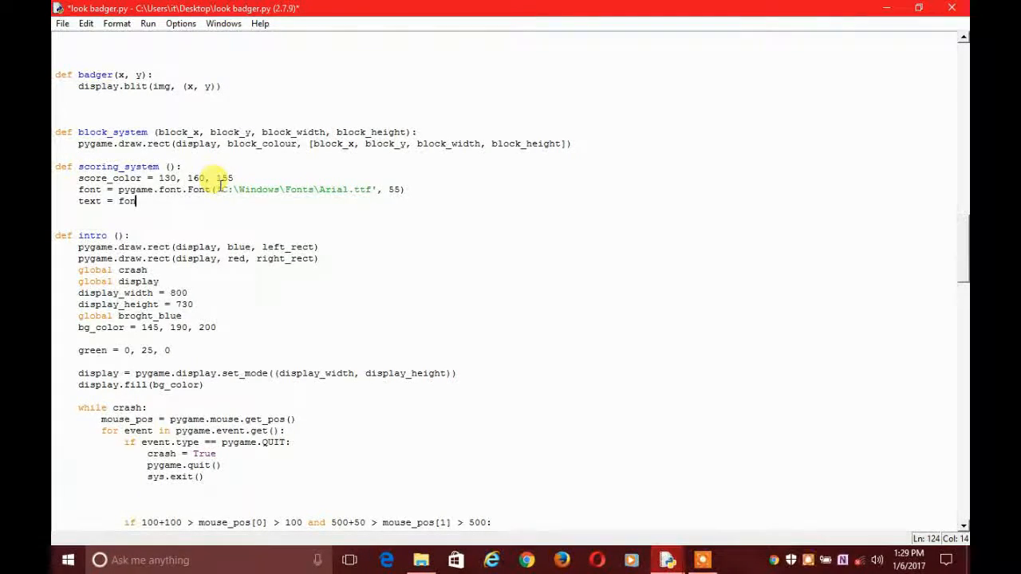
type(".r")
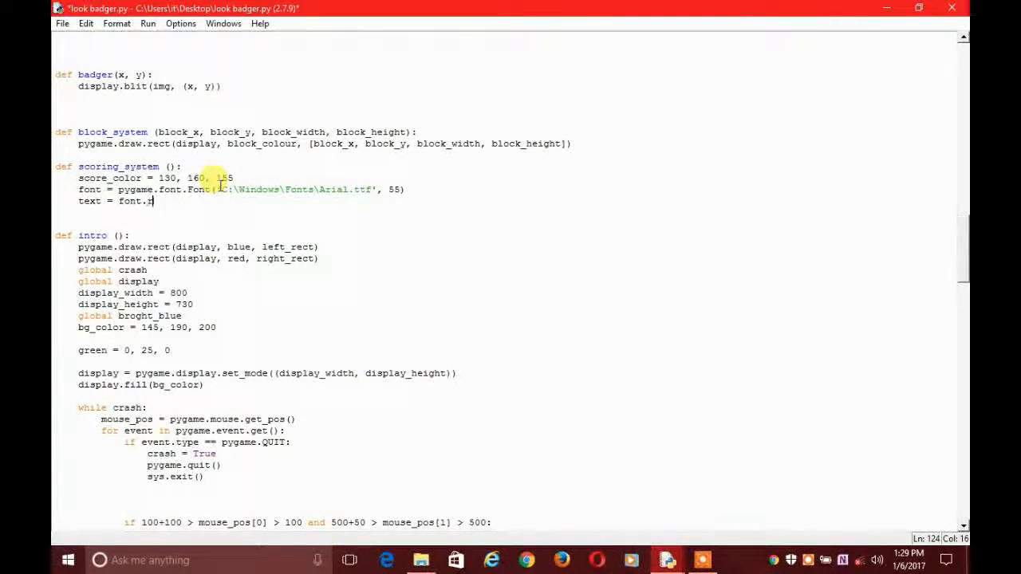
type("ender")
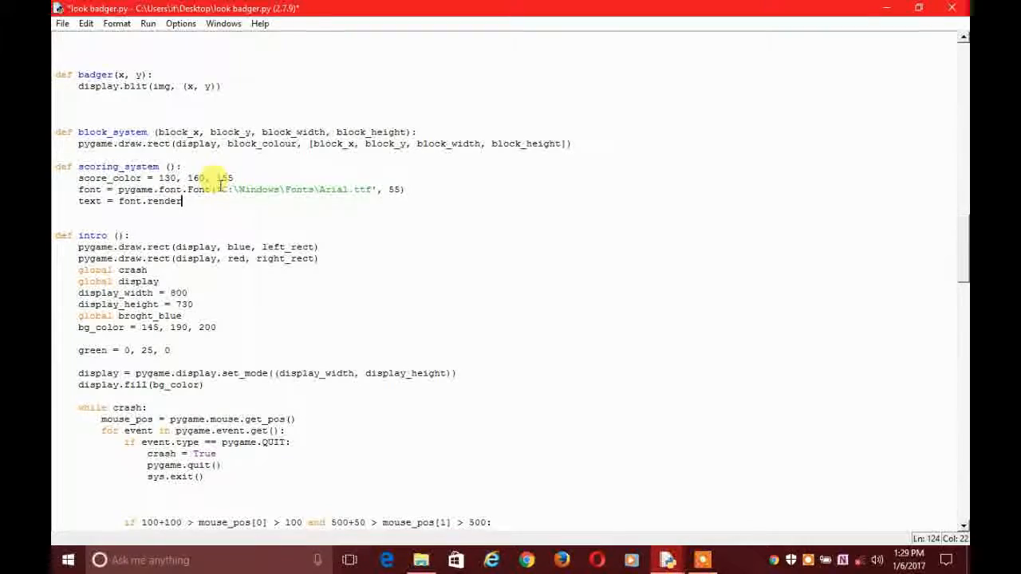
type("(")
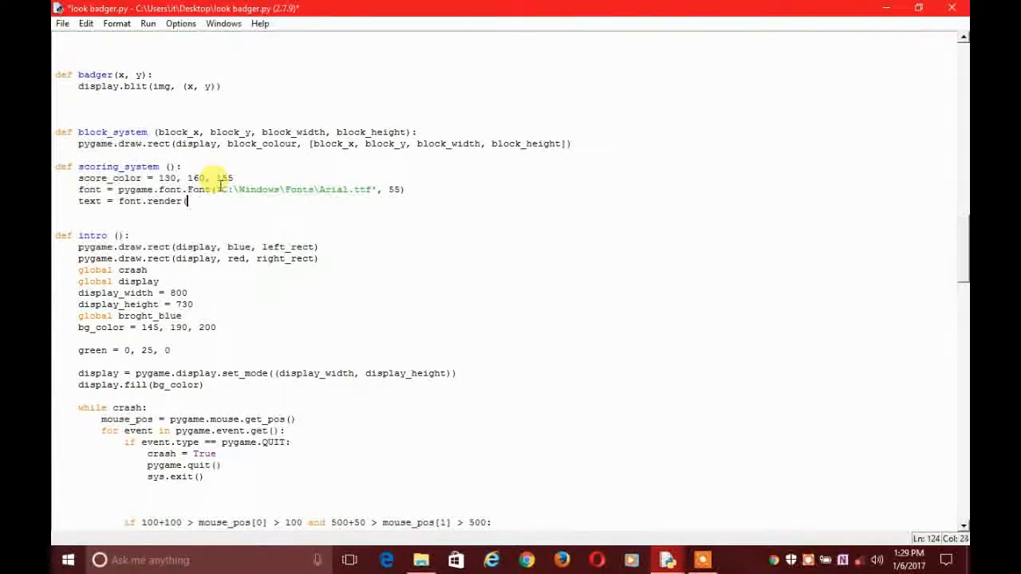
type("'")
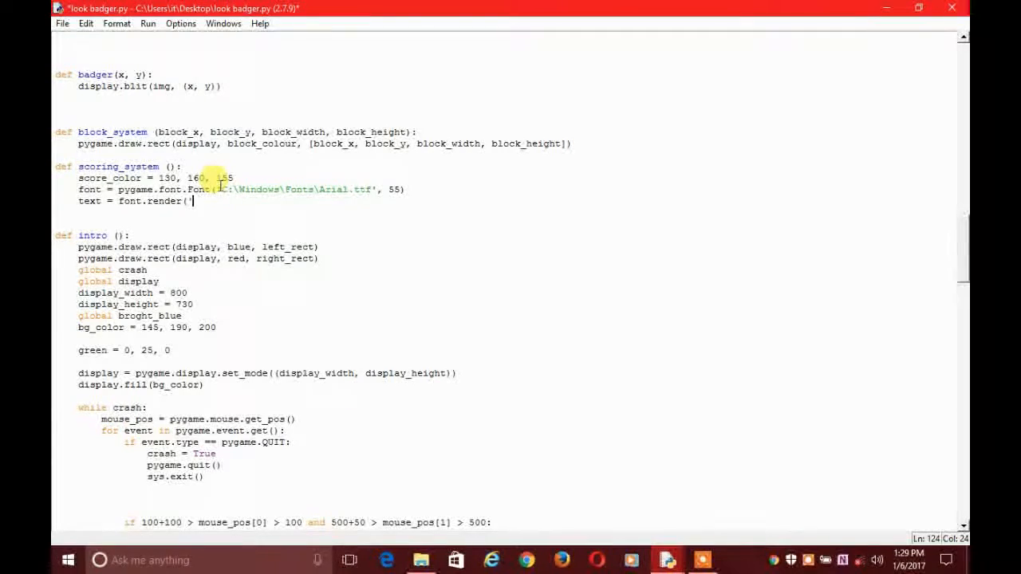
type("'yo")
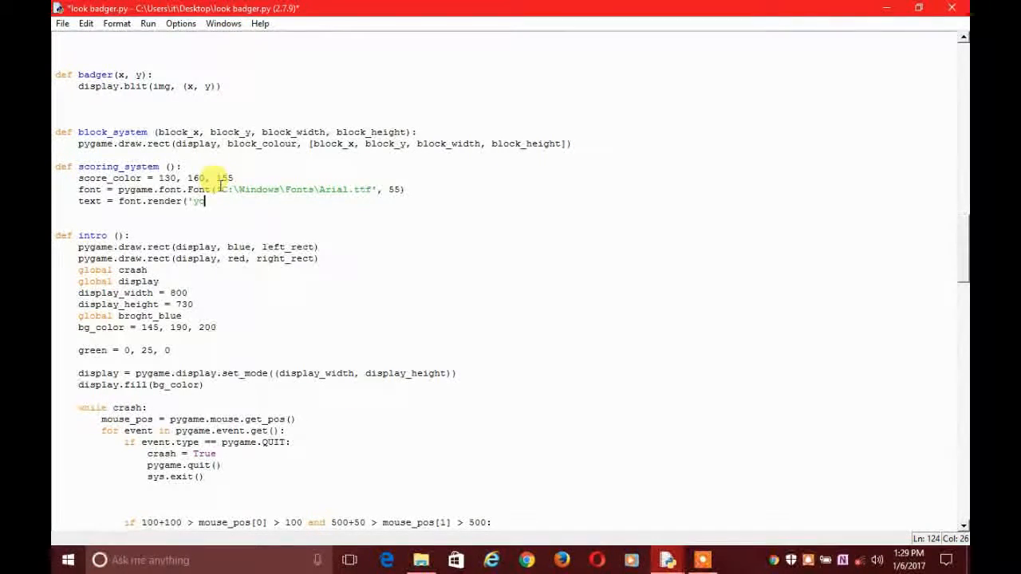
type("u'")
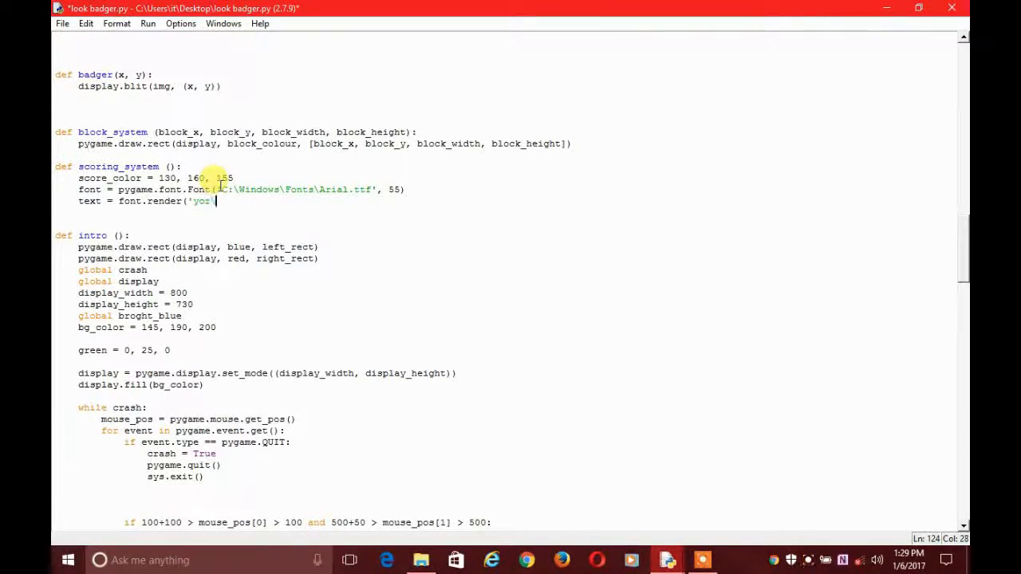
key("Backspace")
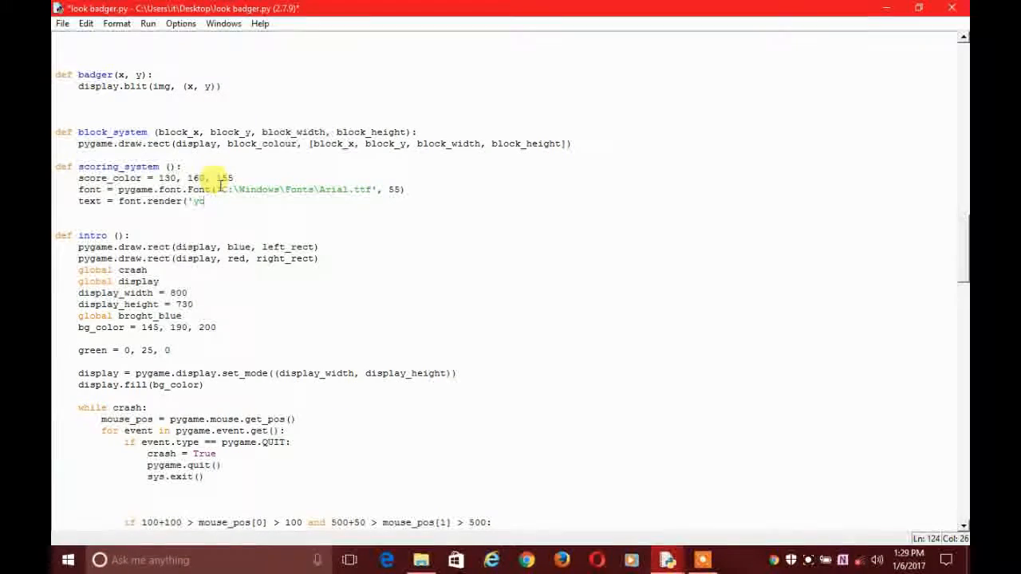
type("our score")
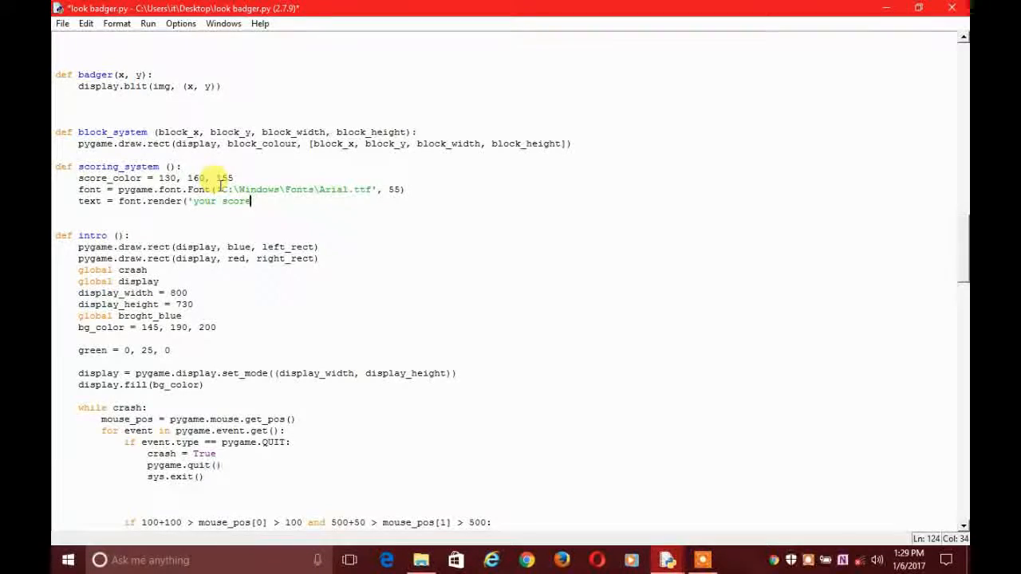
type("'")
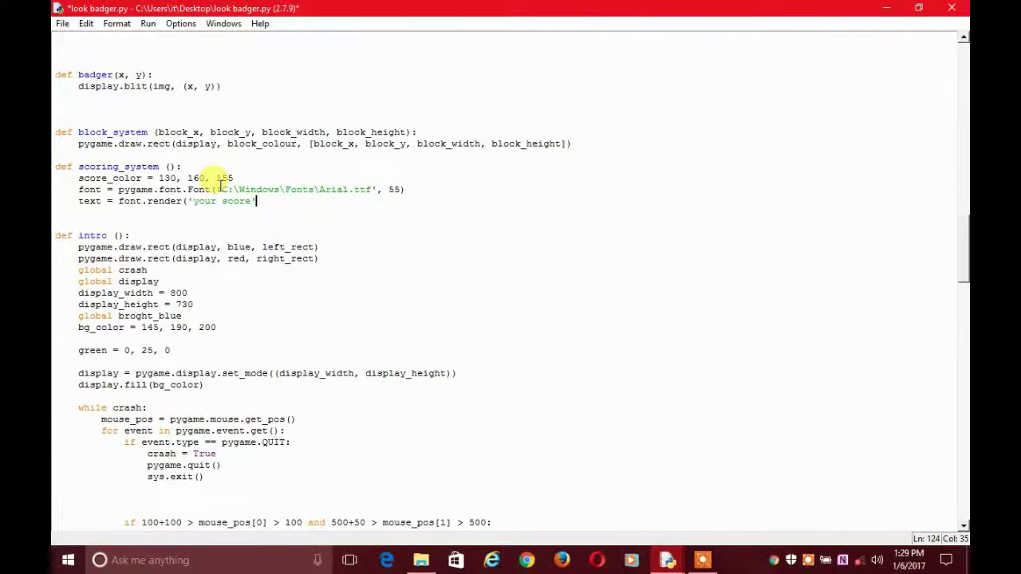
type(":")
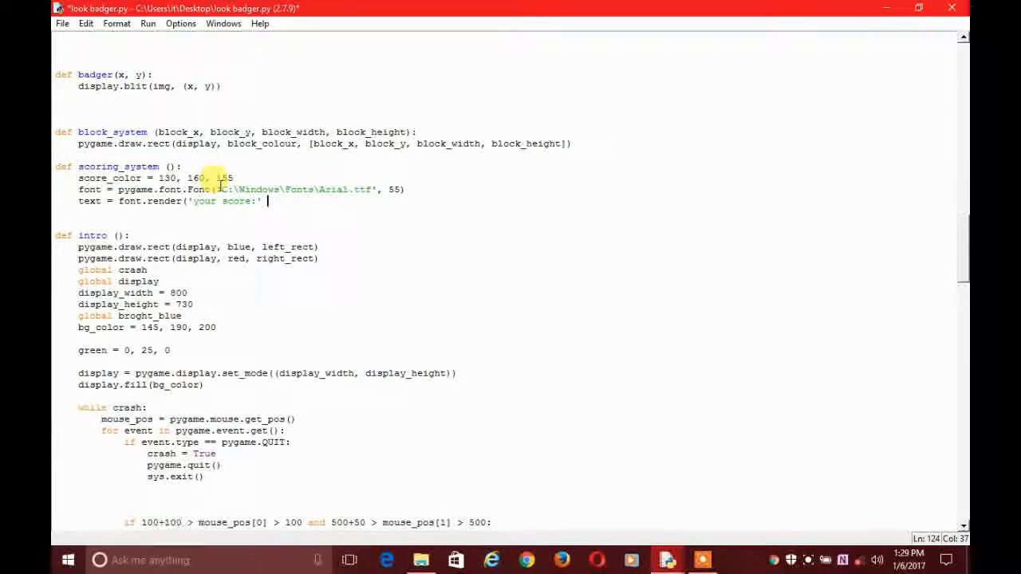
Complete the render call with +str(count), True, score_color
type("+")
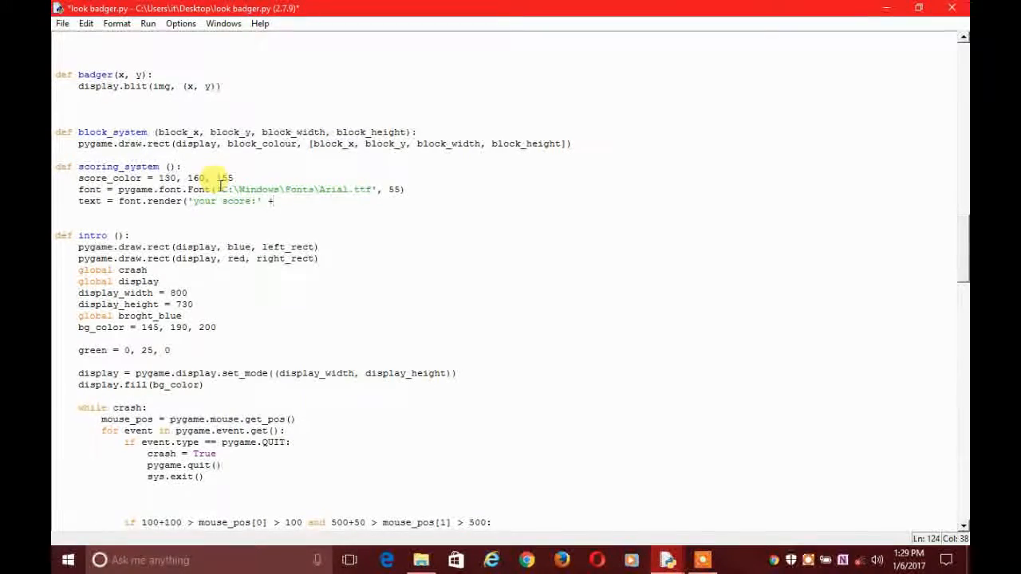
type("str")
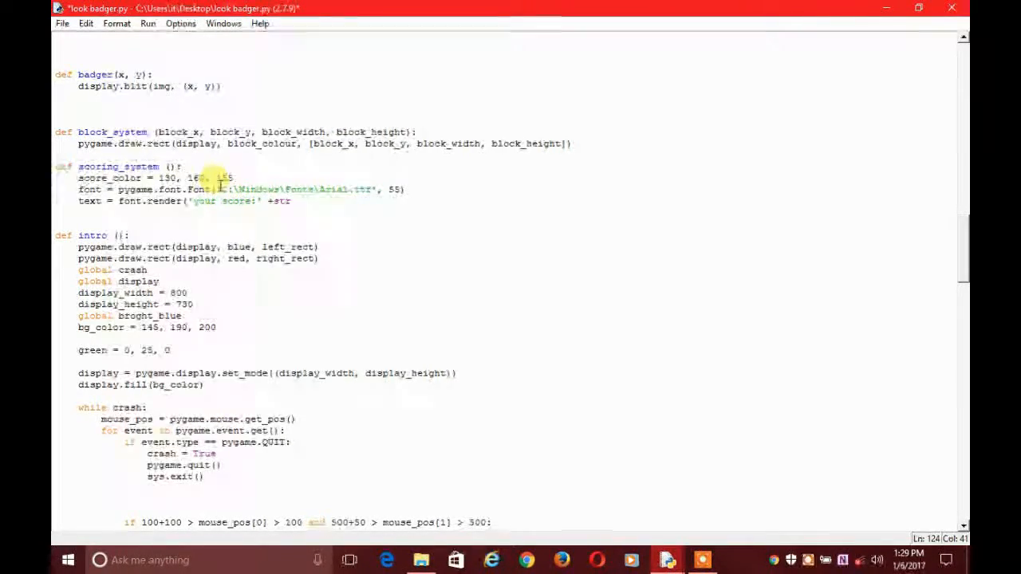
type("(count")
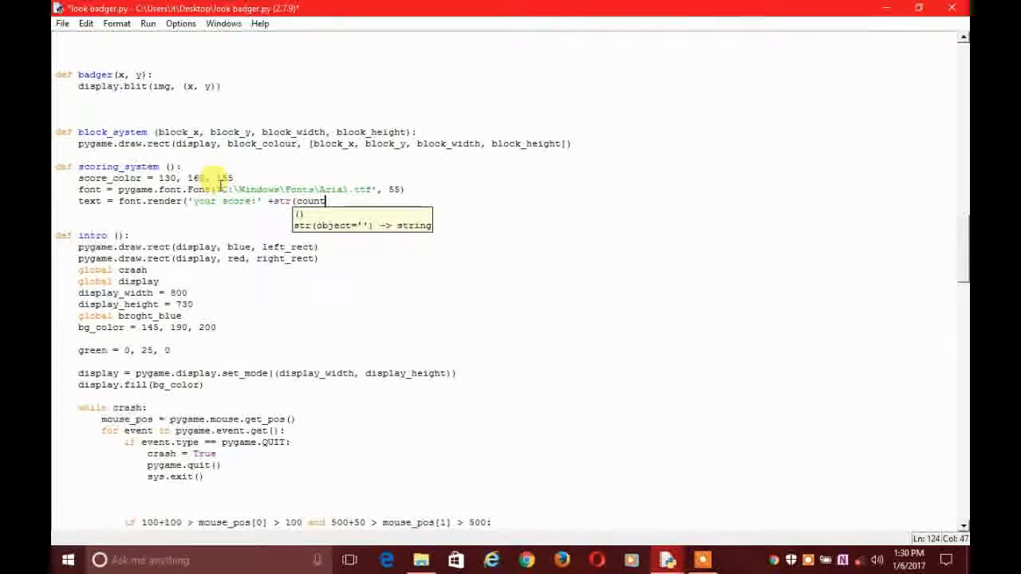
type(")")
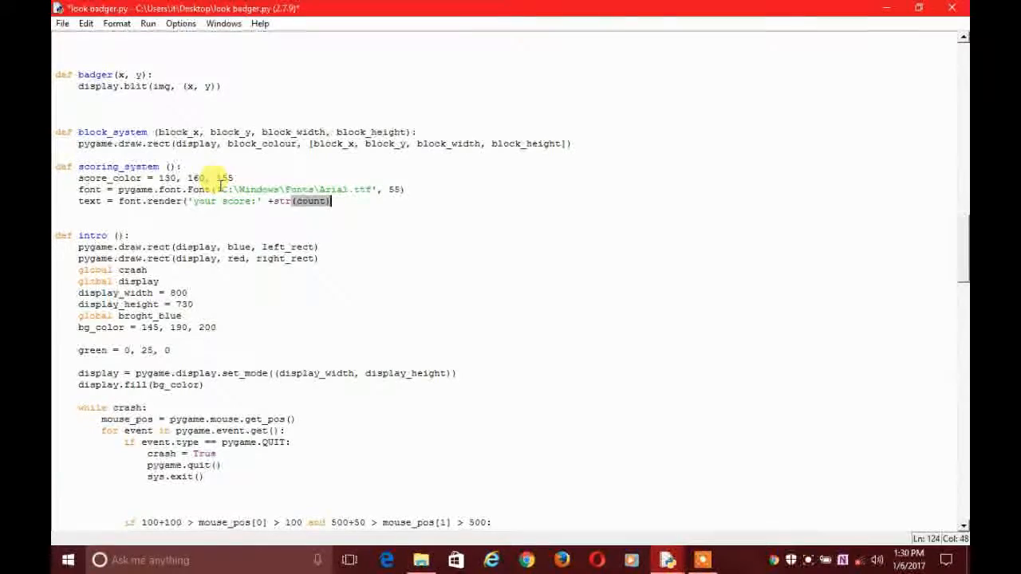
type(",")
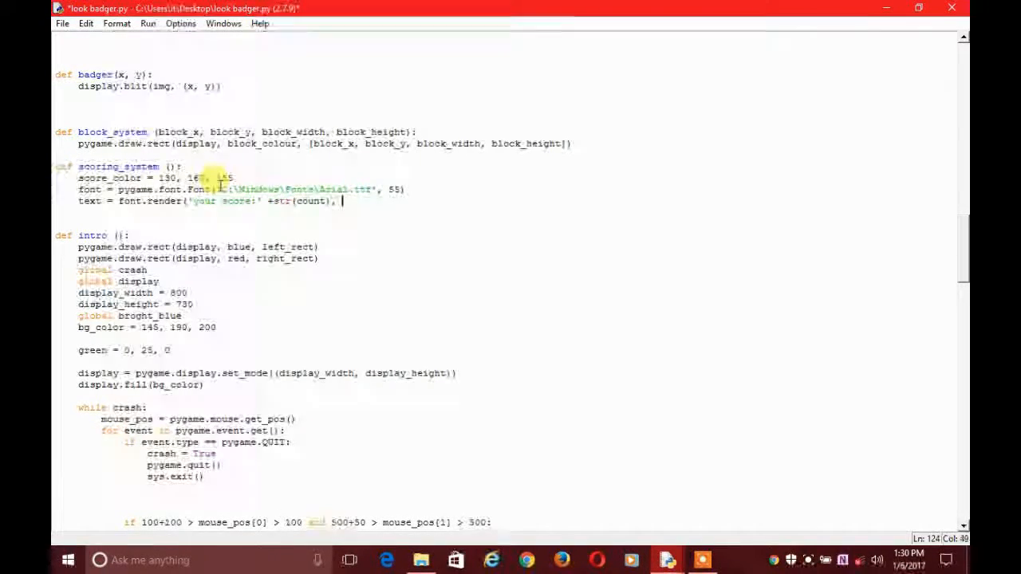
type("T")
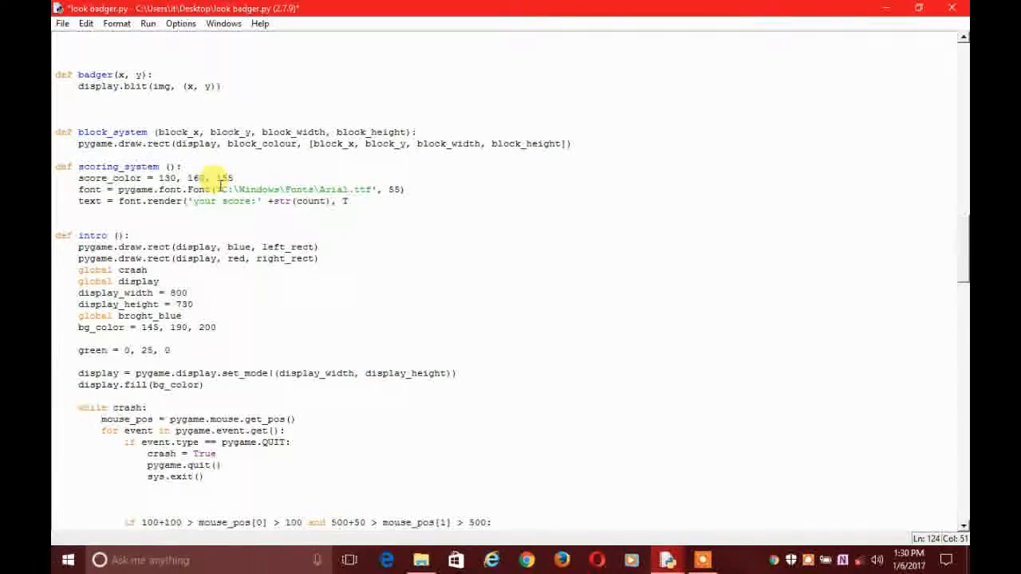
type("True,")
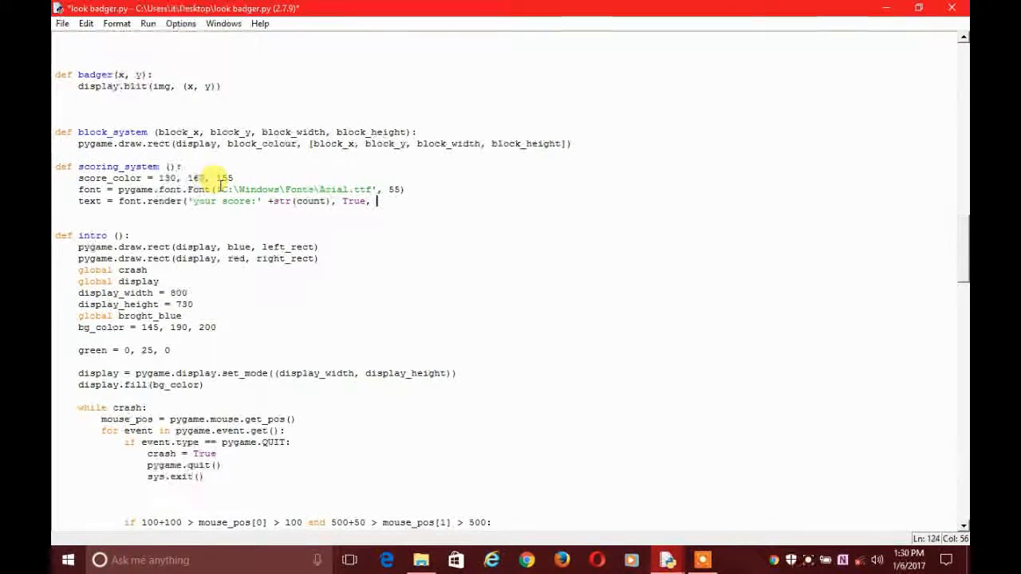
type("score")
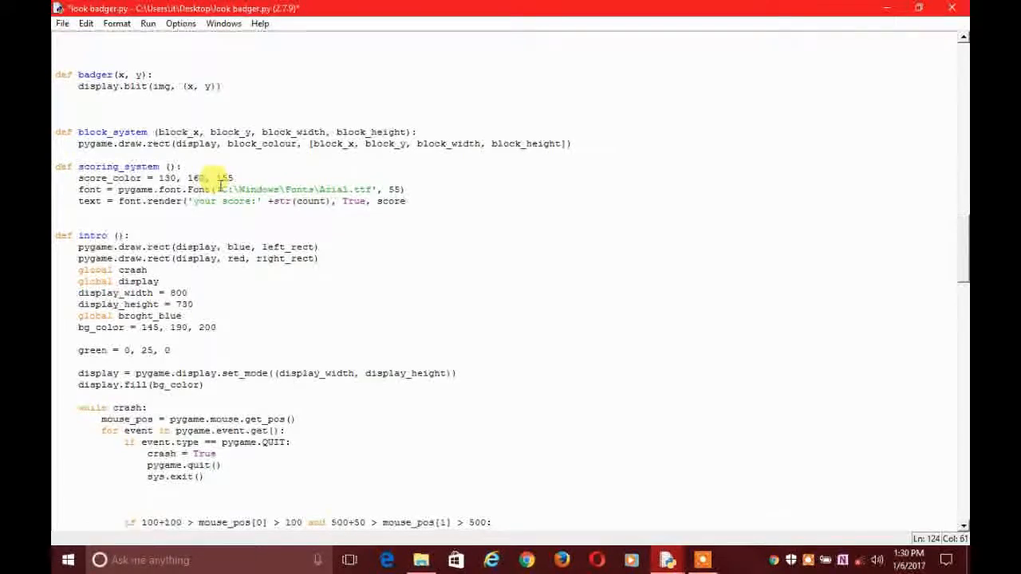
type("_color)")
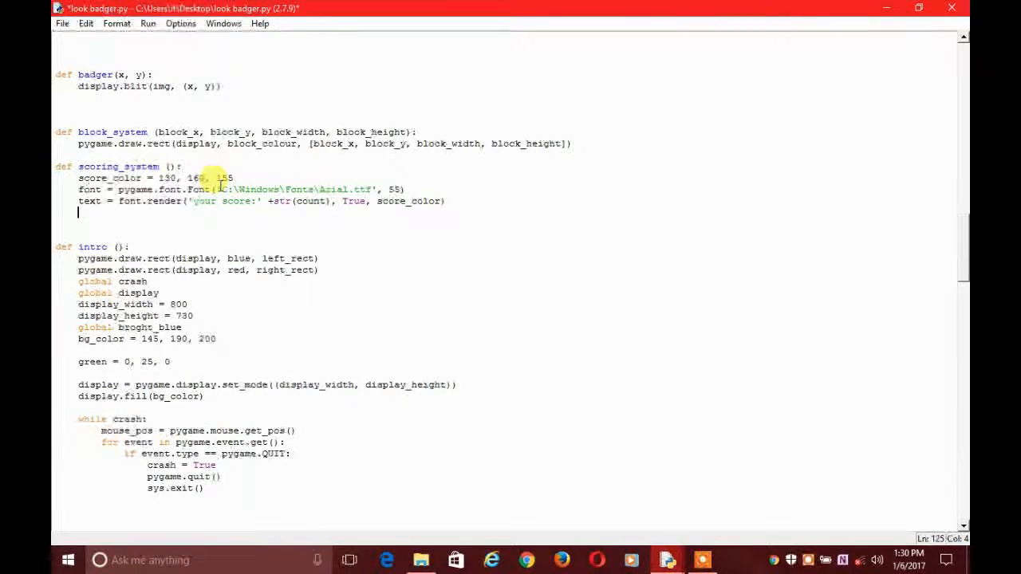
Draw the rendered score with display.blit(text, (0,0))
type("displa")
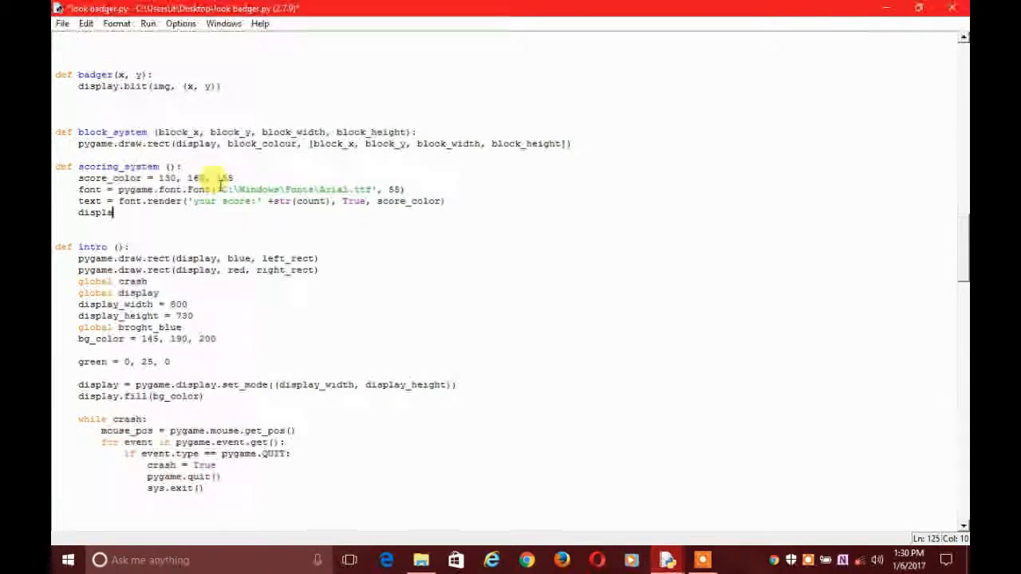
type("bl")
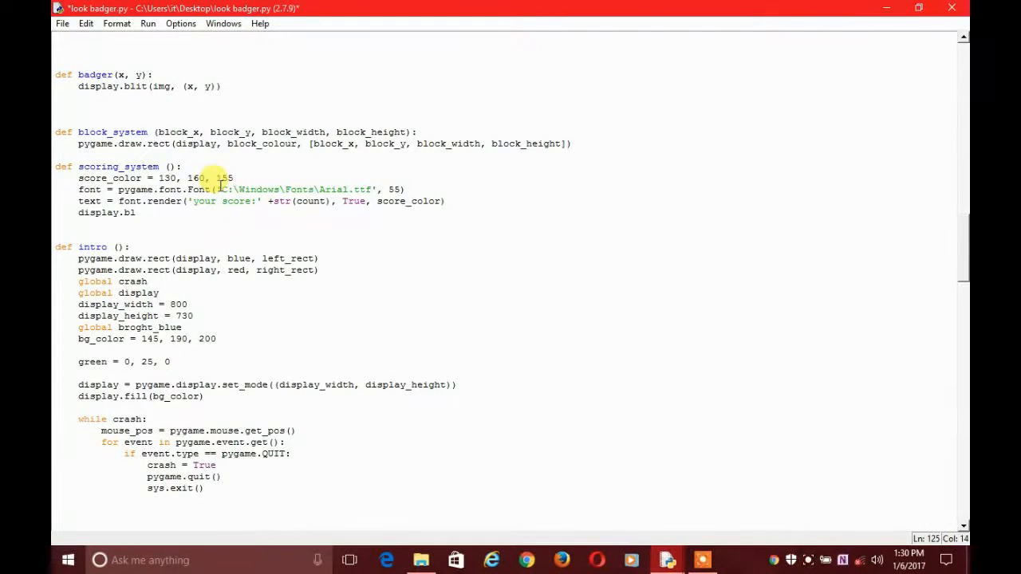
type("i")
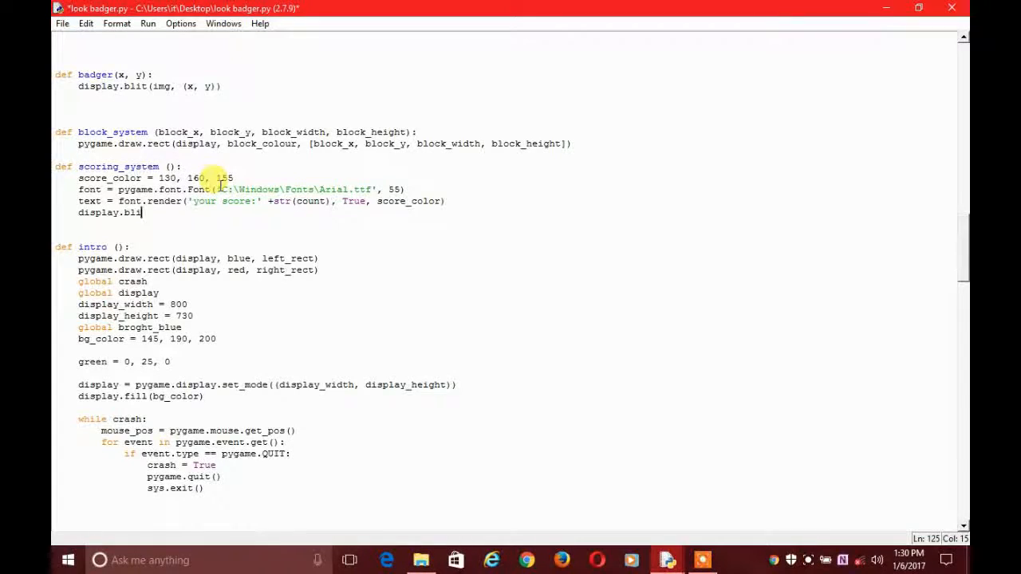
type("(")
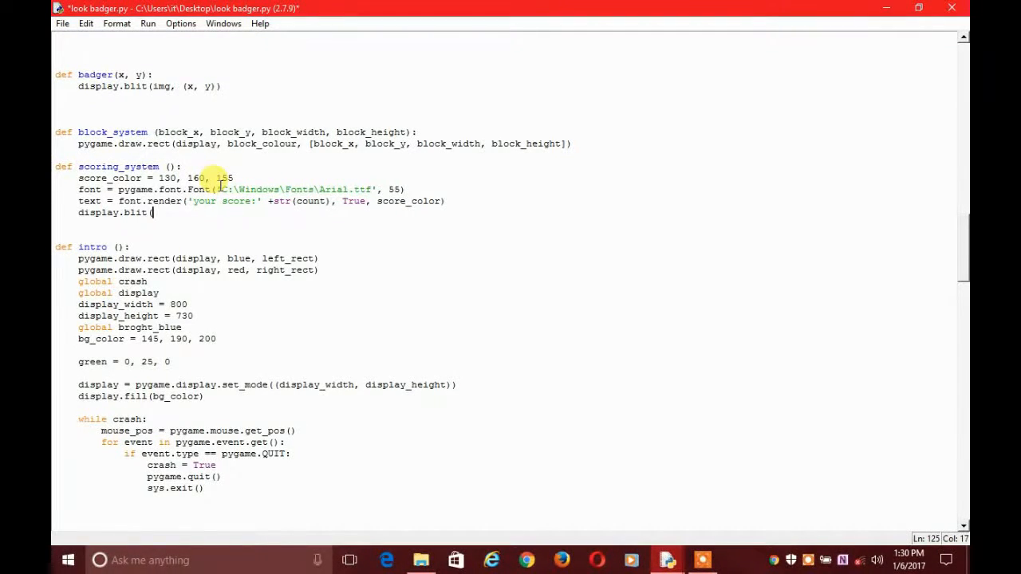
type("text")
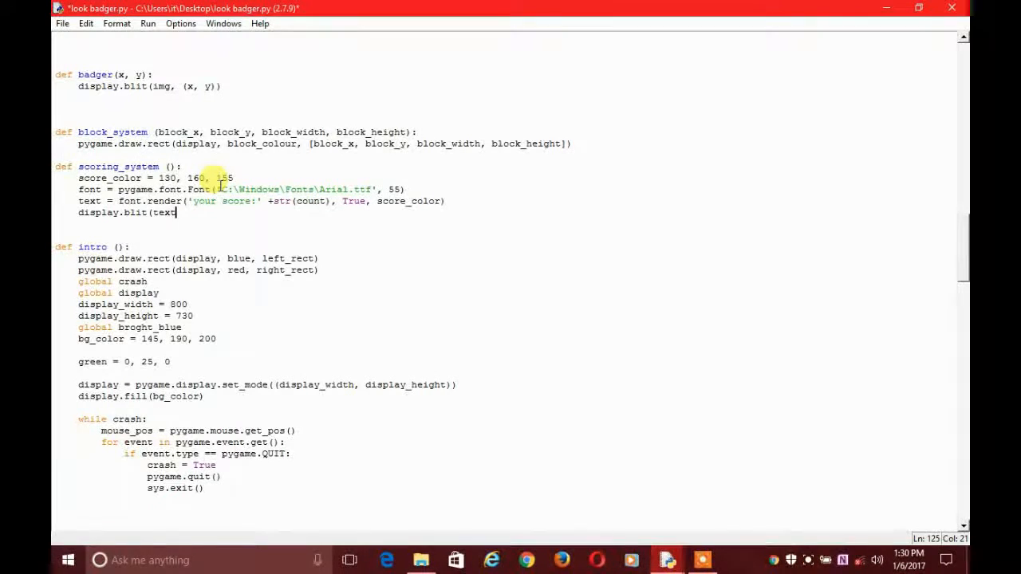
type(",")
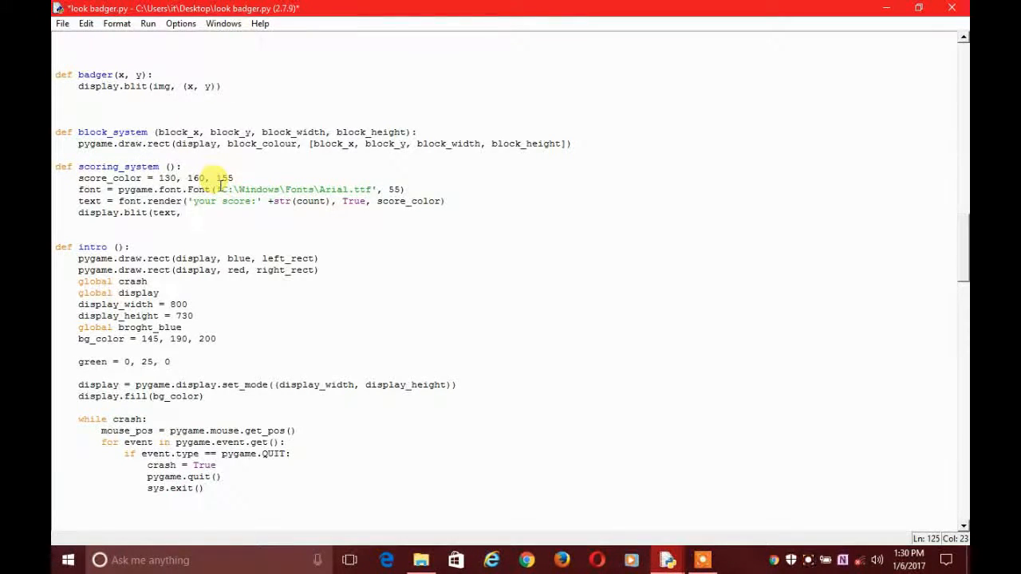
type("(0,")
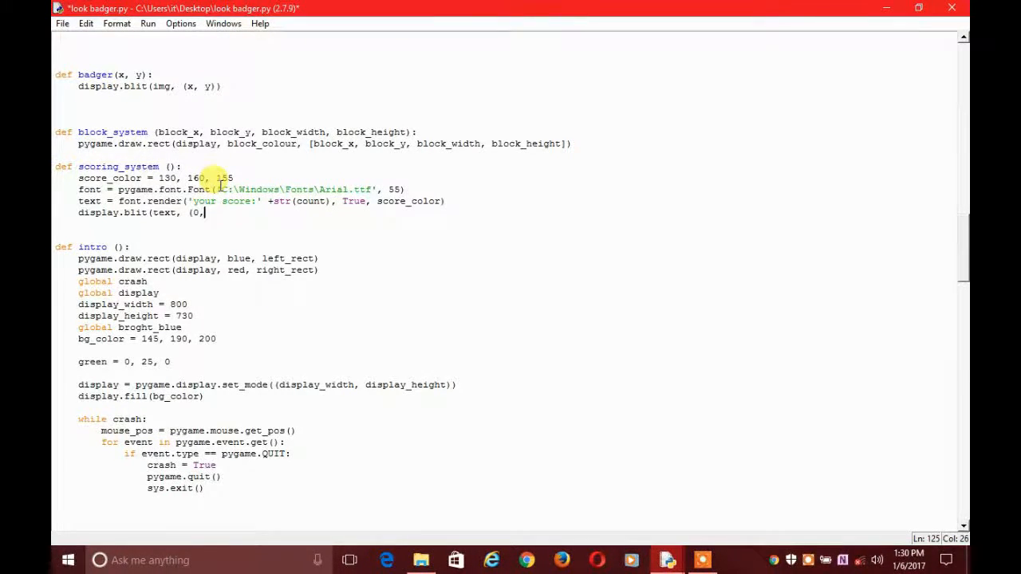
type("0)")
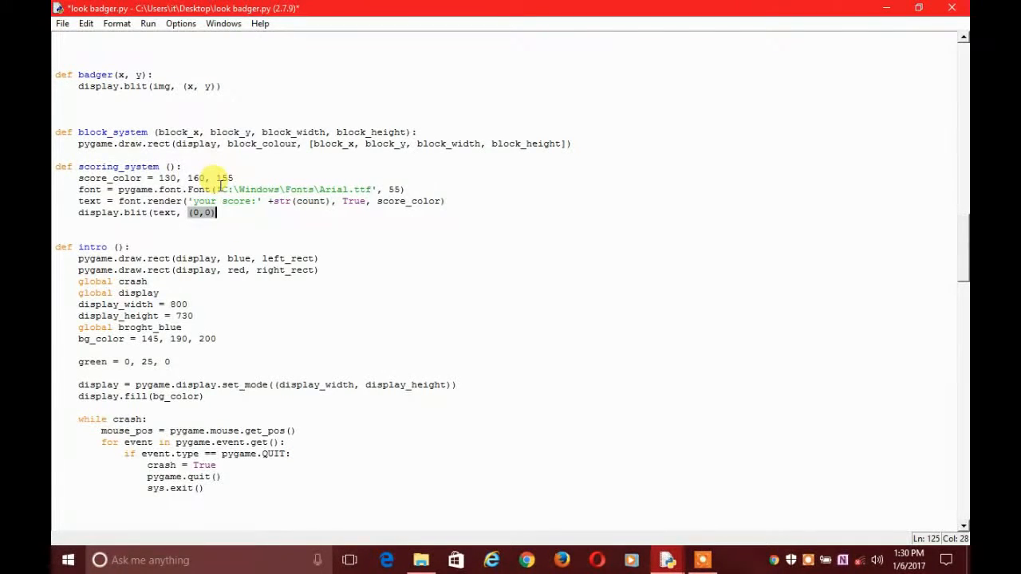
type(")")
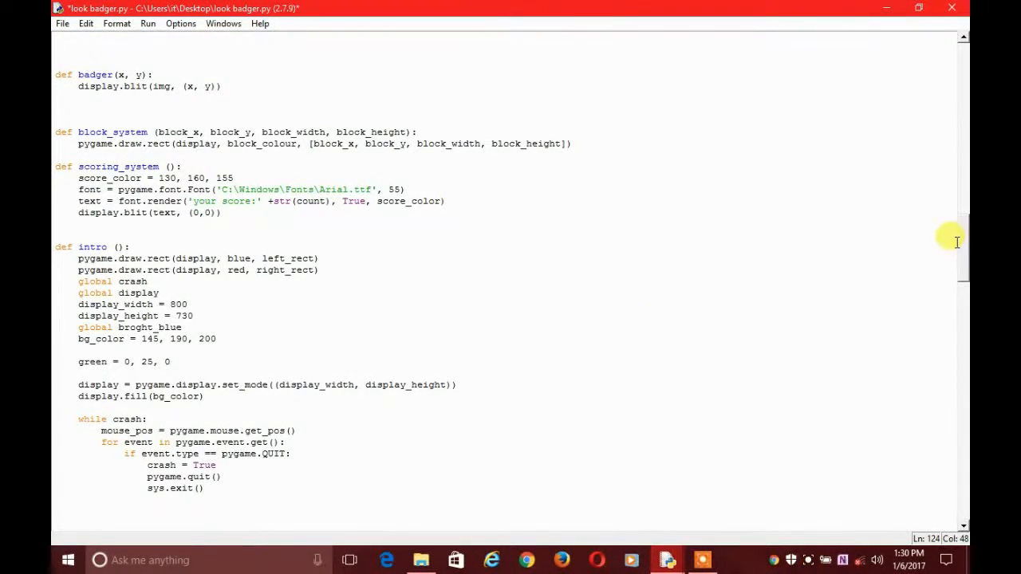
Initialise count = 0 above the while crash loop
scroll("down", 3)
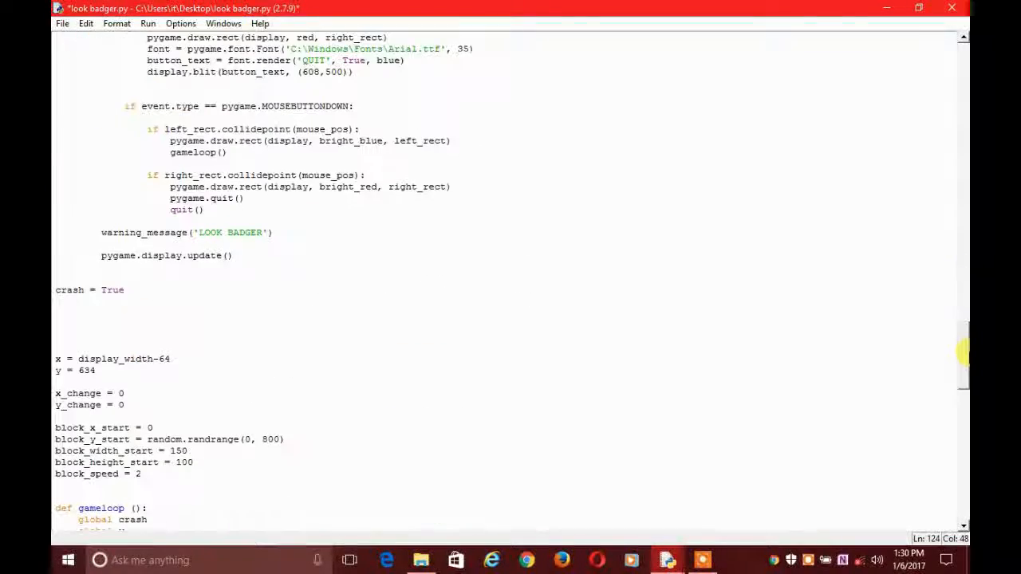
scroll("down", 3)
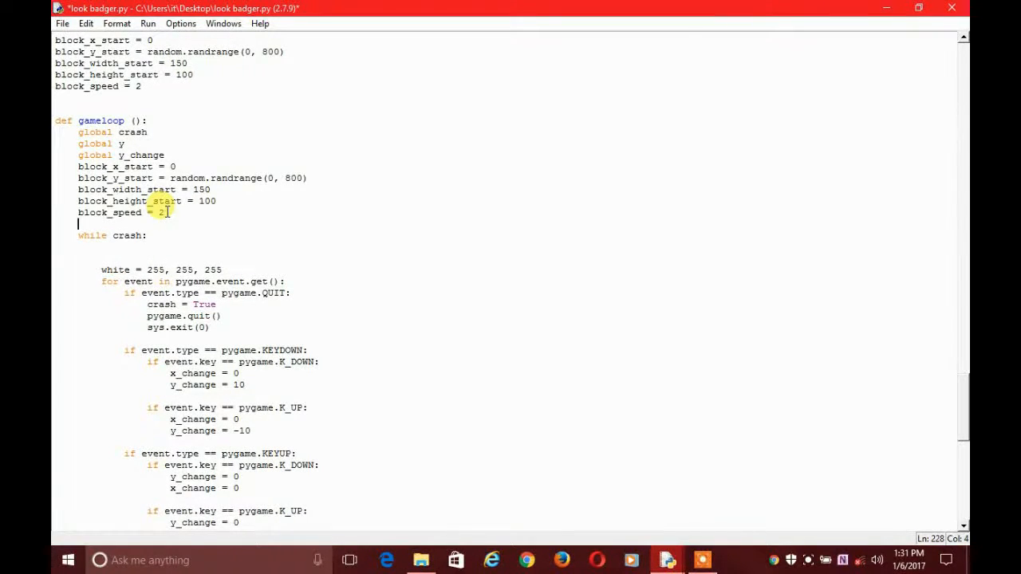
type("count = 0")
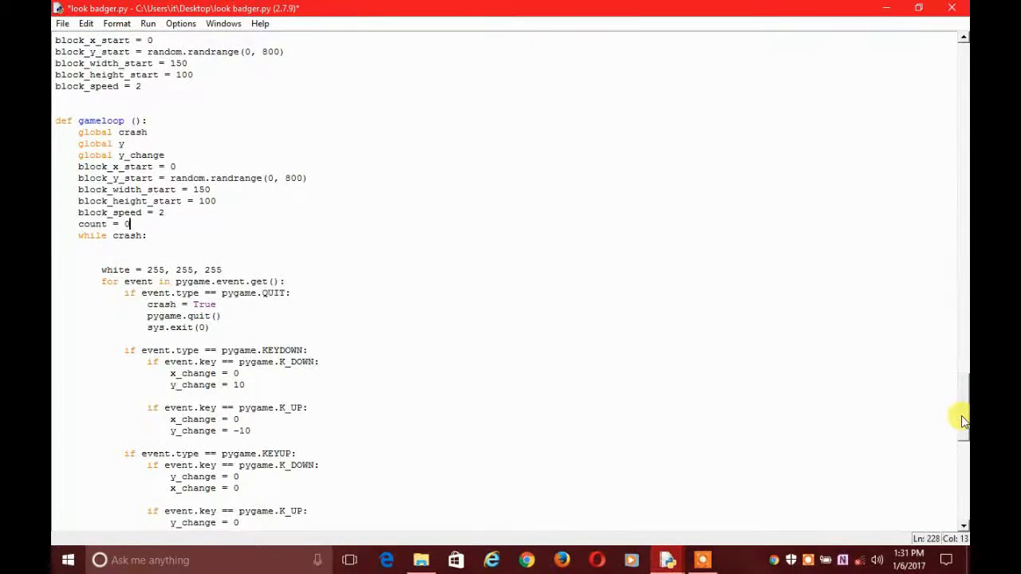
Insert a count increment line inside the block-reset if branch
scroll("down", 3)
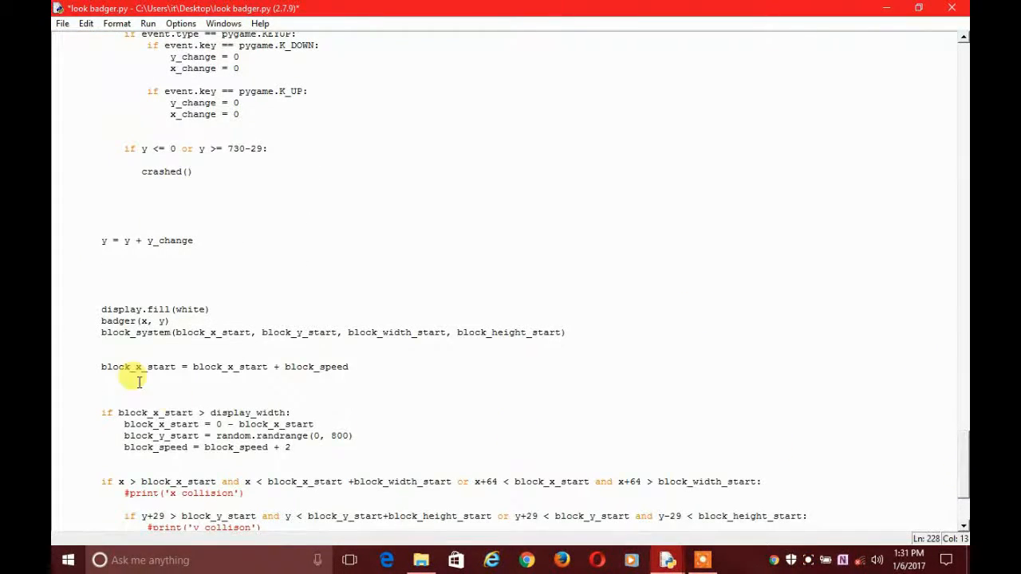
double_click(271, 424)
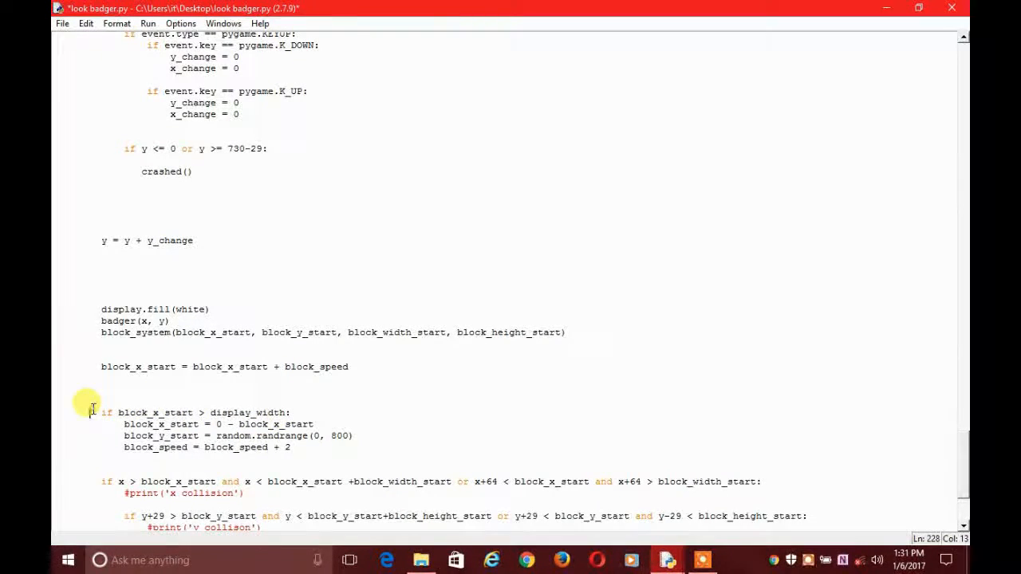
left_click_drag(104, 424, 351, 446)
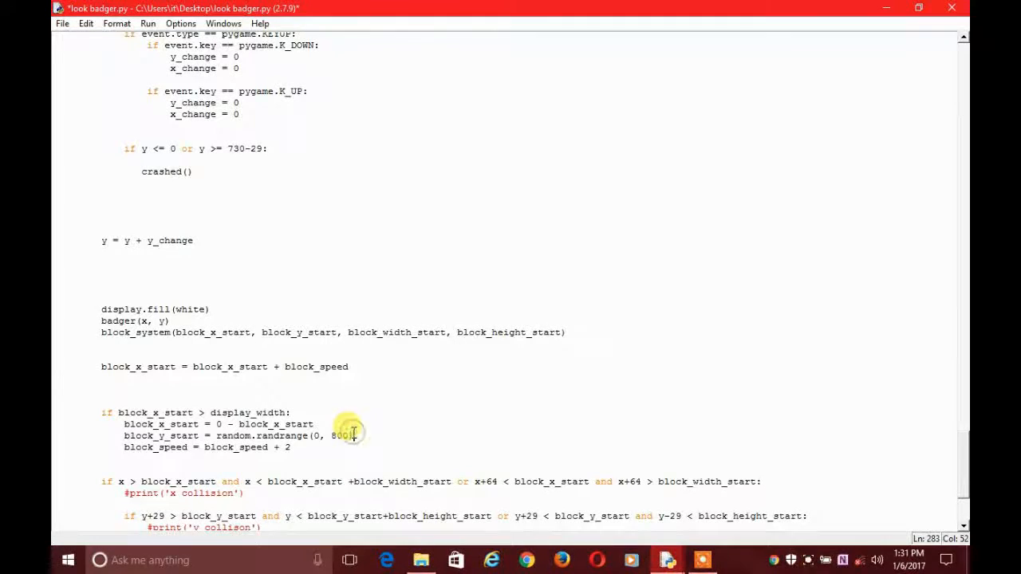
key("Enter")
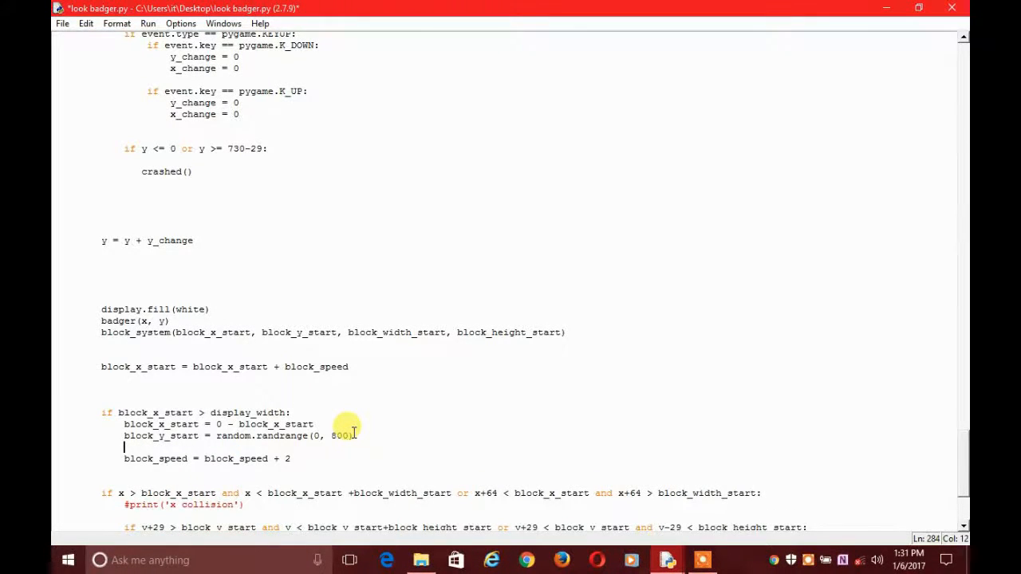
type("co")
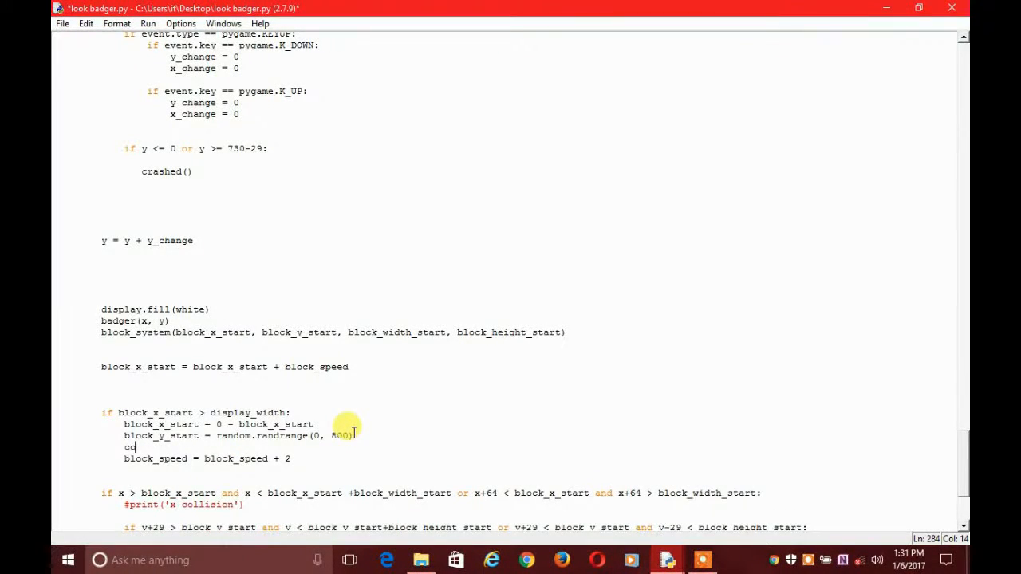
type("uny")
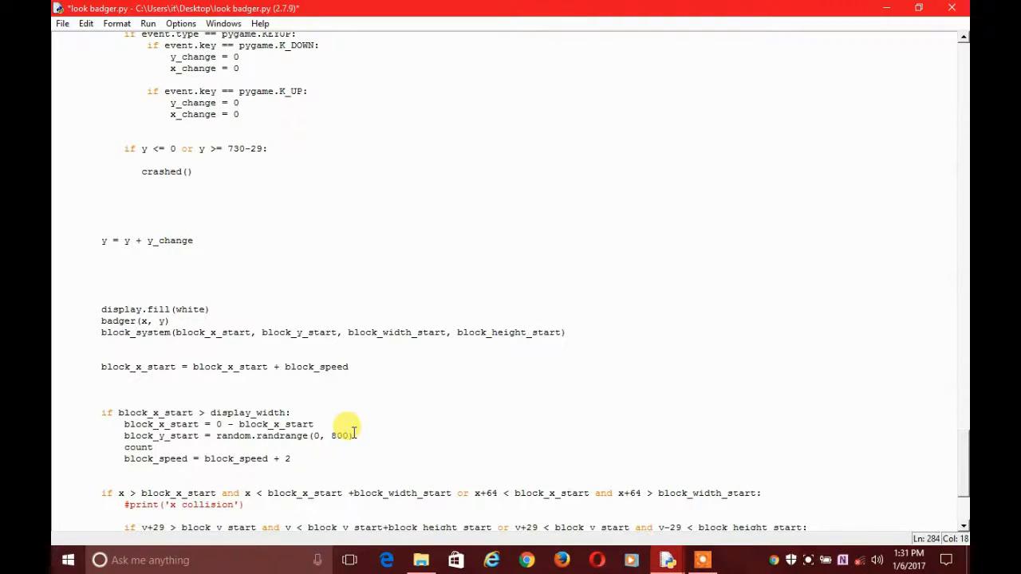
type("+")
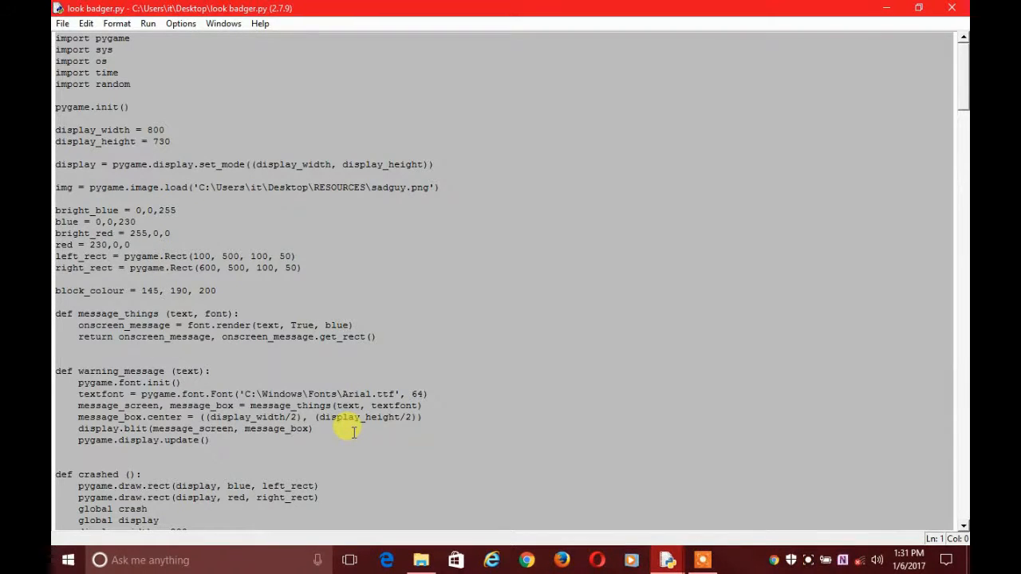
Run the script with F5 and start the game
left_click(211, 370)
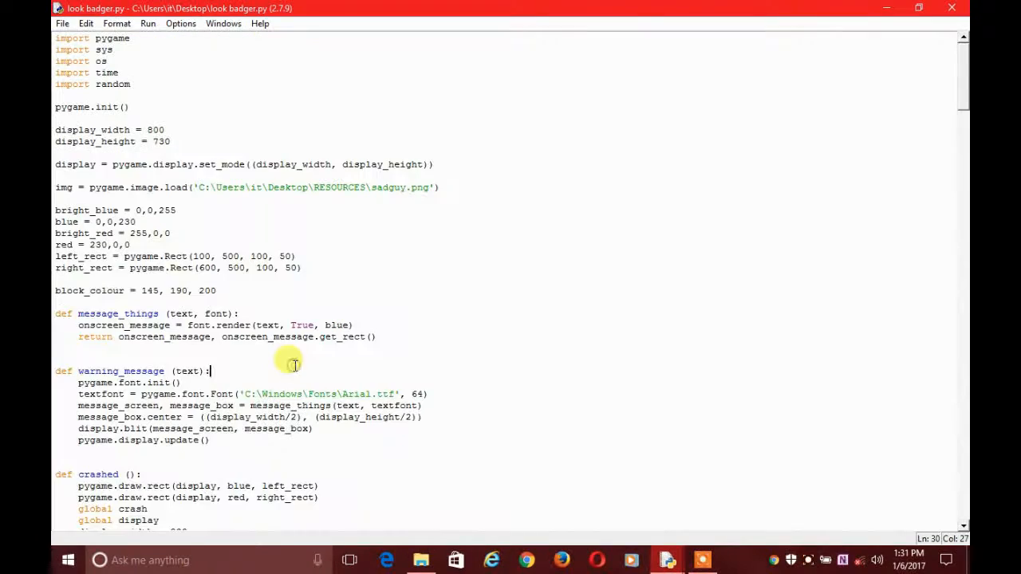
key("F5")
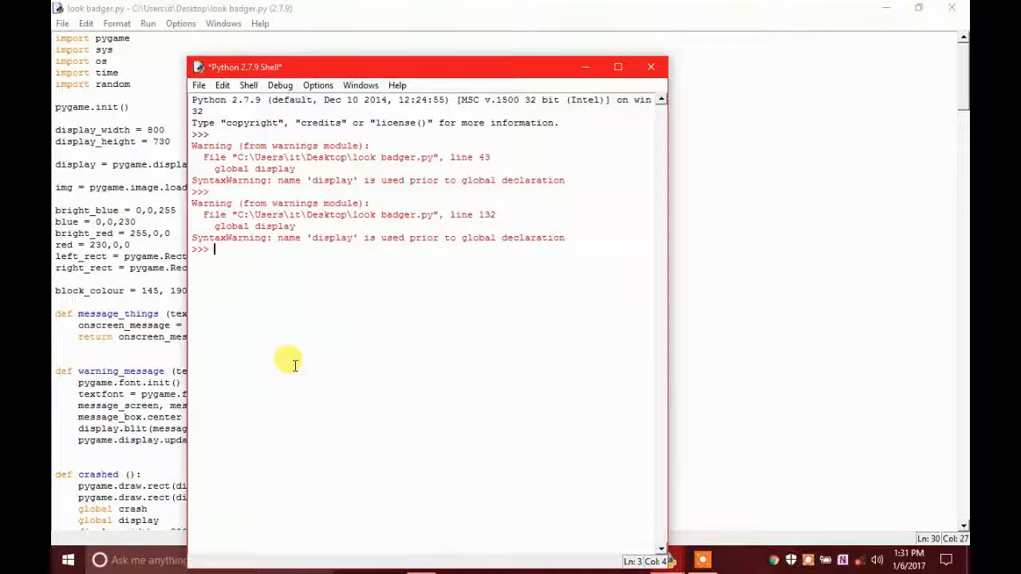
mouse_move(603, 299)
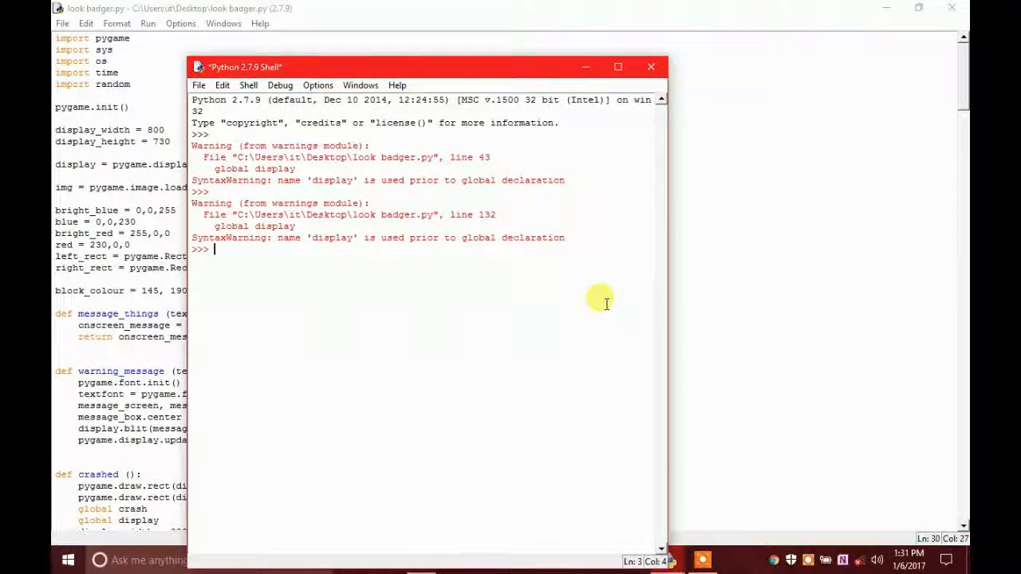
key("F5")
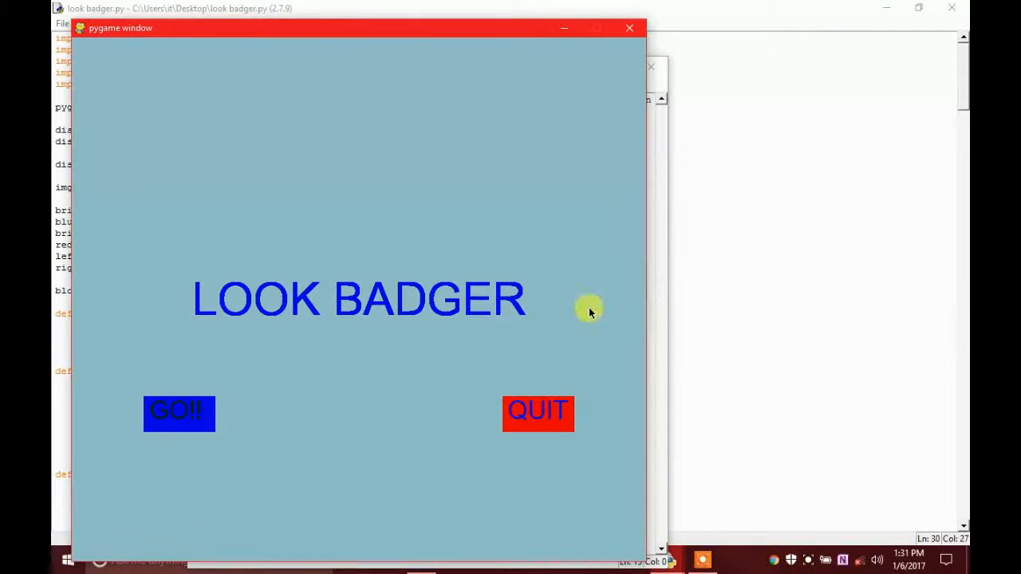
left_click(179, 414)
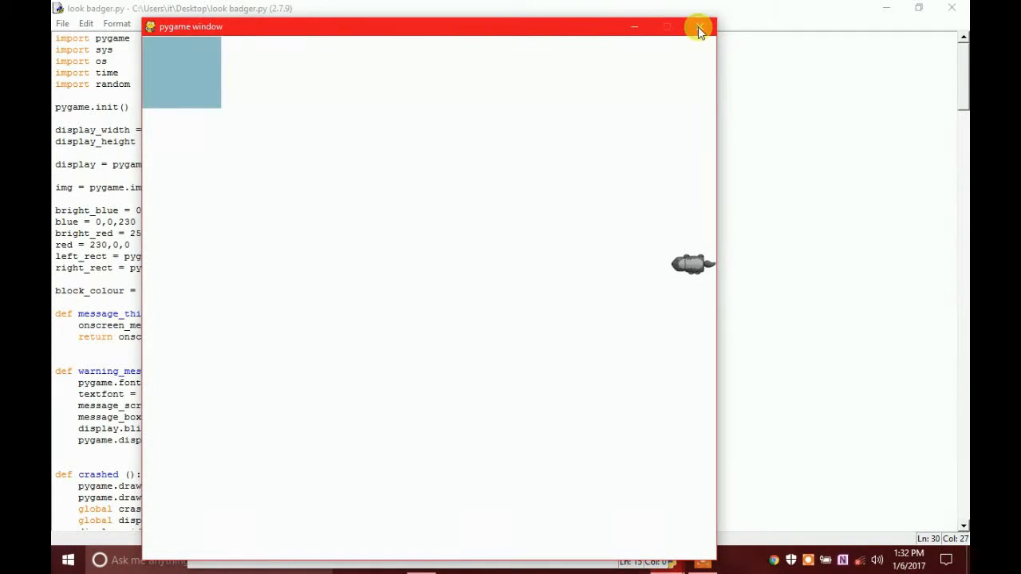
Close the pygame window and the Python Shell output window
left_click(699, 27)
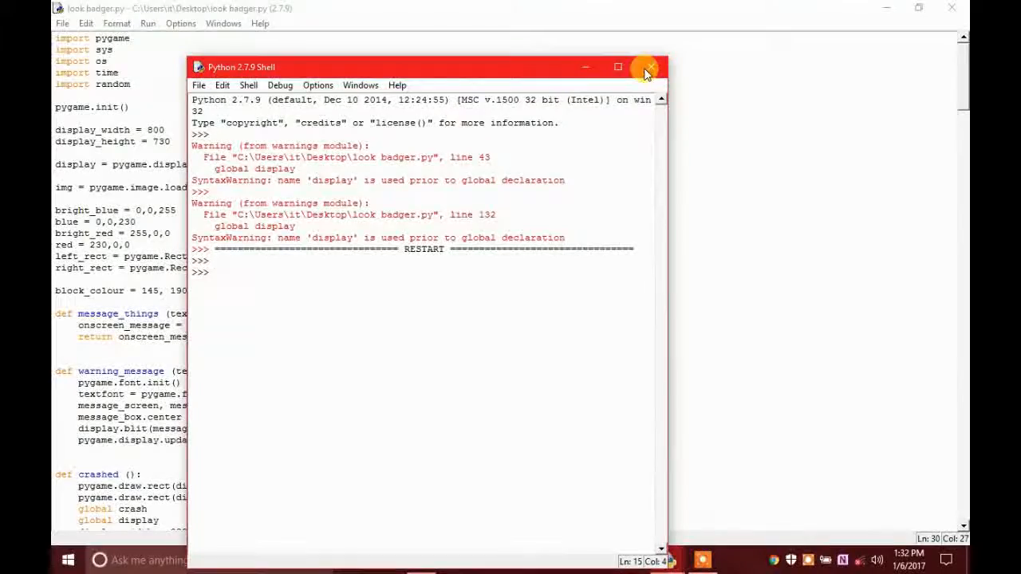
left_click(647, 67)
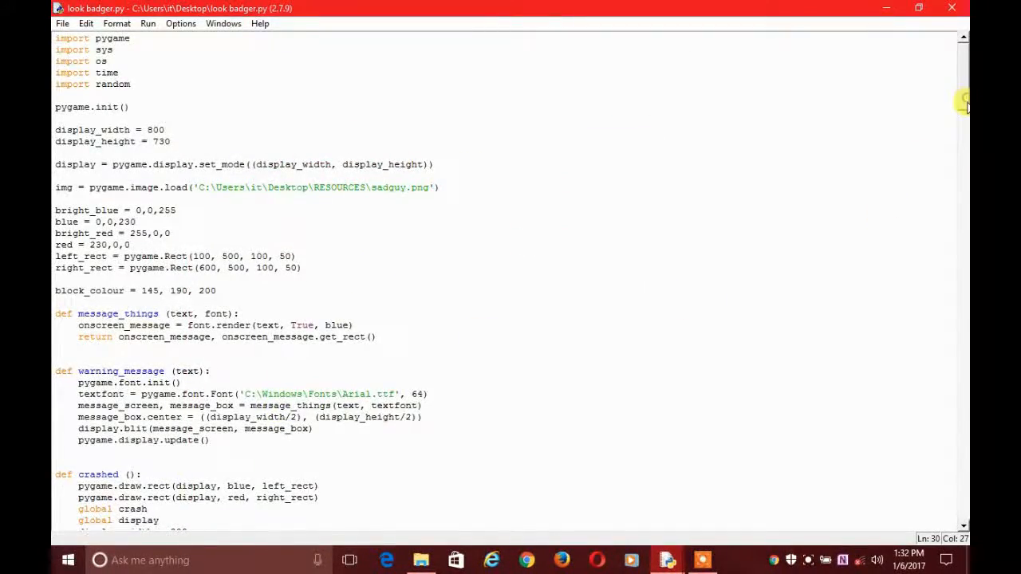
Add a scoring_system() call right after block_system(...) in the game loop
scroll("down", 3)
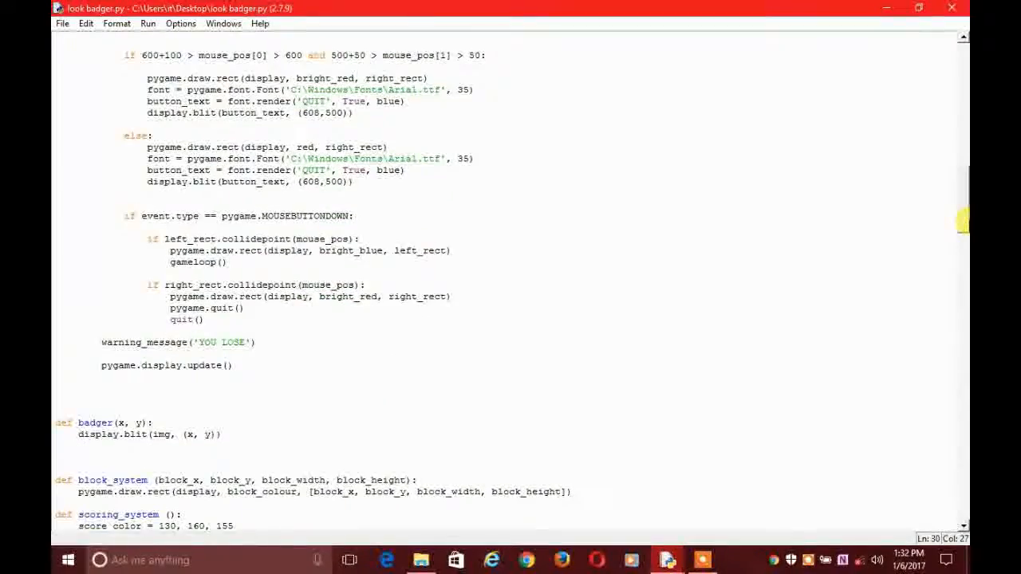
scroll("down", 3)
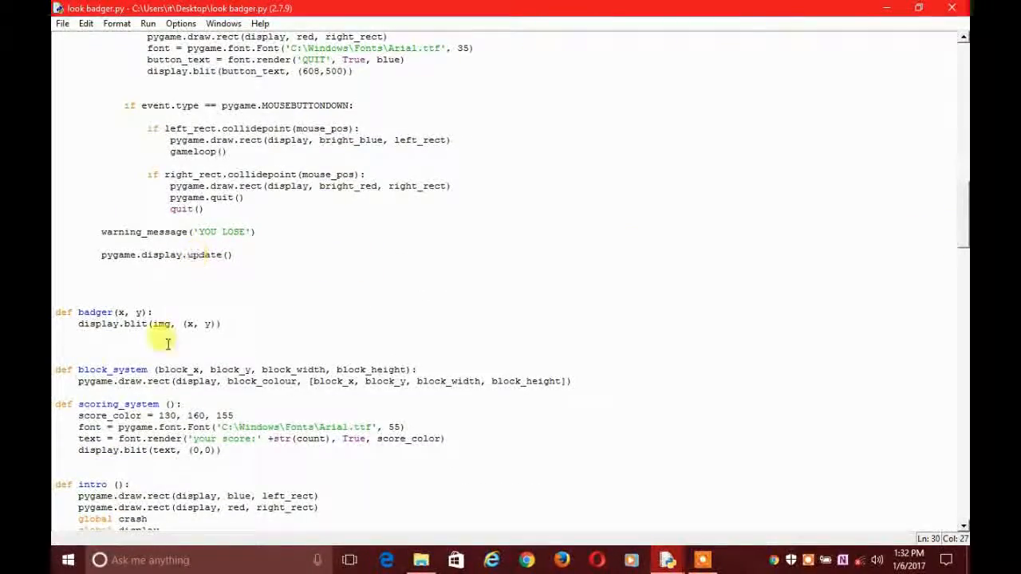
mouse_move(960, 207)
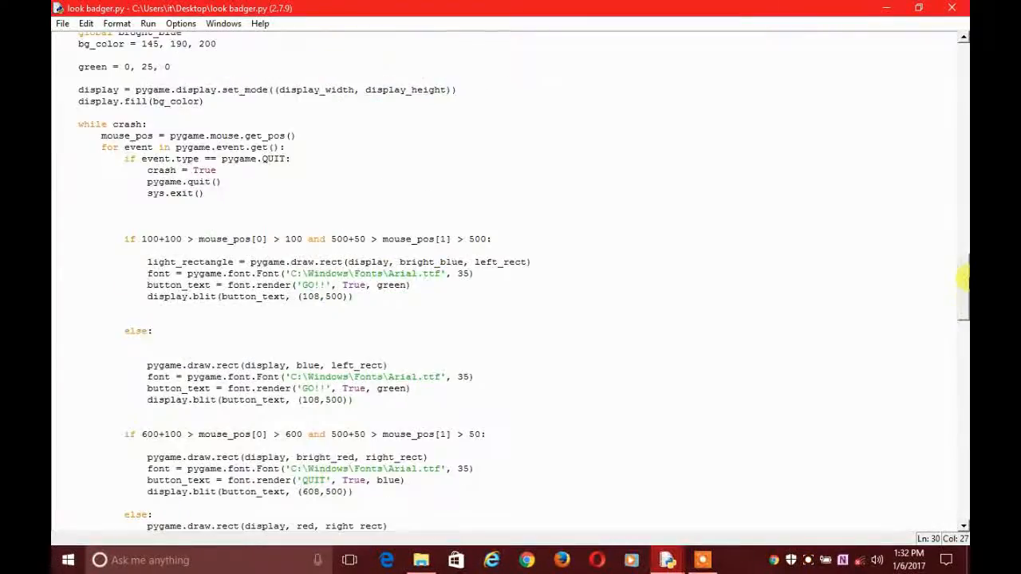
scroll("down", 3)
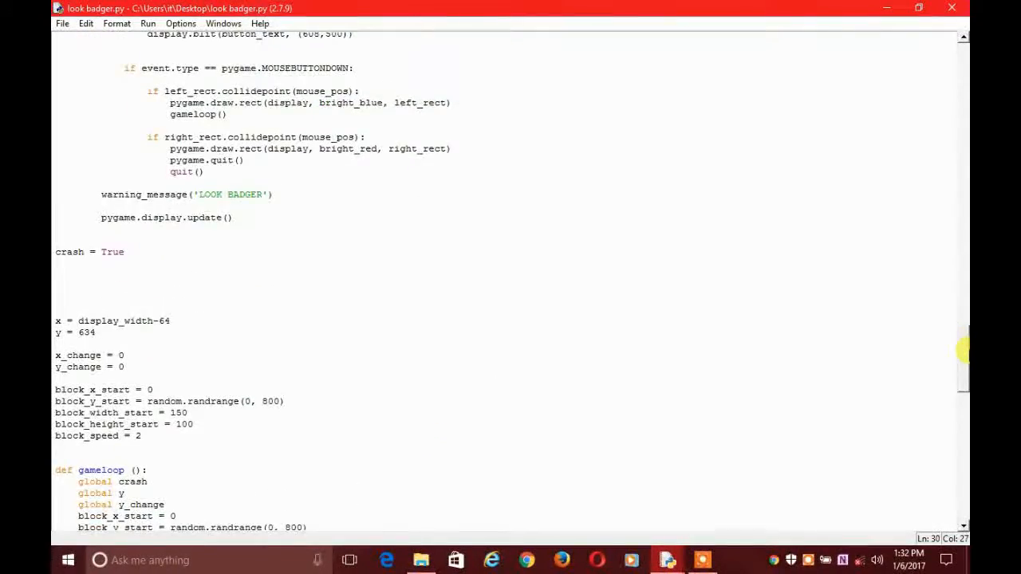
scroll("down", 3)
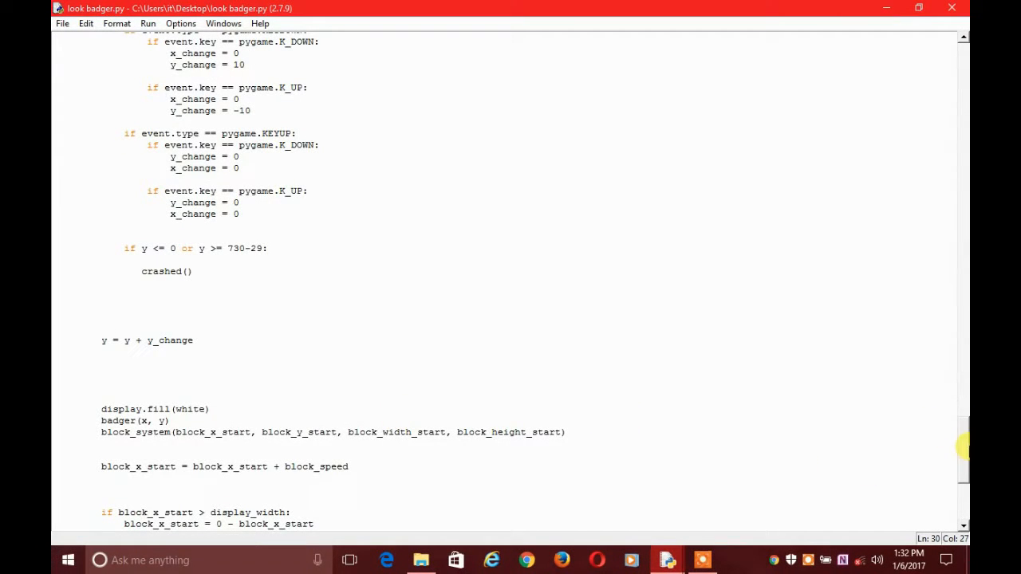
scroll("down", 3)
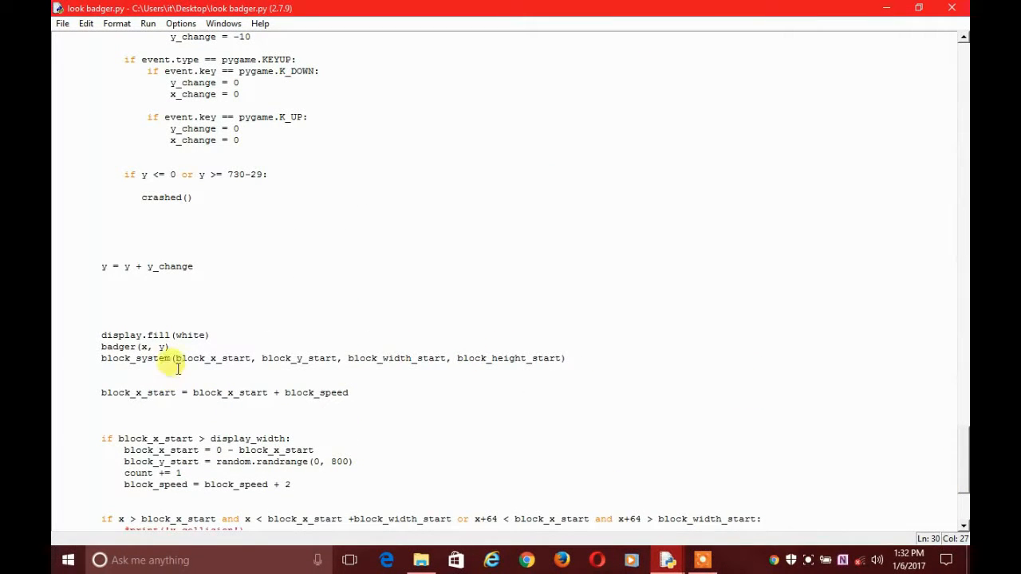
mouse_move(566, 358)
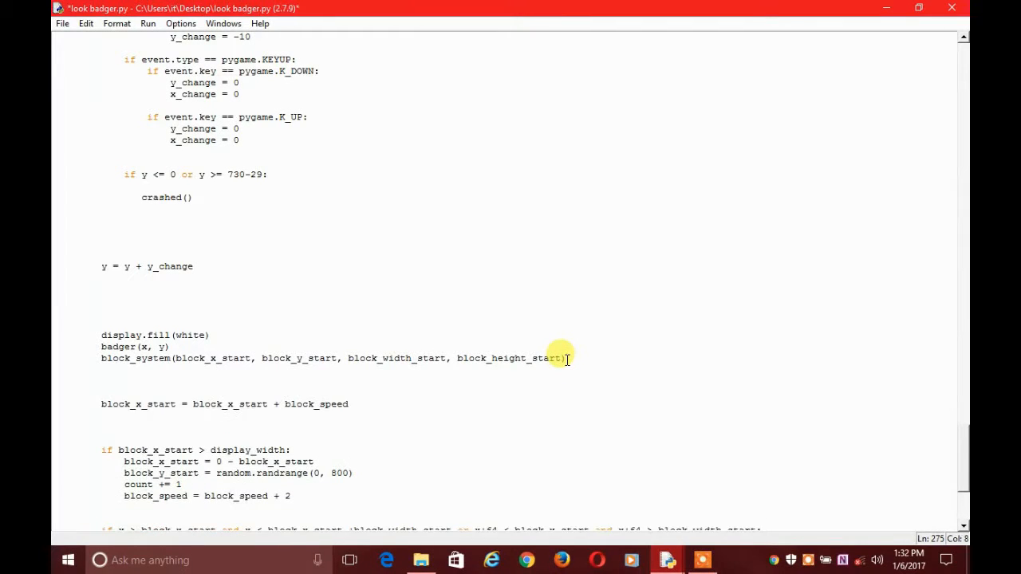
type("score")
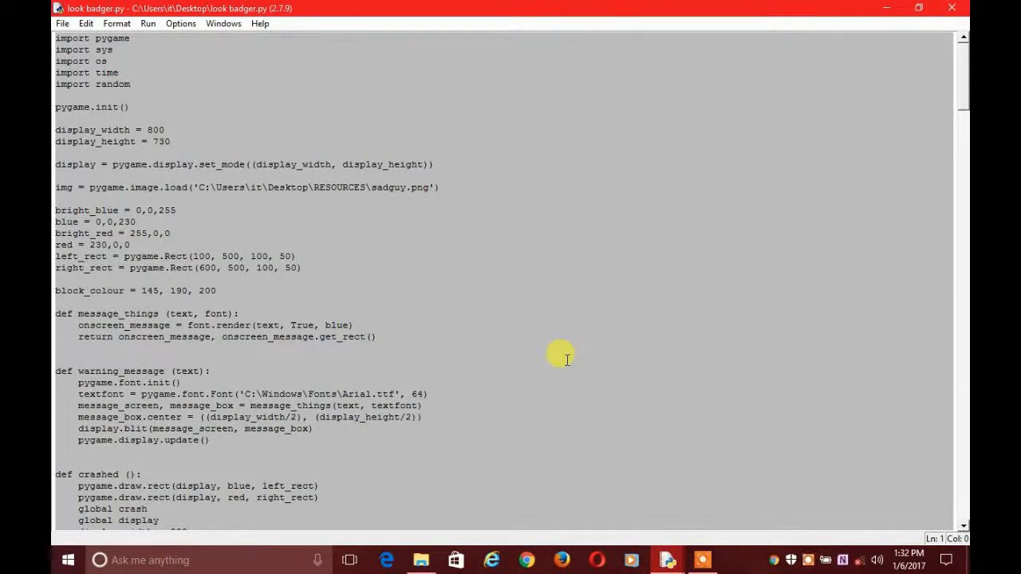
mouse_move(766, 273)
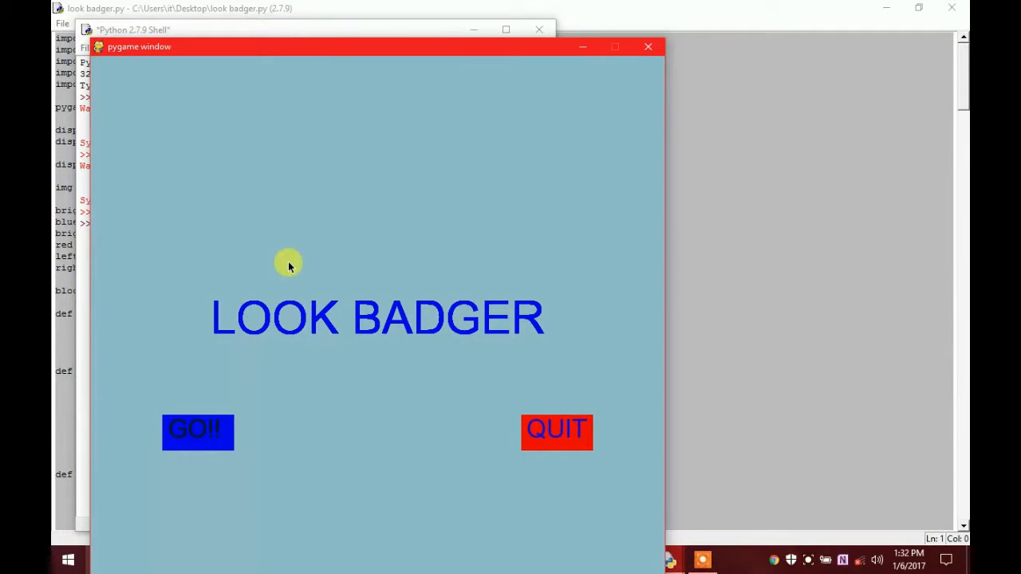
Start a round with GO, hit the NameError that count is undefined, and close the frozen game window
left_click(198, 430)
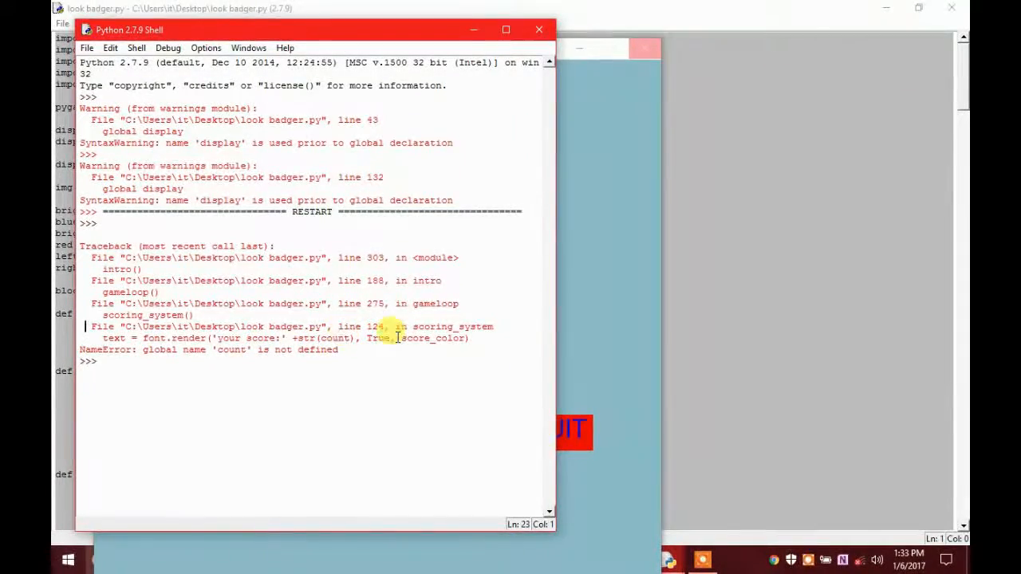
mouse_move(364, 38)
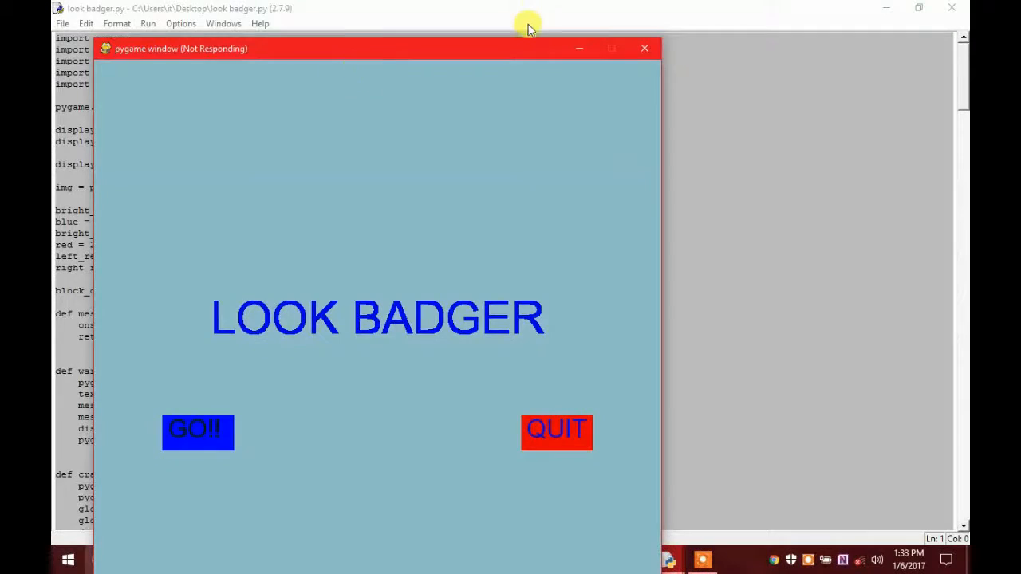
left_click(645, 47)
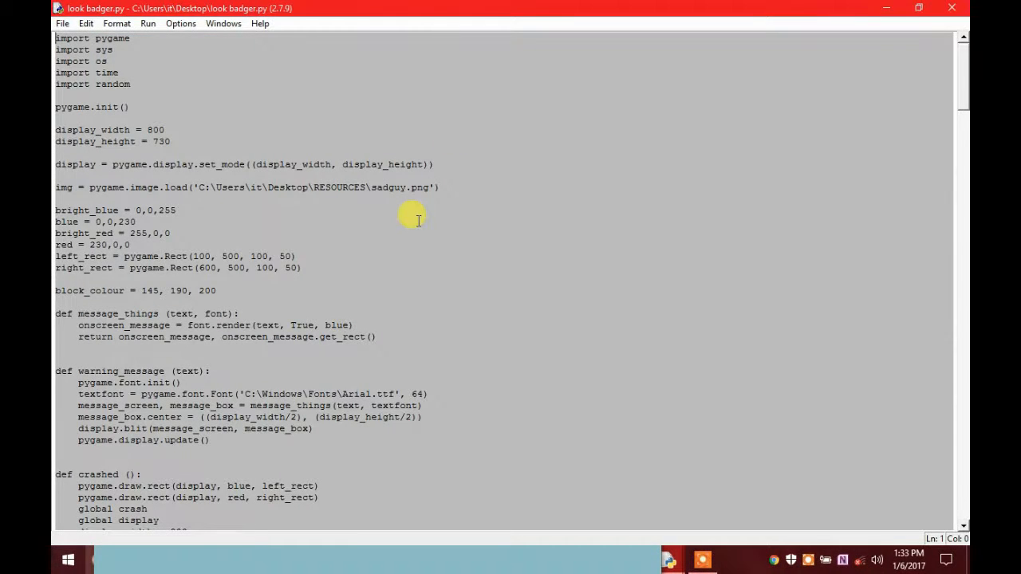
Add count as a parameter of the scoring_system definition
left_click(171, 140)
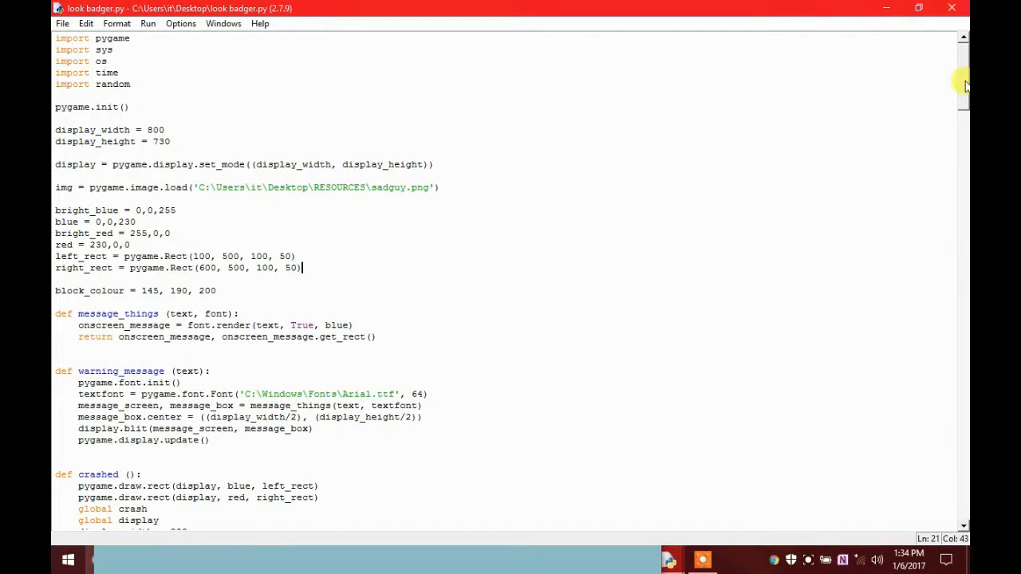
scroll("down", 3)
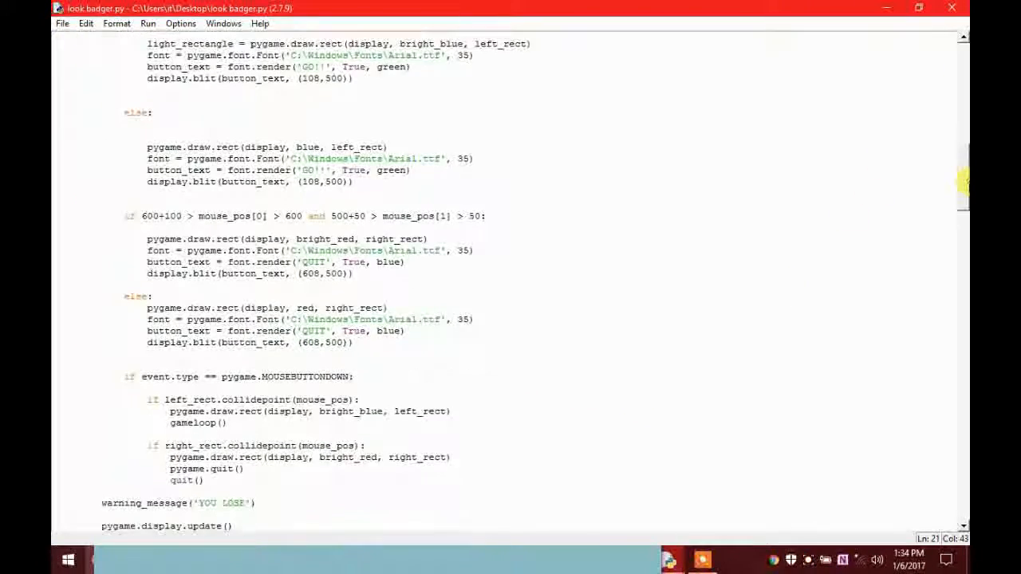
scroll("down", 3)
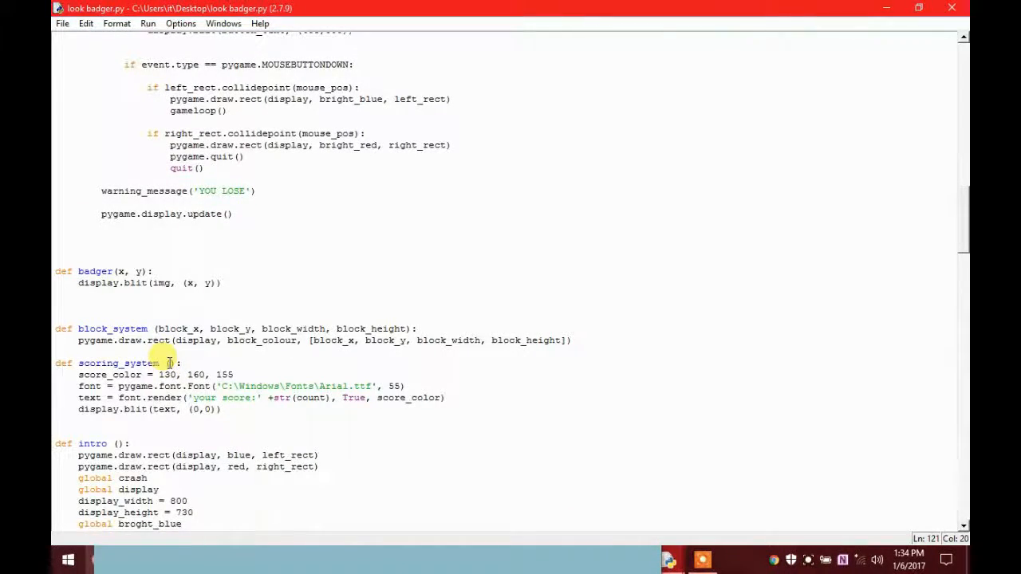
type("count")
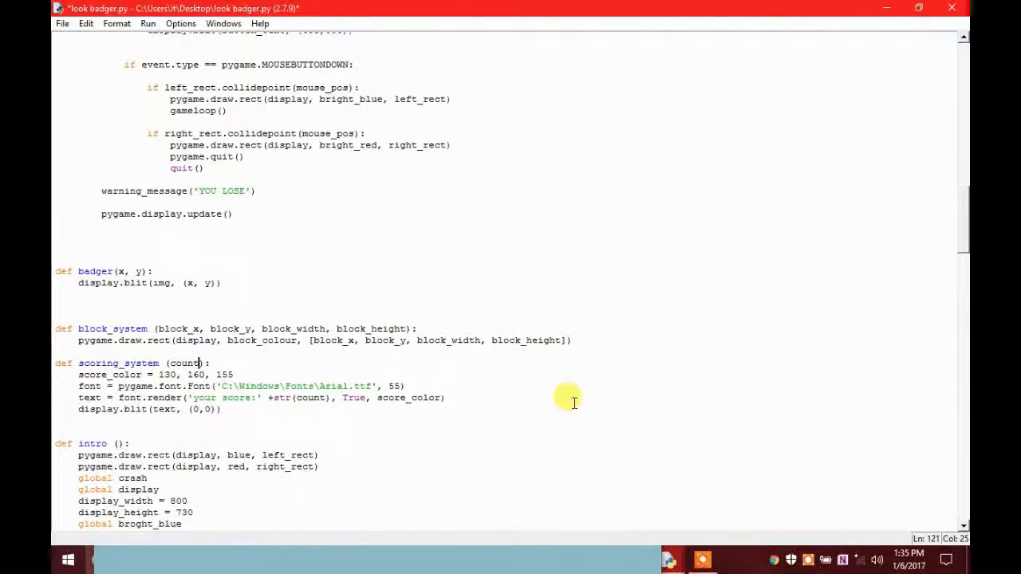
Pass count into the scoring_system call in the game loop and rerun the script
scroll("down", 3)
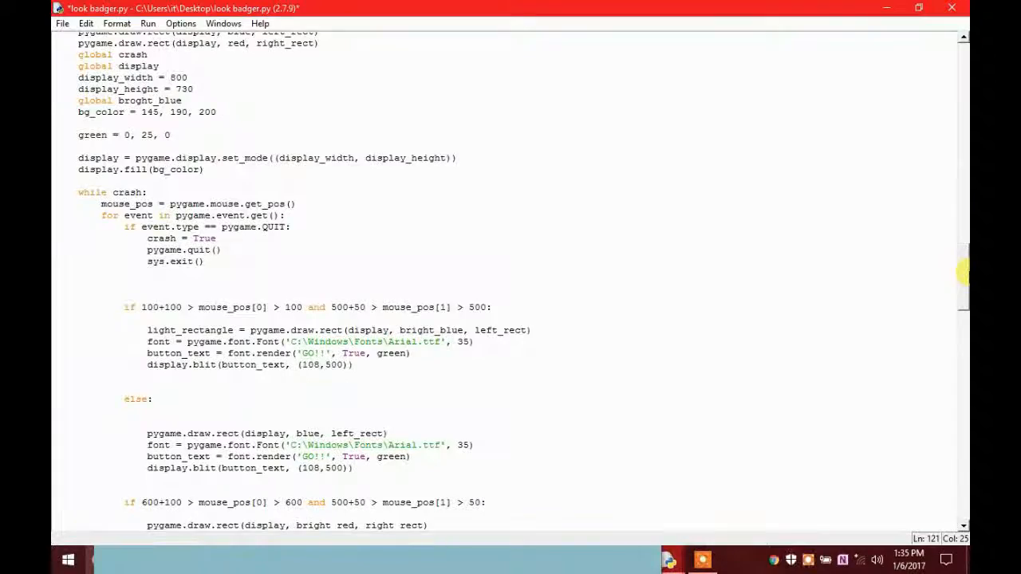
scroll("down", 3)
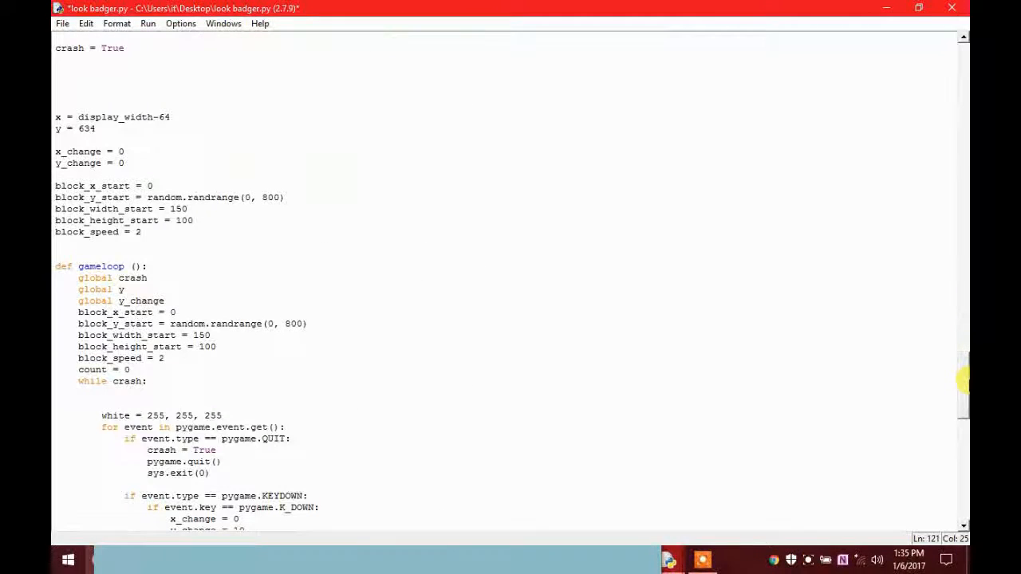
scroll("down", 3)
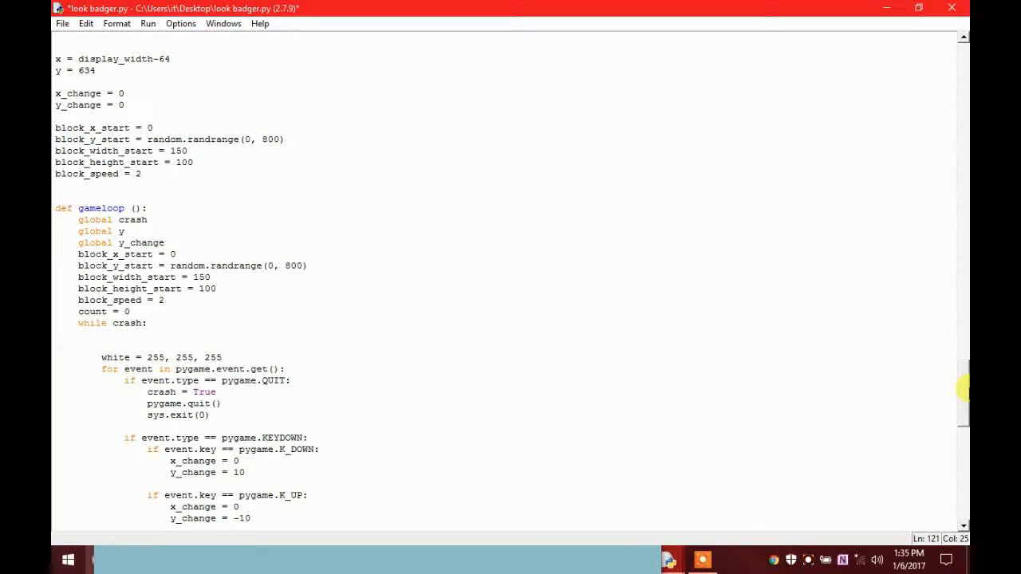
mouse_move(695, 417)
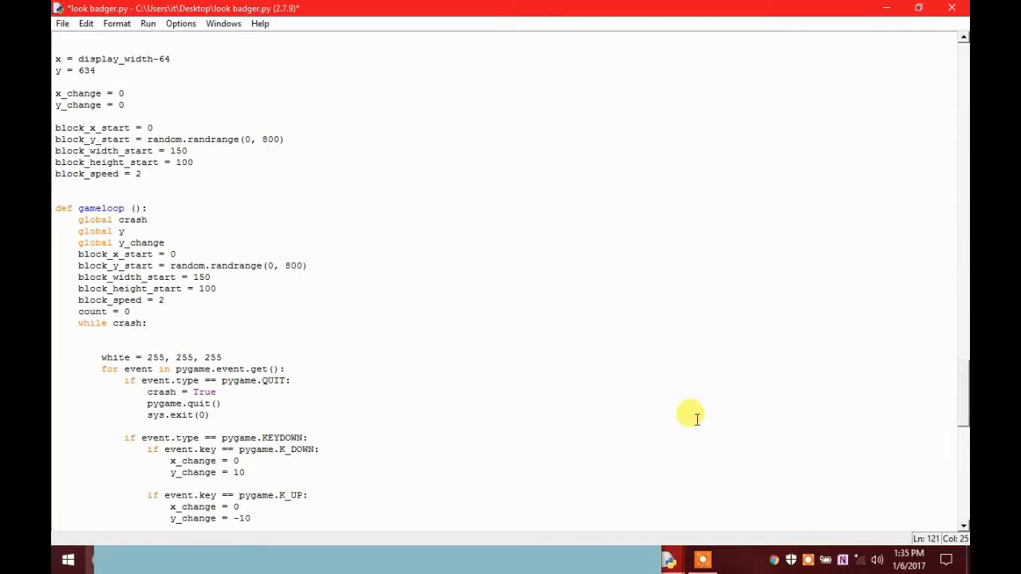
scroll("down", 3)
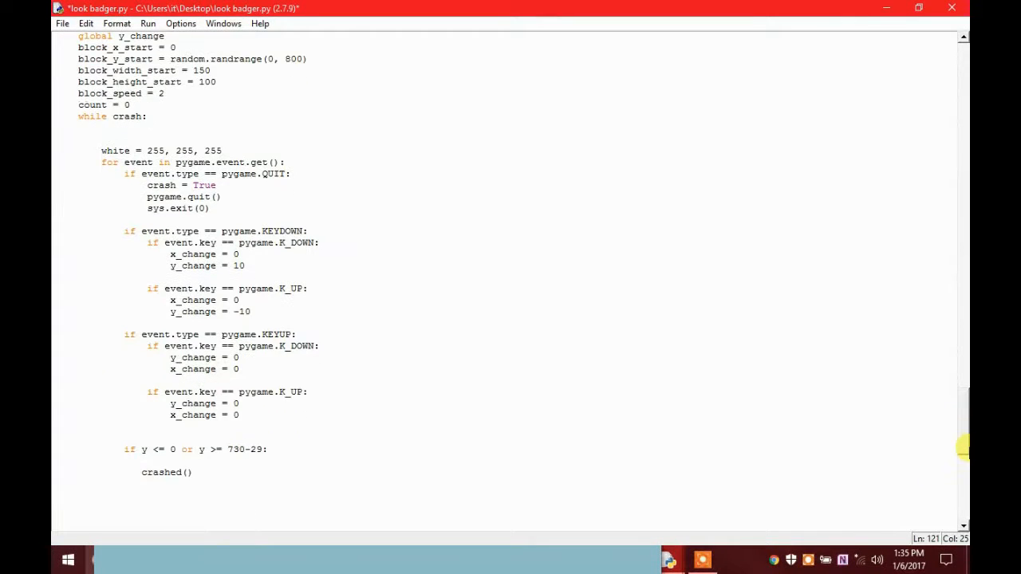
scroll("down", 3)
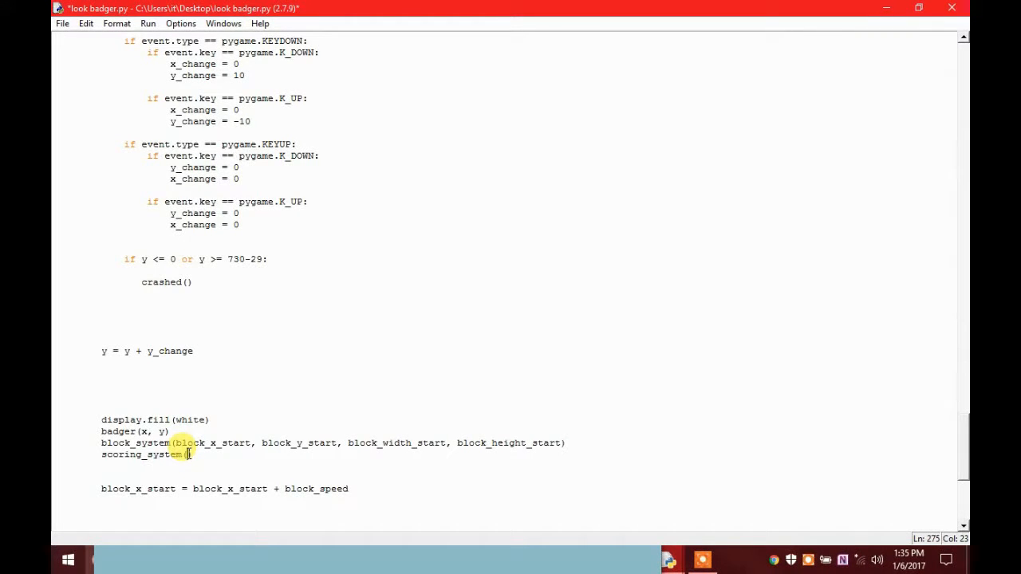
type("count")
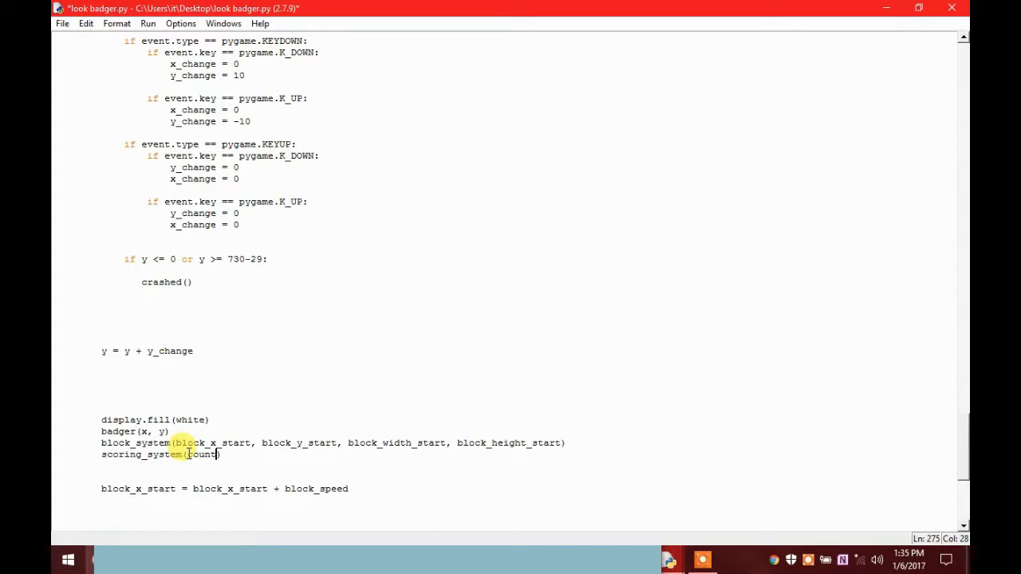
key("F5")
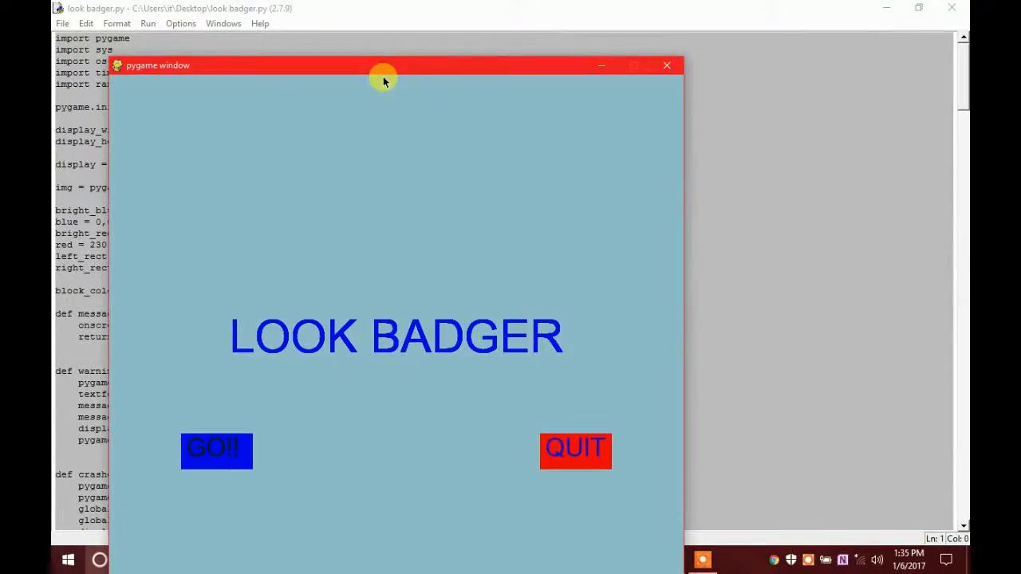
Play a round from GO to the YOU LOSE screen, then close the shell to get the kill prompt
left_click(217, 450)
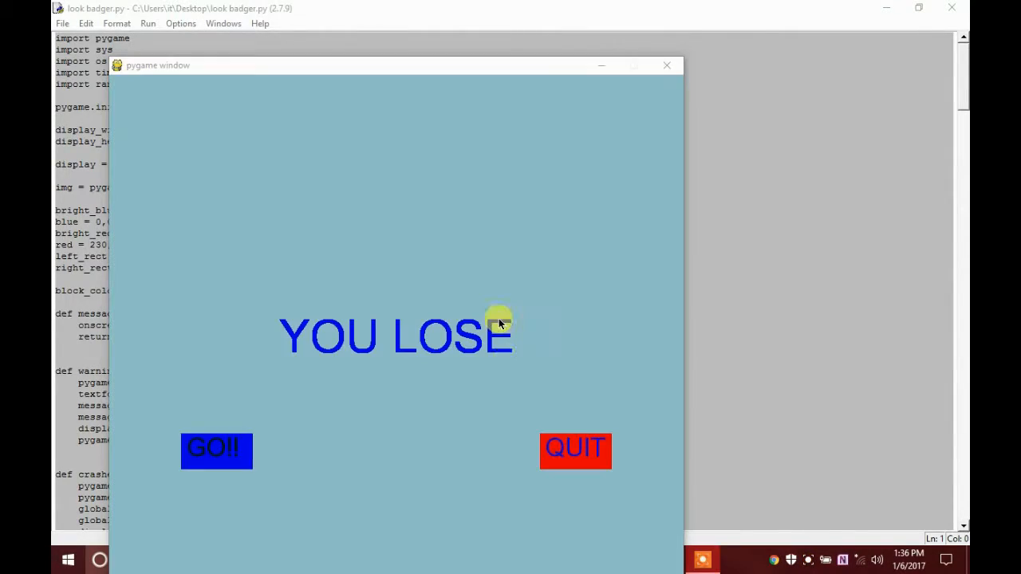
left_click(666, 64)
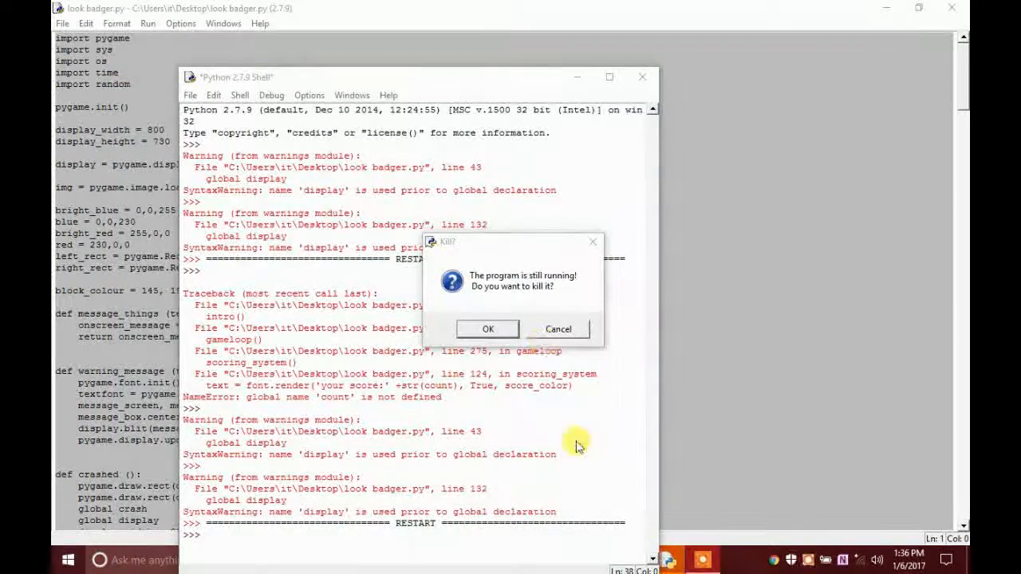
Confirm killing the running program and return to the top of the script in the editor
left_click(488, 329)
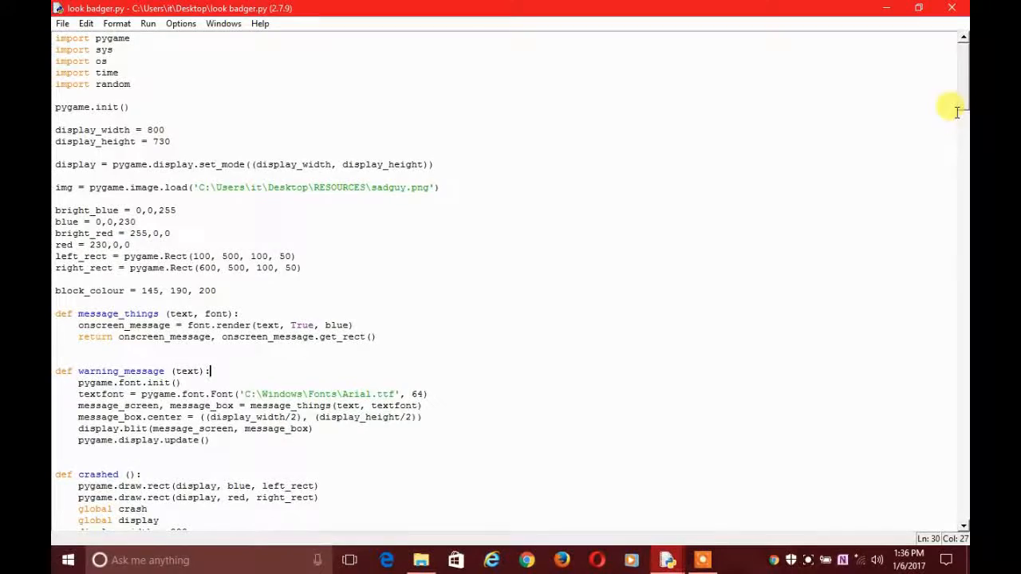
mouse_move(963, 72)
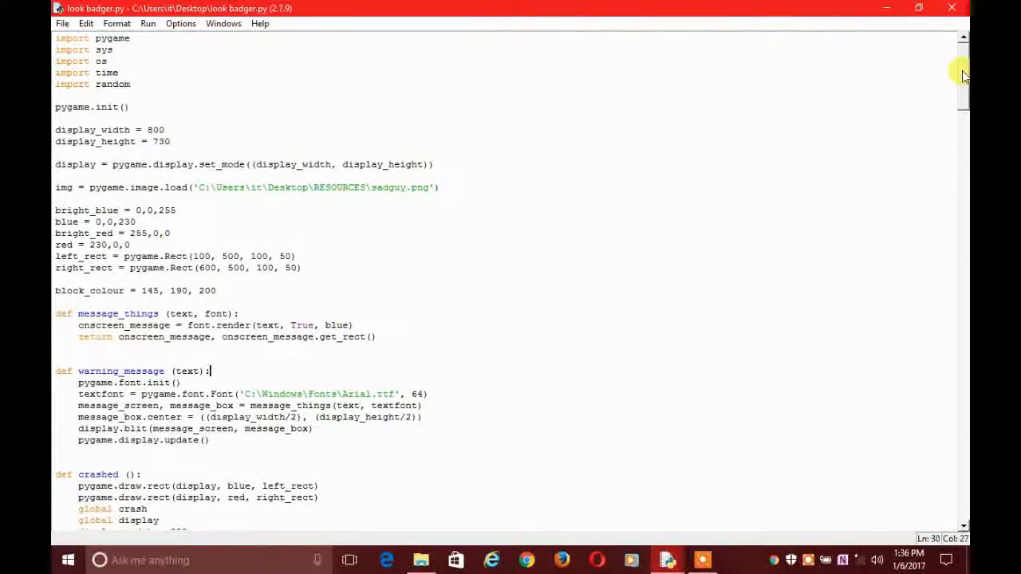